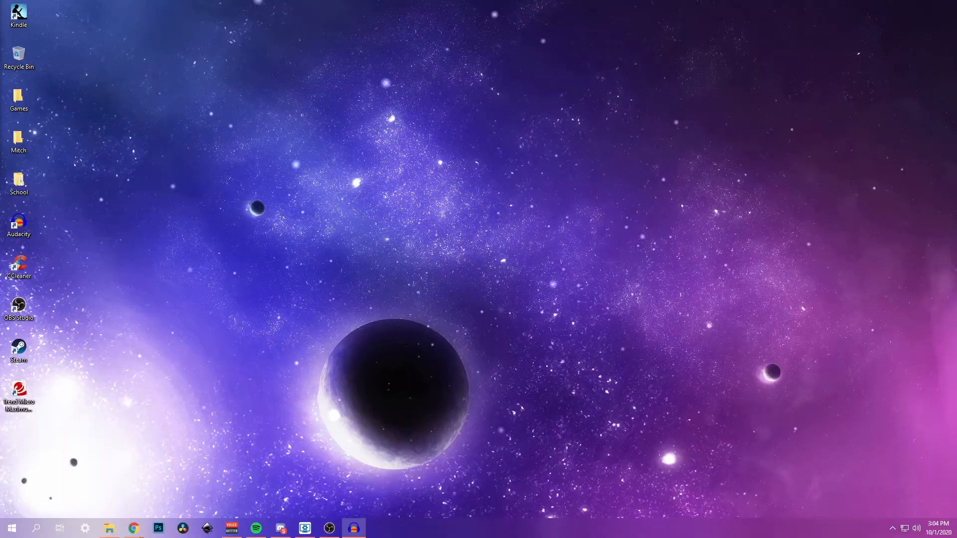
pyautogui.moveTo(284, 161)
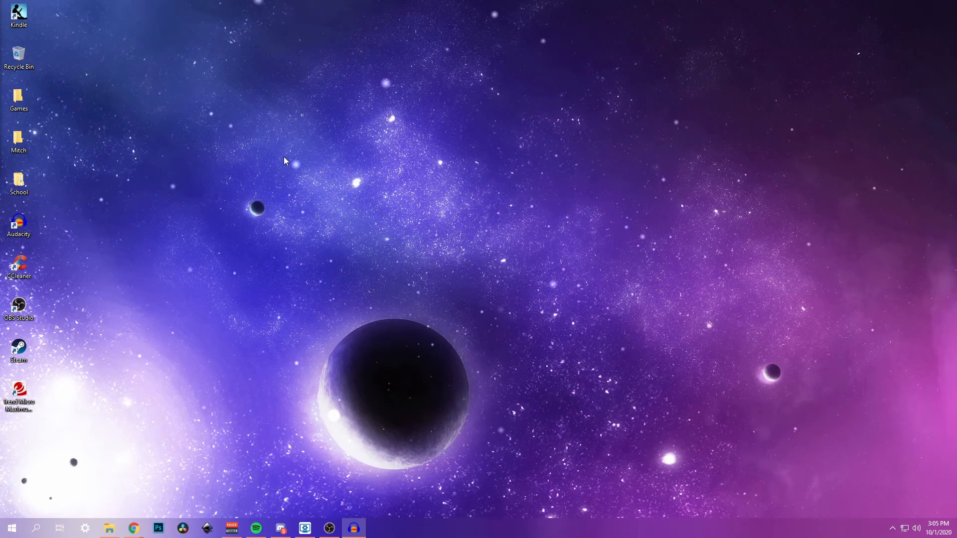
pyautogui.moveTo(347, 132)
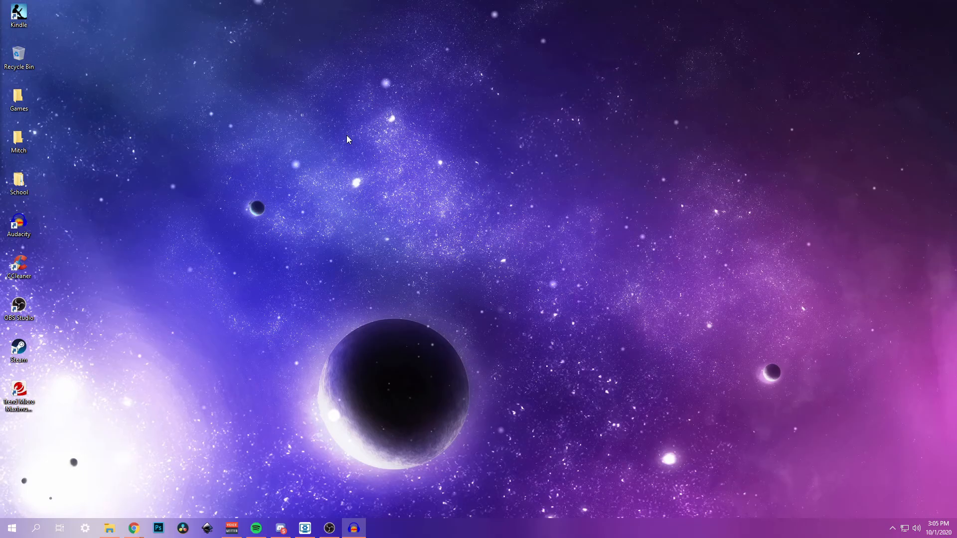
pyautogui.moveTo(338, 167)
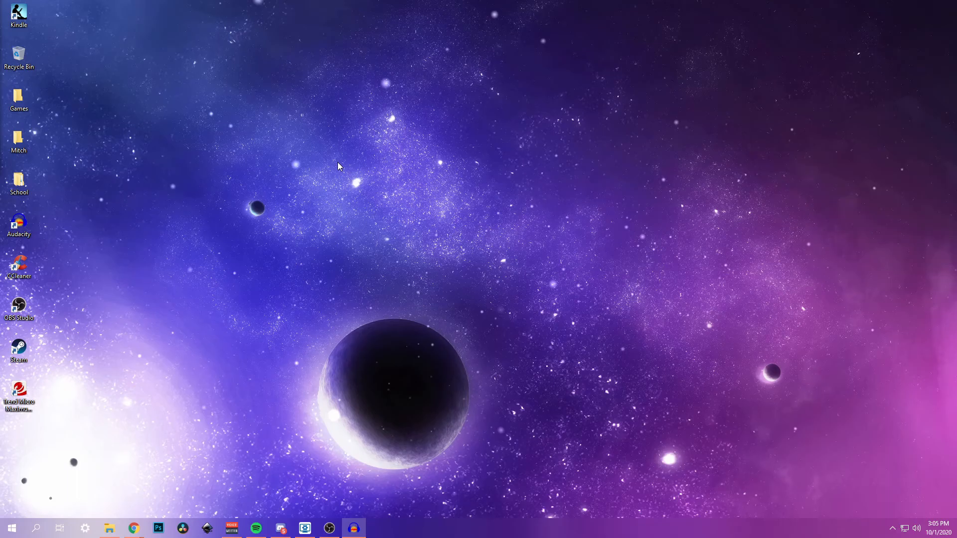
pyautogui.moveTo(238, 92)
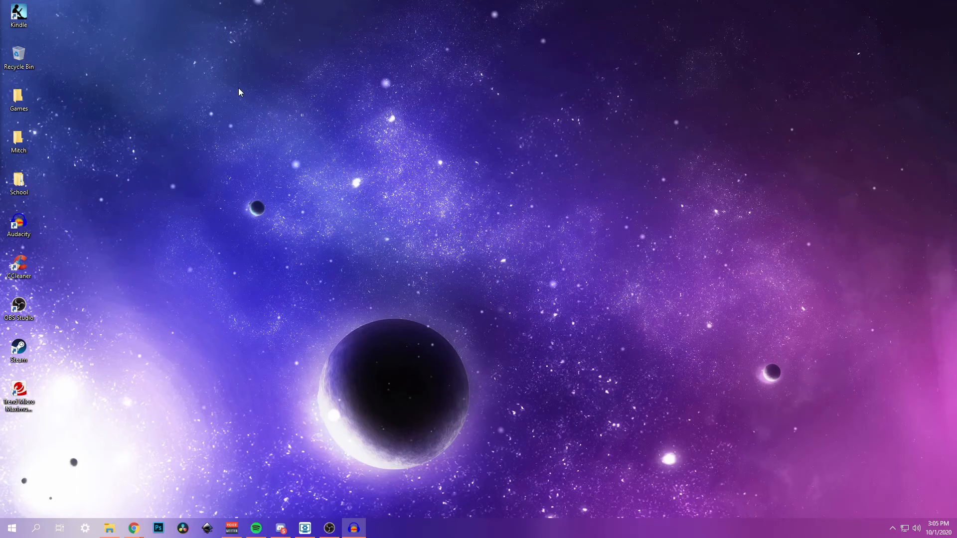
pyautogui.moveTo(262, 72)
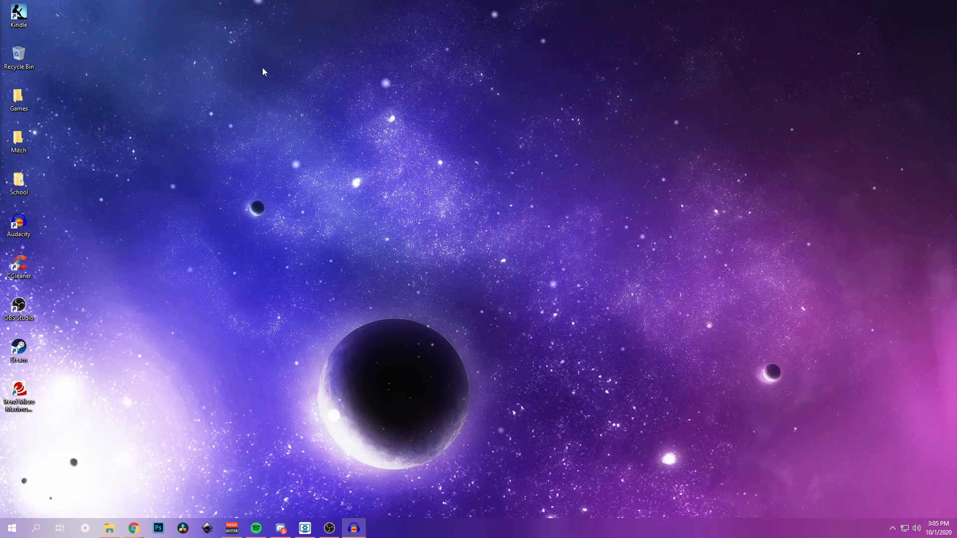
pyautogui.moveTo(305, 413)
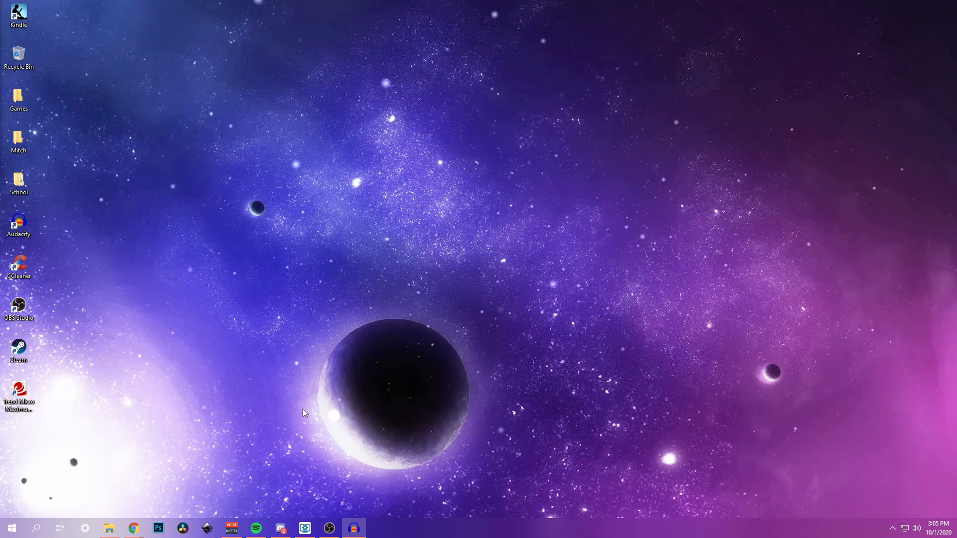
pyautogui.moveTo(458, 530)
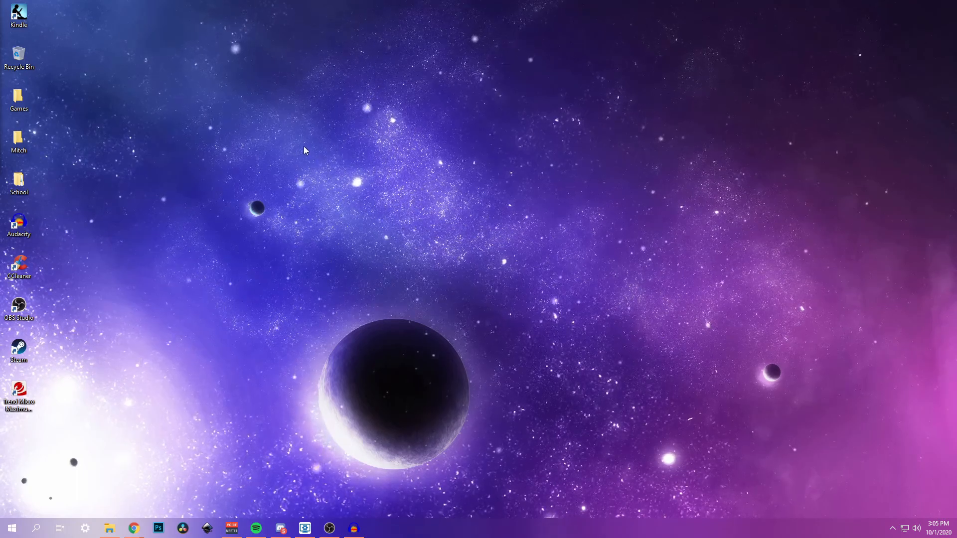
pyautogui.moveTo(293, 141)
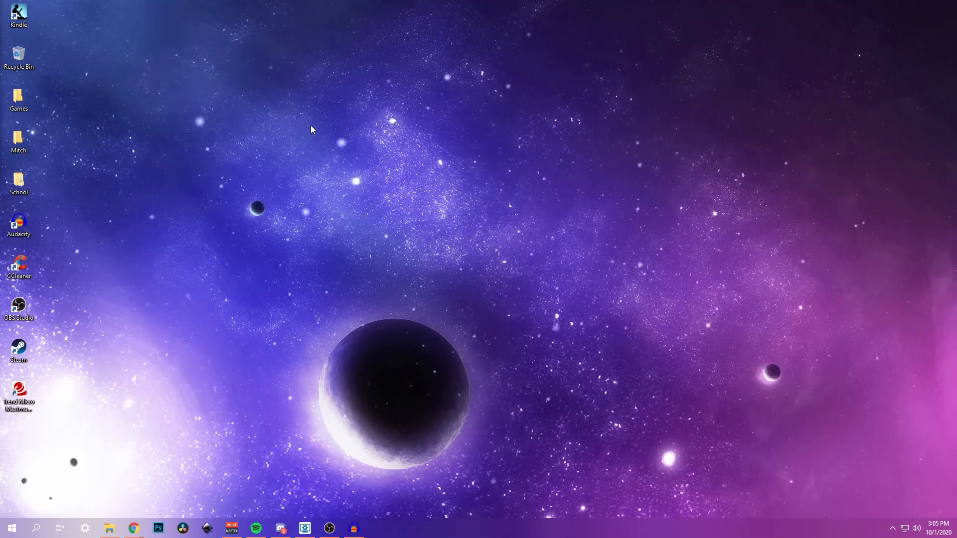
# Step: Hide all the desktop icons from the desktop menu, then show them again
pyautogui.rightClick(310, 129)
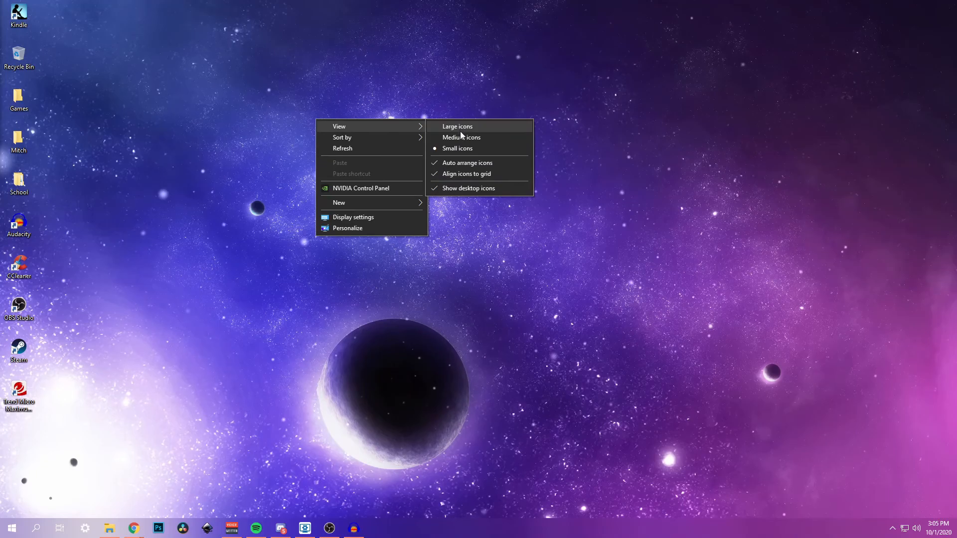
pyautogui.moveTo(473, 159)
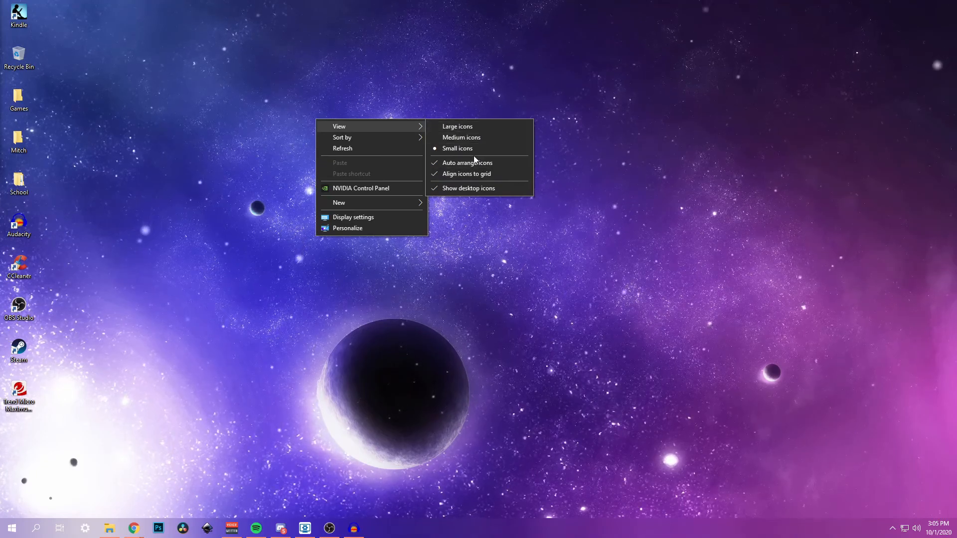
pyautogui.moveTo(451, 184)
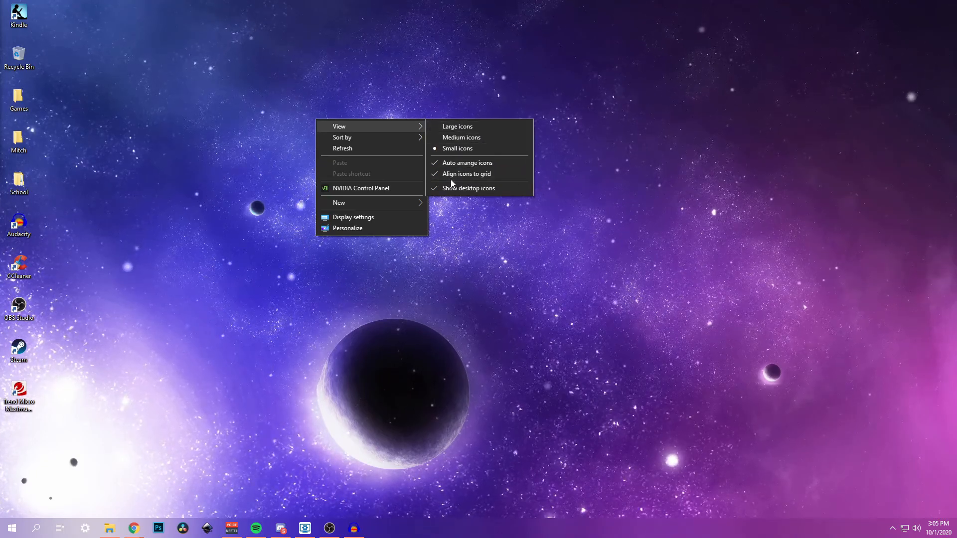
pyautogui.moveTo(469, 188)
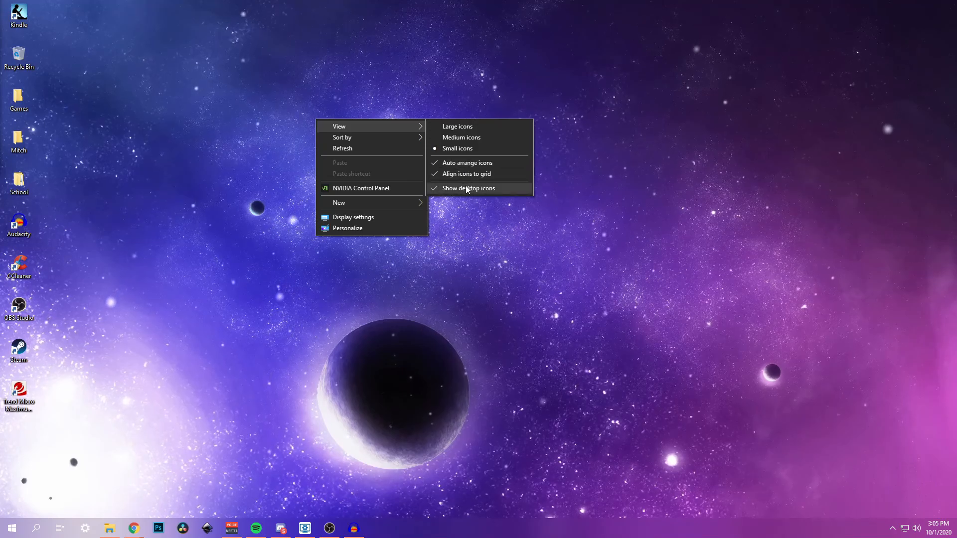
pyautogui.click(468, 188)
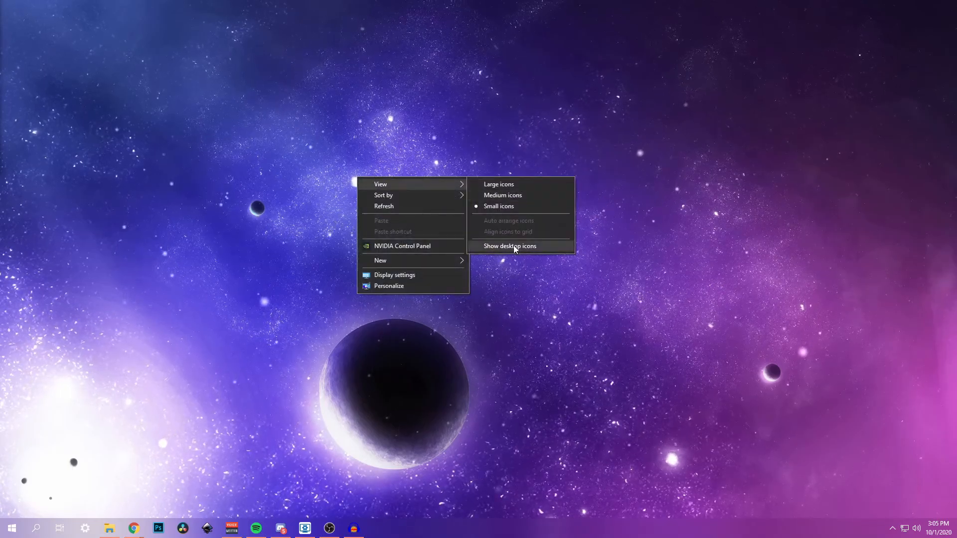
pyautogui.click(510, 246)
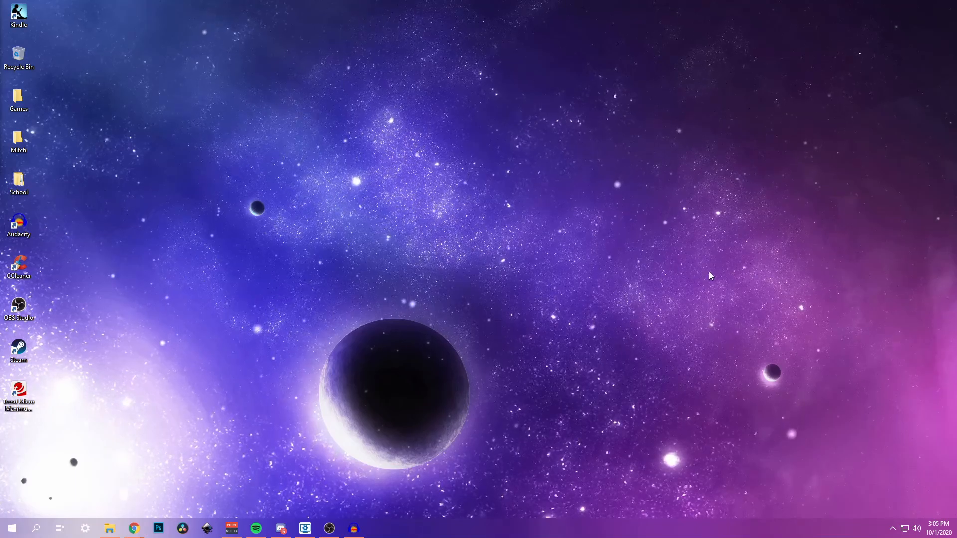
pyautogui.moveTo(304, 528)
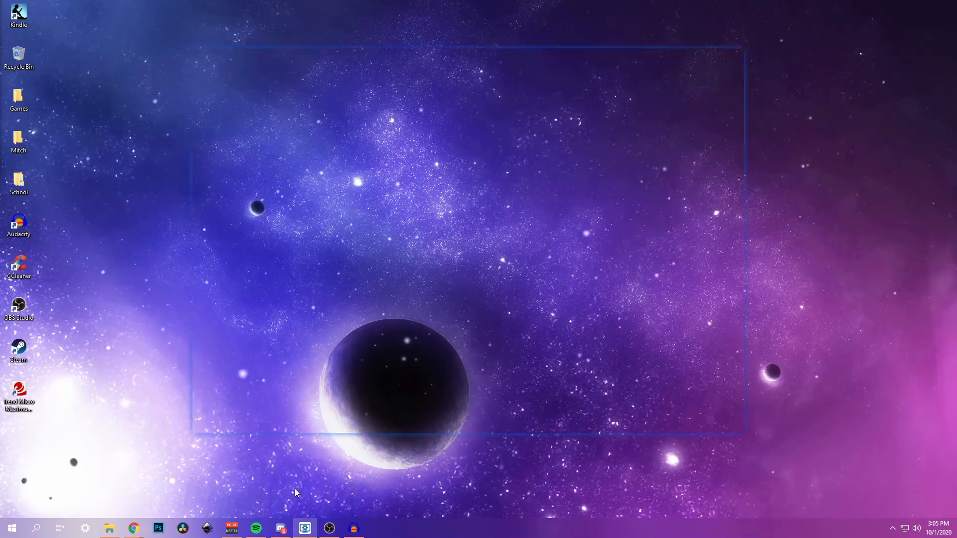
# Step: Browse Wallpaper Engine's Discover recommendations, then minimize the window
pyautogui.click(304, 529)
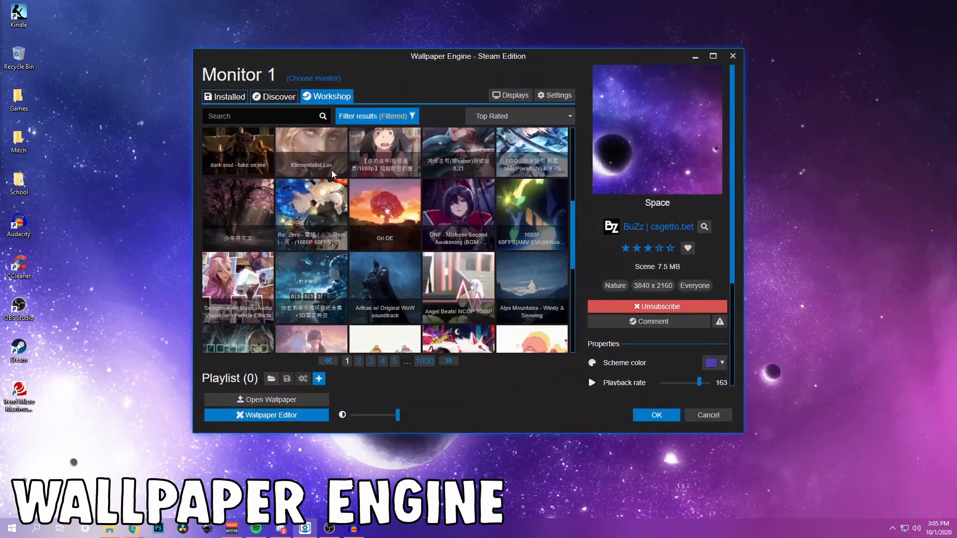
pyautogui.click(273, 96)
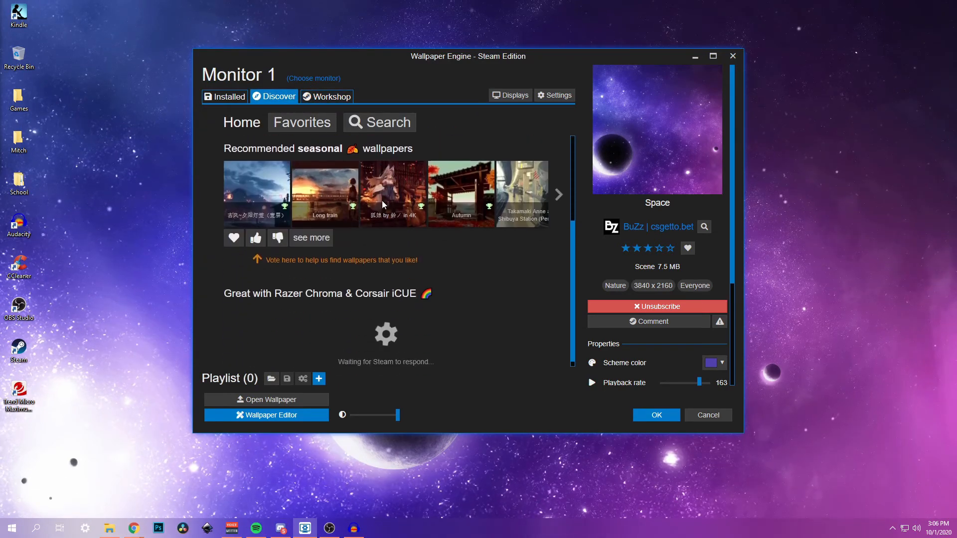
pyautogui.scroll(-3)
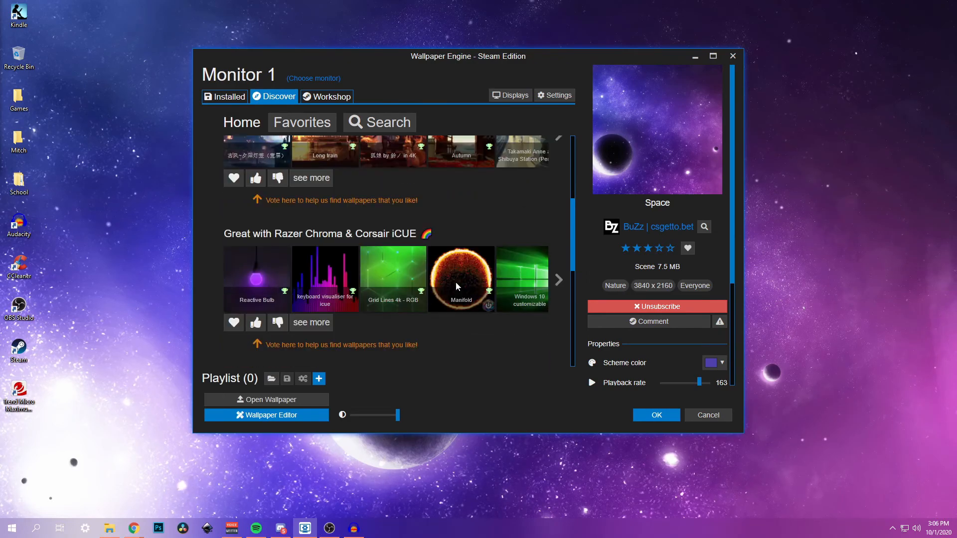
pyautogui.scroll(3)
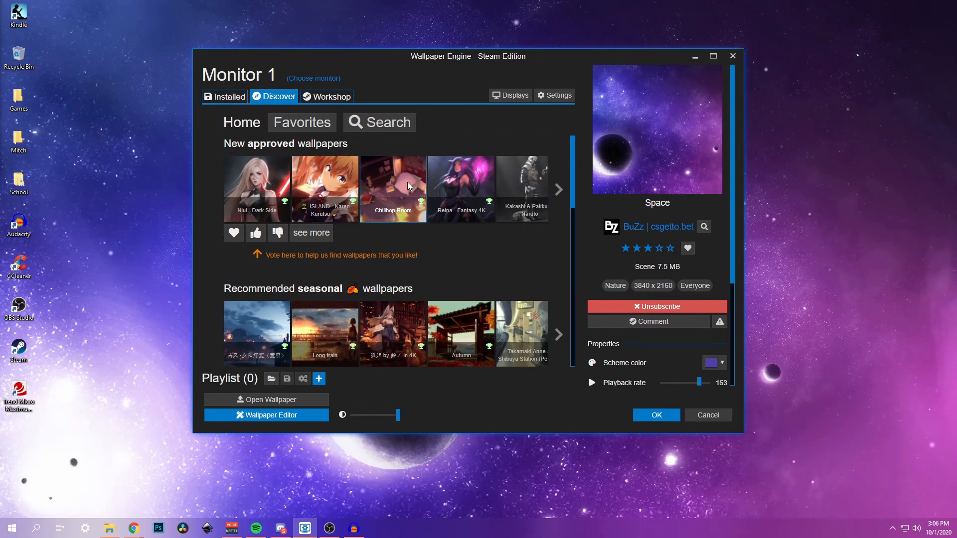
pyautogui.moveTo(695, 56)
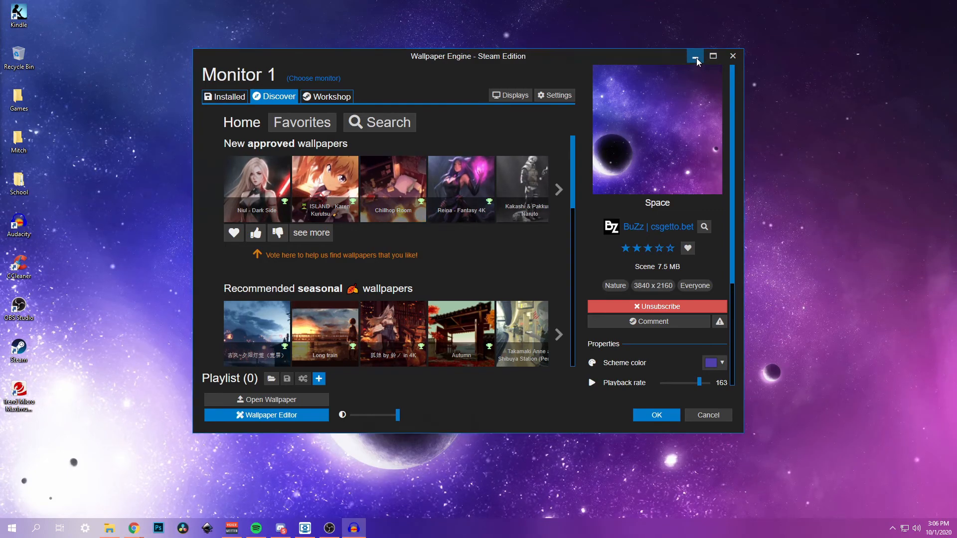
pyautogui.click(695, 56)
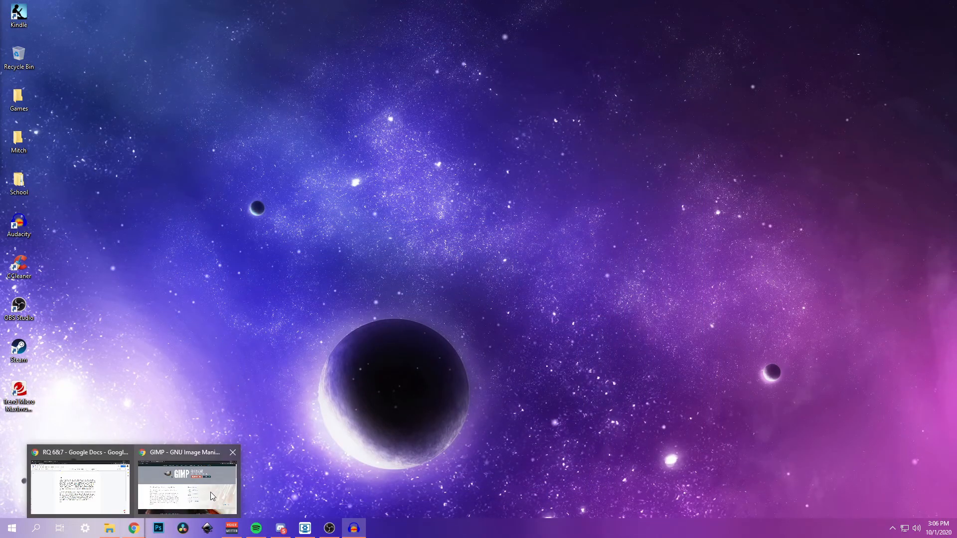
# Step: Bring up the Chrome window showing the Lively Wallpaper project site
pyautogui.click(79, 482)
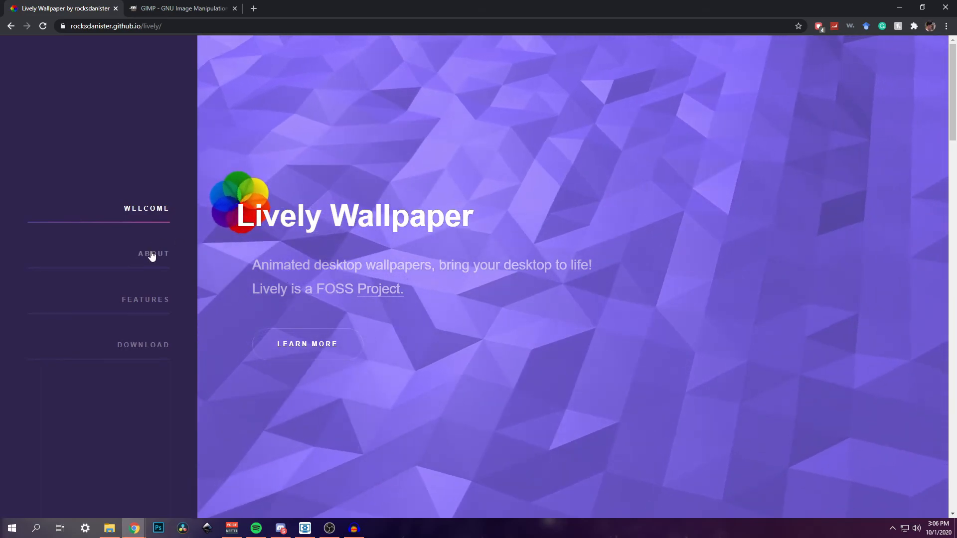
pyautogui.moveTo(295, 252)
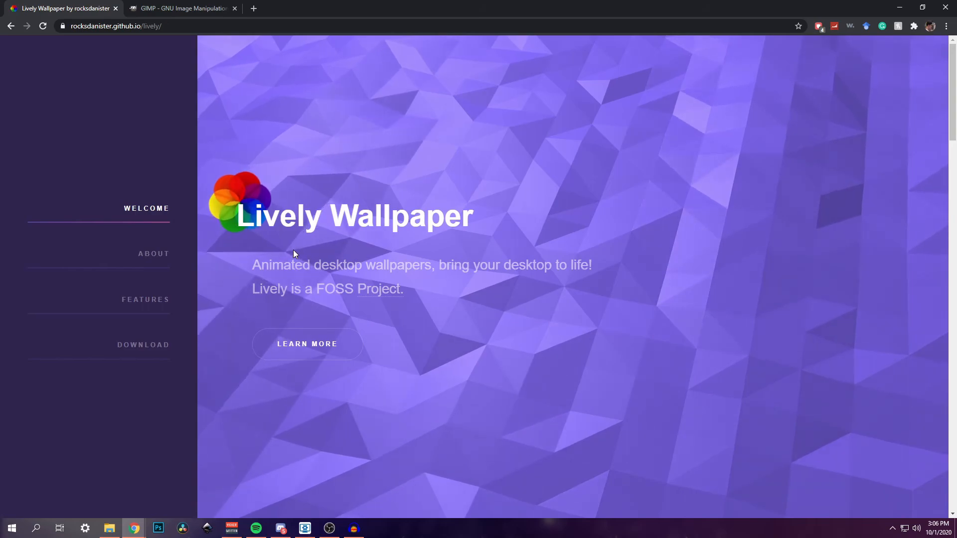
pyautogui.moveTo(404, 328)
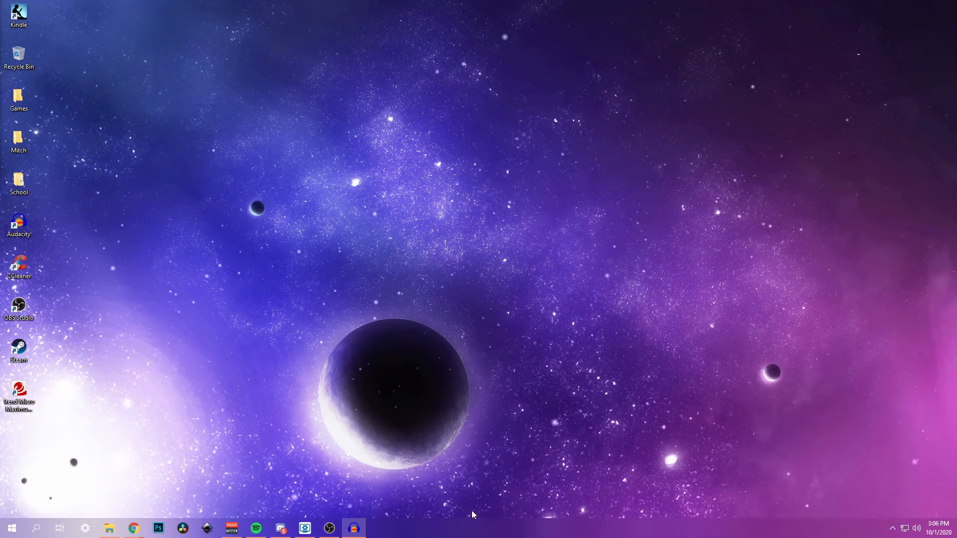
pyautogui.moveTo(486, 451)
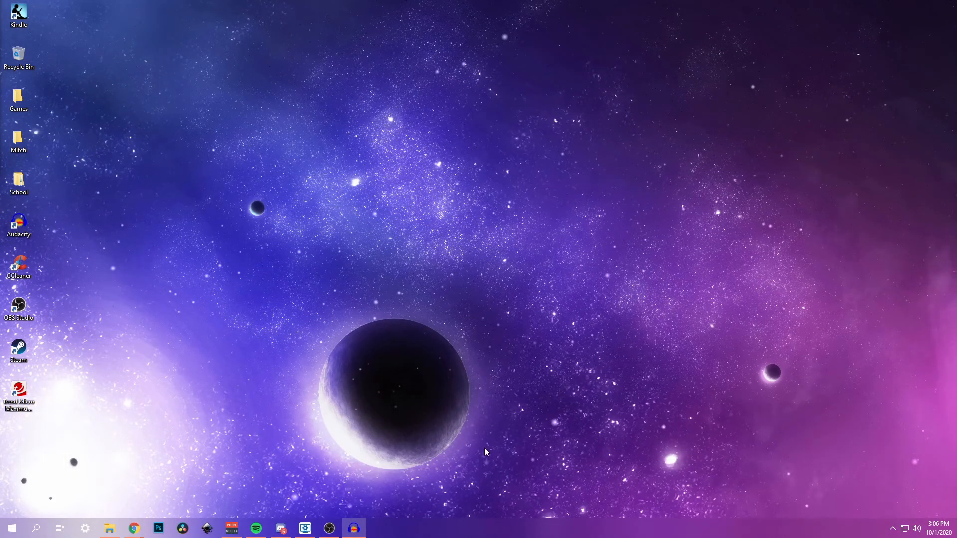
pyautogui.moveTo(215, 477)
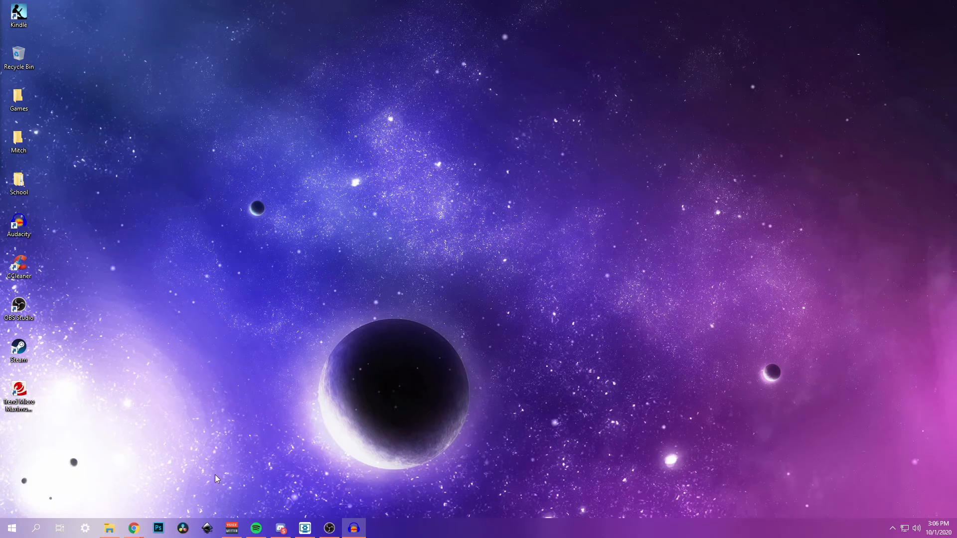
# Step: Search the Microsoft Store for 'tr' and open the TranslucentTB product page
pyautogui.click(36, 529)
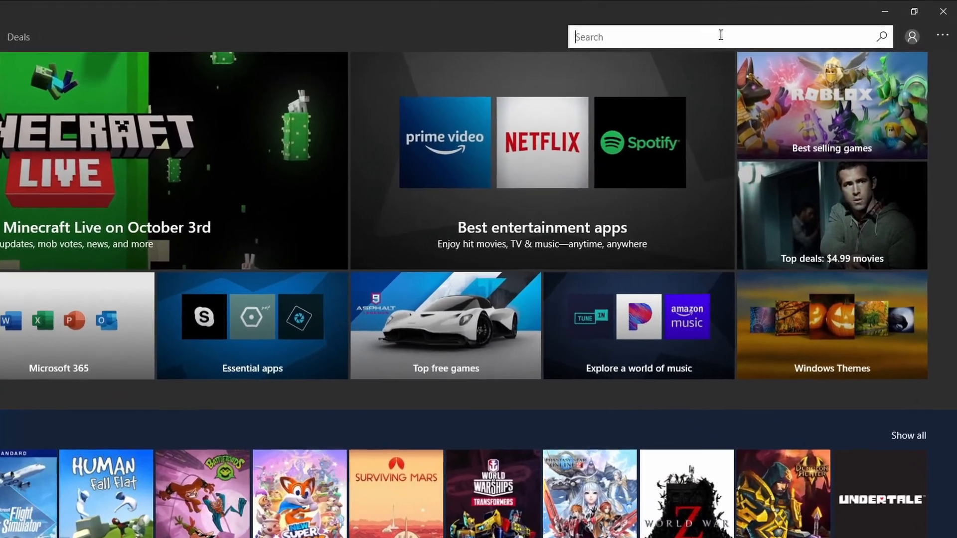
pyautogui.write('transluc')
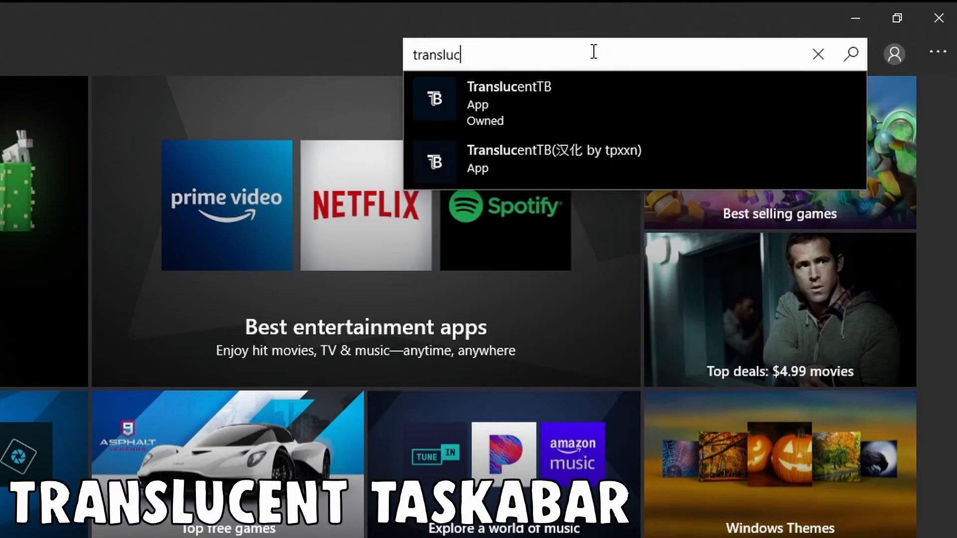
pyautogui.click(896, 18)
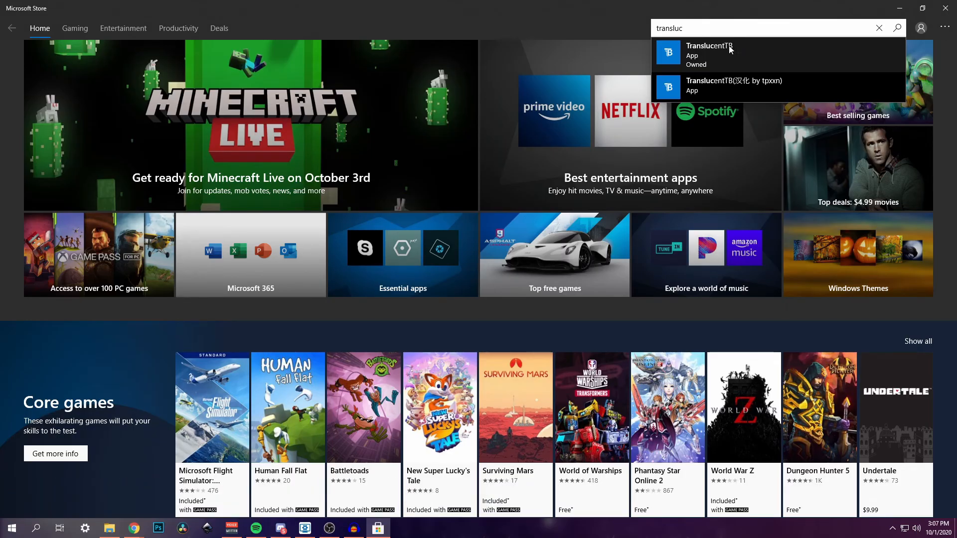
pyautogui.click(708, 51)
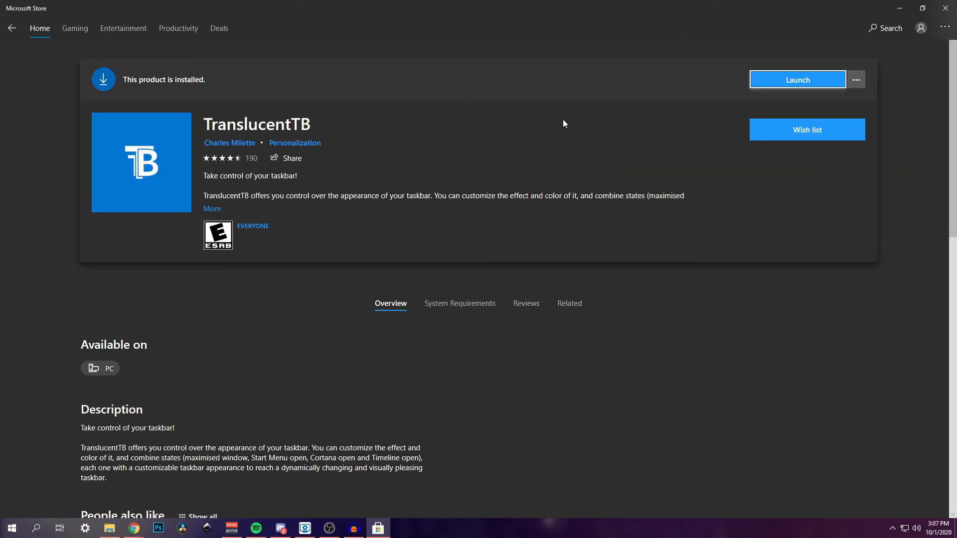
pyautogui.moveTo(295, 143)
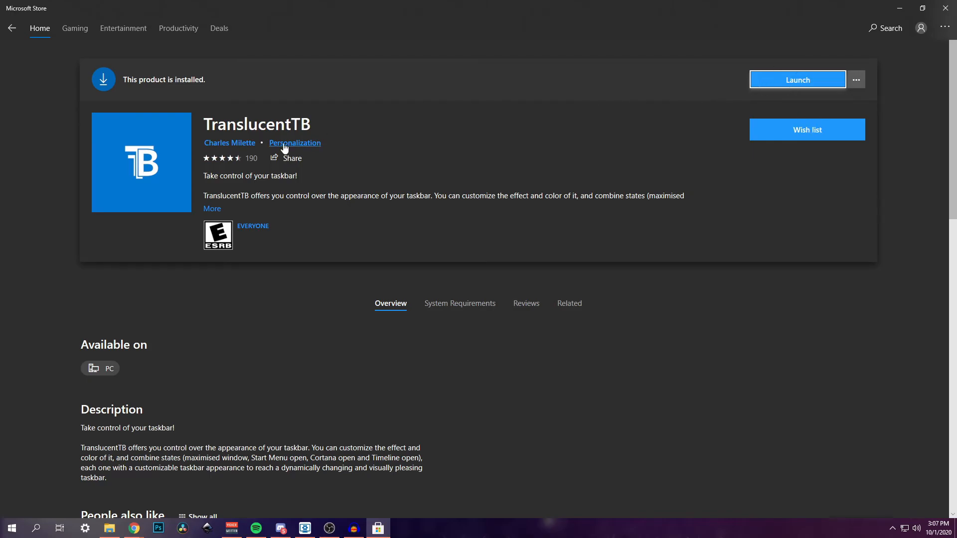
pyautogui.moveTo(394, 169)
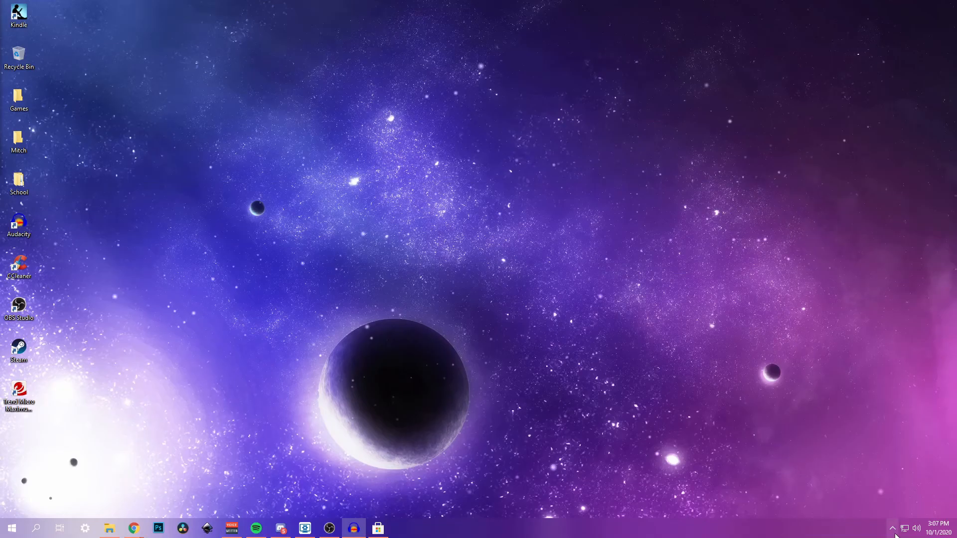
# Step: Restart TranslucentTB from its tray icon menu
pyautogui.click(891, 528)
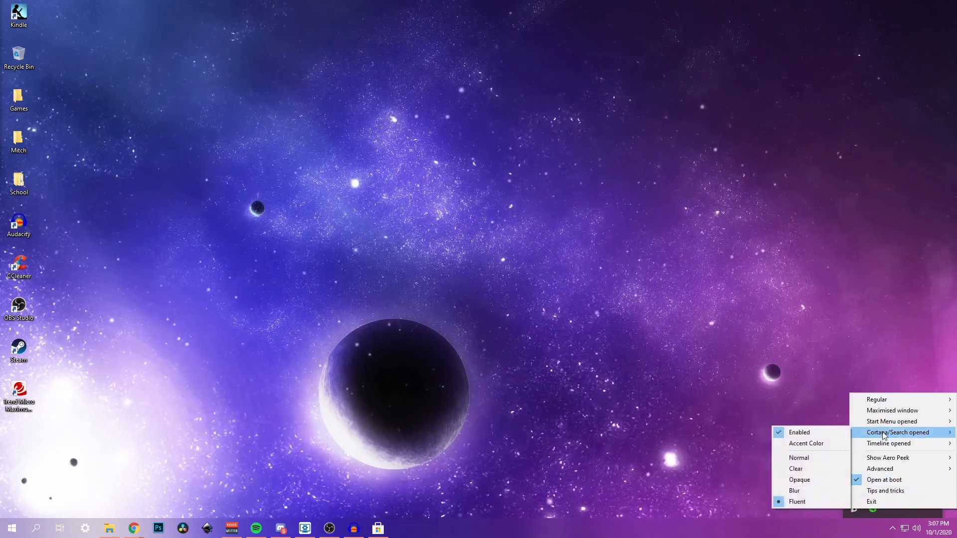
pyautogui.moveTo(885, 399)
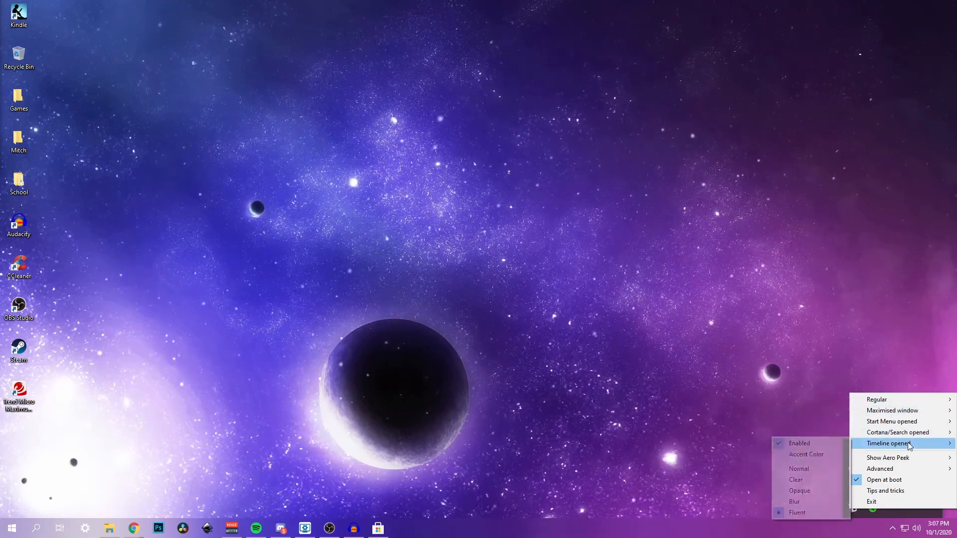
pyautogui.moveTo(877, 398)
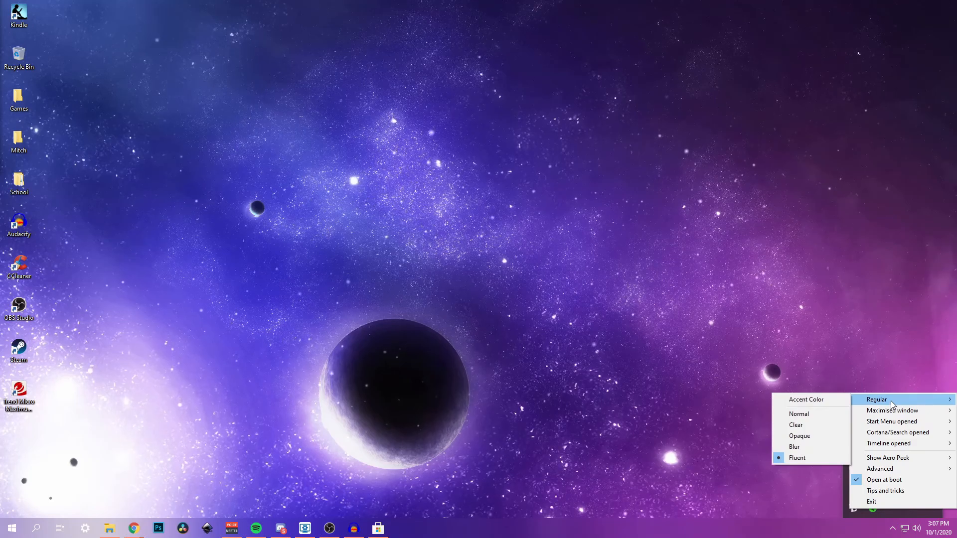
pyautogui.moveTo(798, 413)
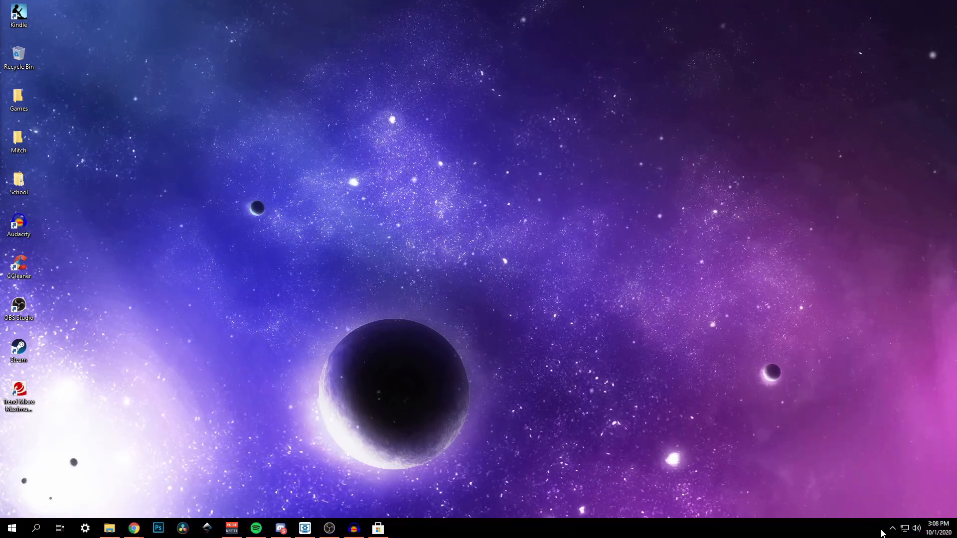
pyautogui.click(891, 528)
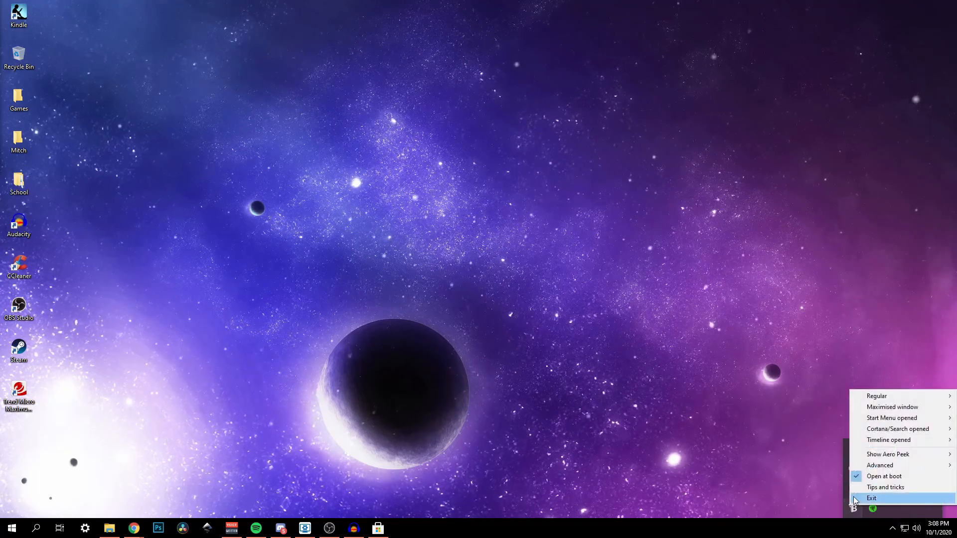
pyautogui.click(873, 498)
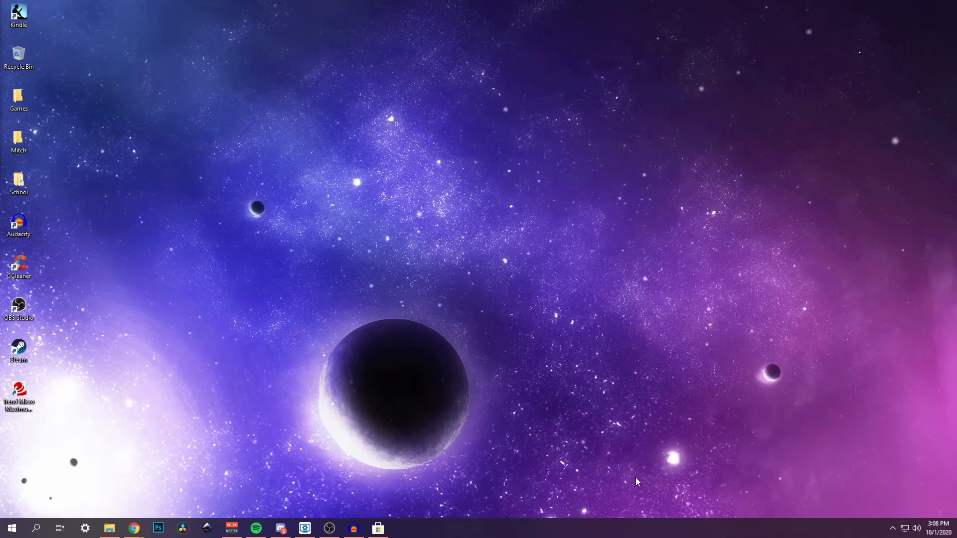
# Step: Set TranslucentTB's regular taskbar appearance to Clear
pyautogui.click(892, 528)
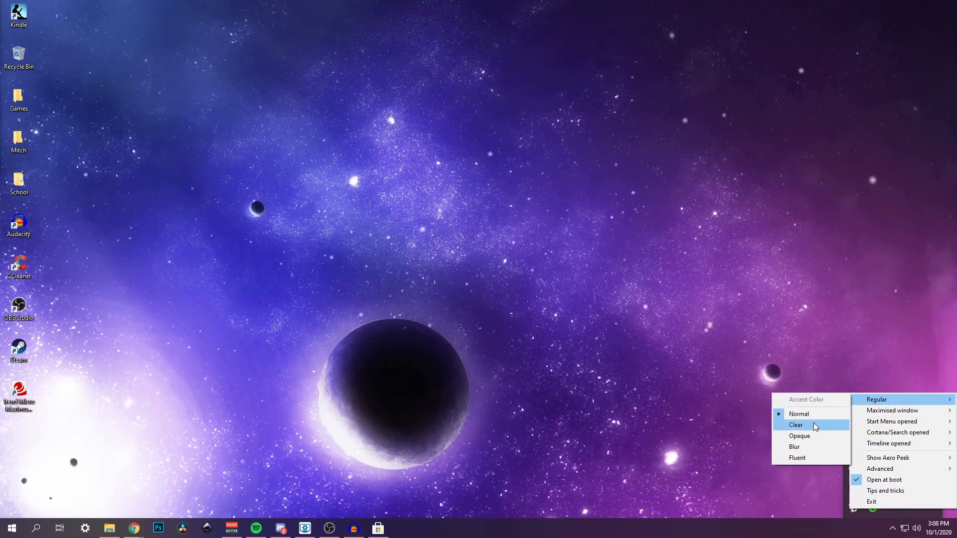
pyautogui.click(795, 424)
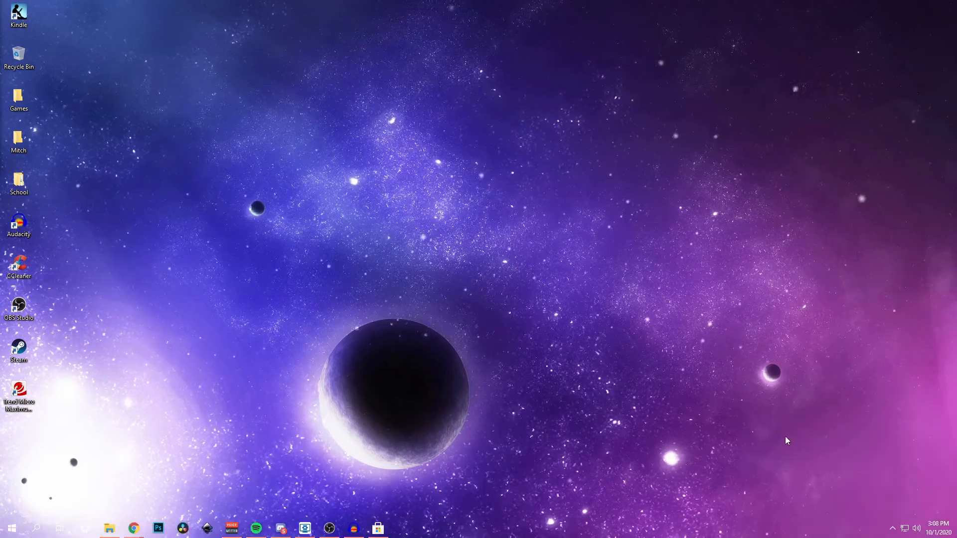
pyautogui.moveTo(544, 472)
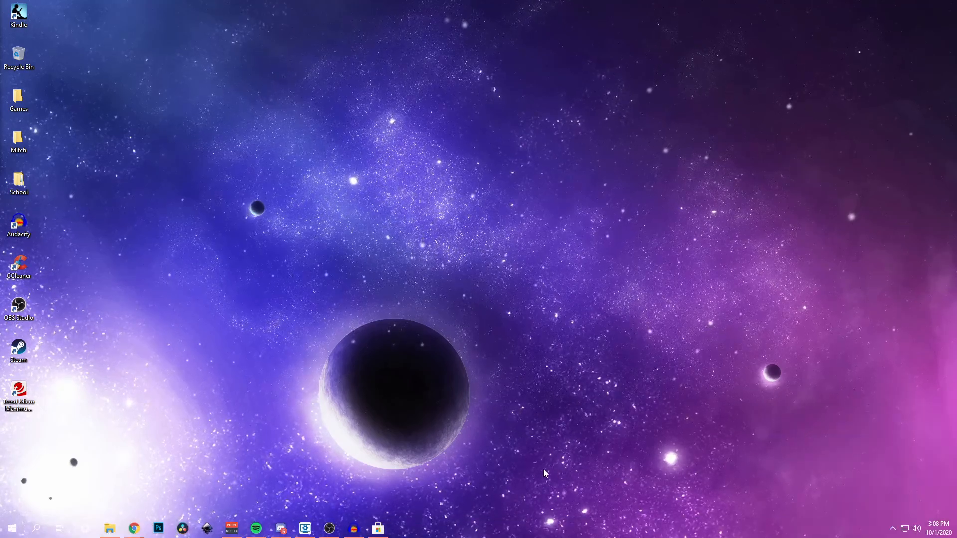
pyautogui.click(892, 529)
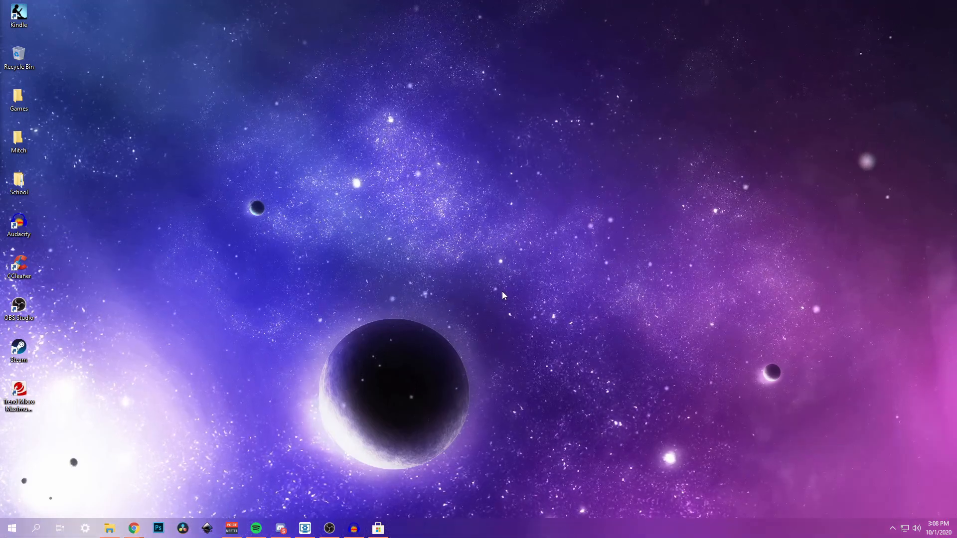
pyautogui.moveTo(891, 529)
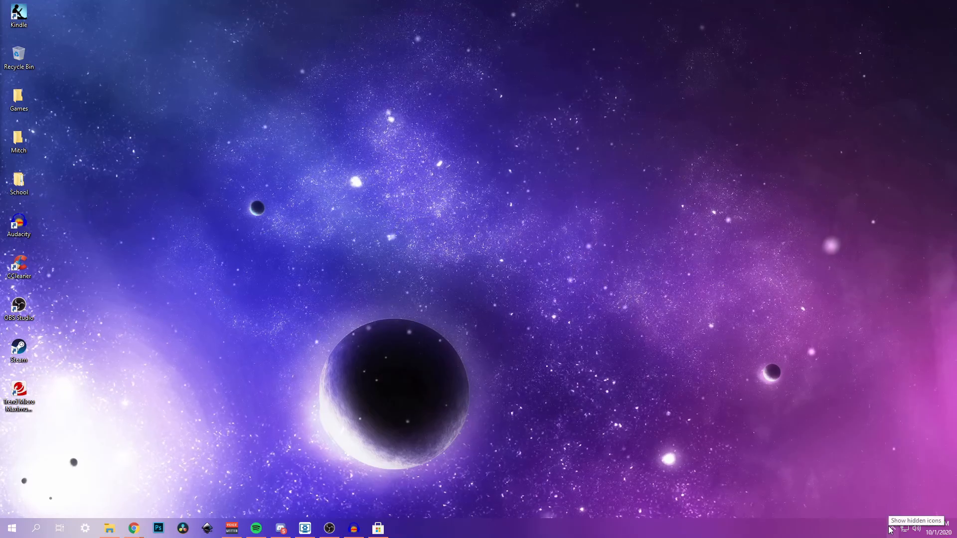
# Step: Reveal the hidden tray icons to reach f.lux's menu
pyautogui.click(891, 528)
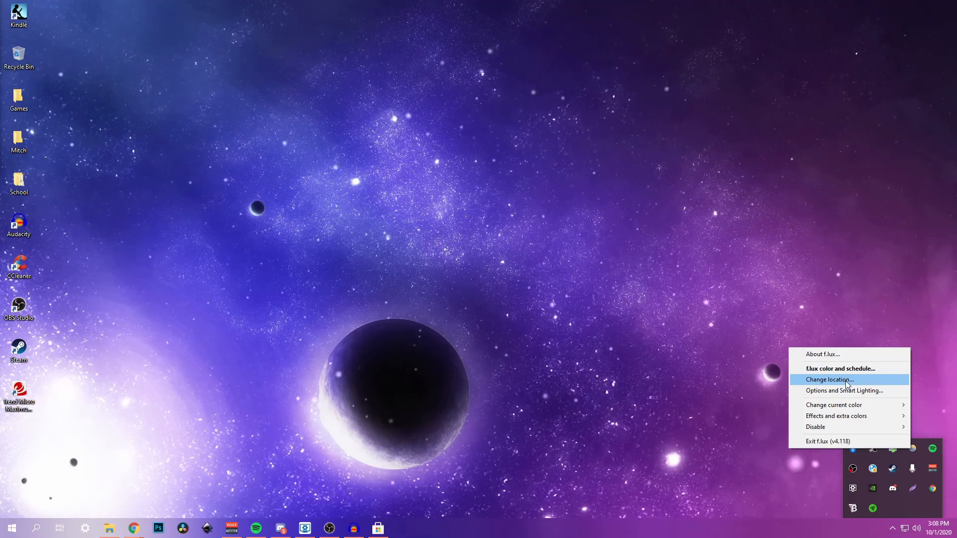
pyautogui.moveTo(845, 391)
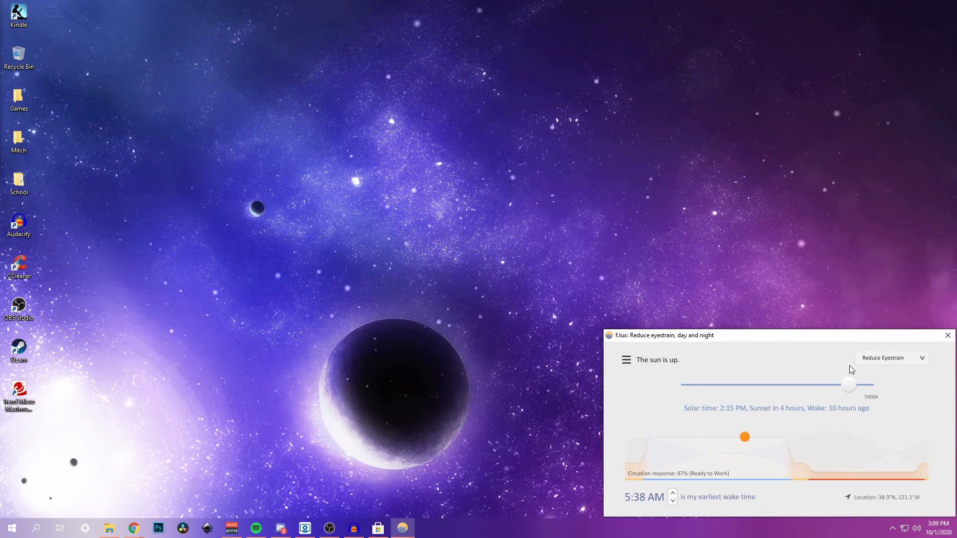
pyautogui.moveTo(729, 441)
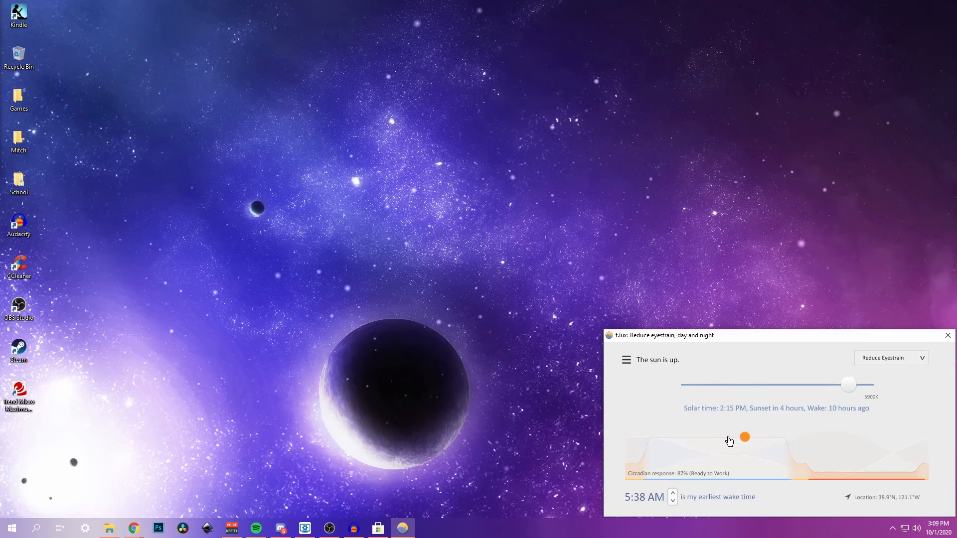
pyautogui.moveTo(900, 498)
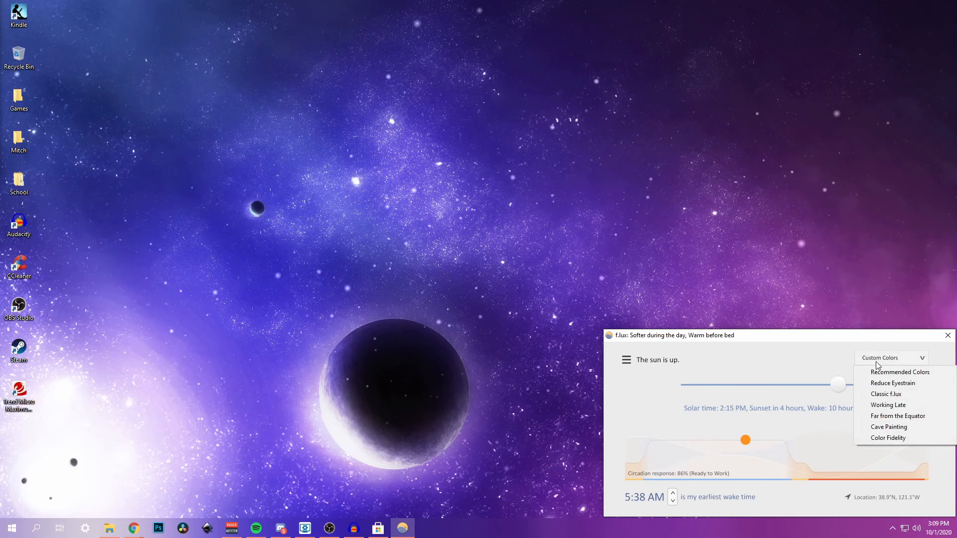
# Step: Choose the Reduce Eyestrain preset in f.lux and close its window
pyautogui.click(892, 383)
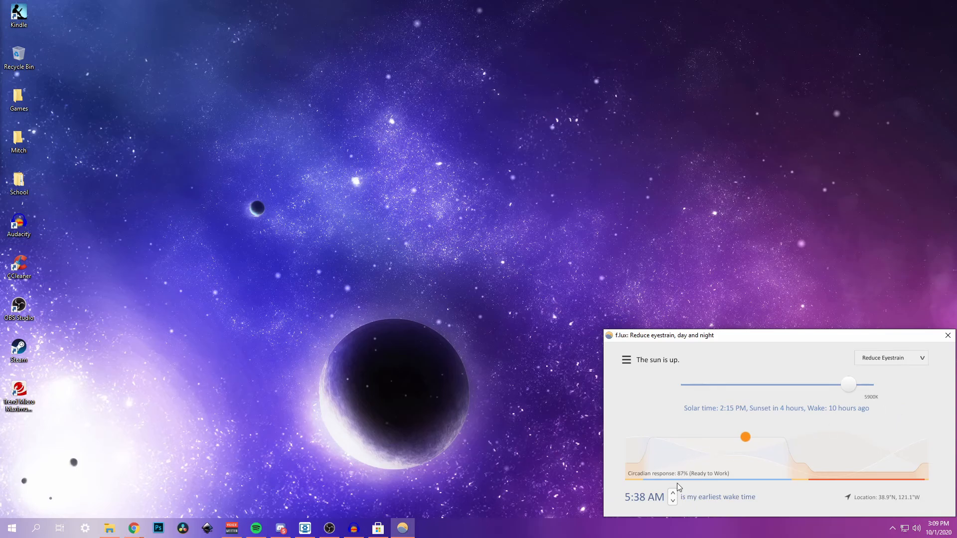
pyautogui.moveTo(636, 331)
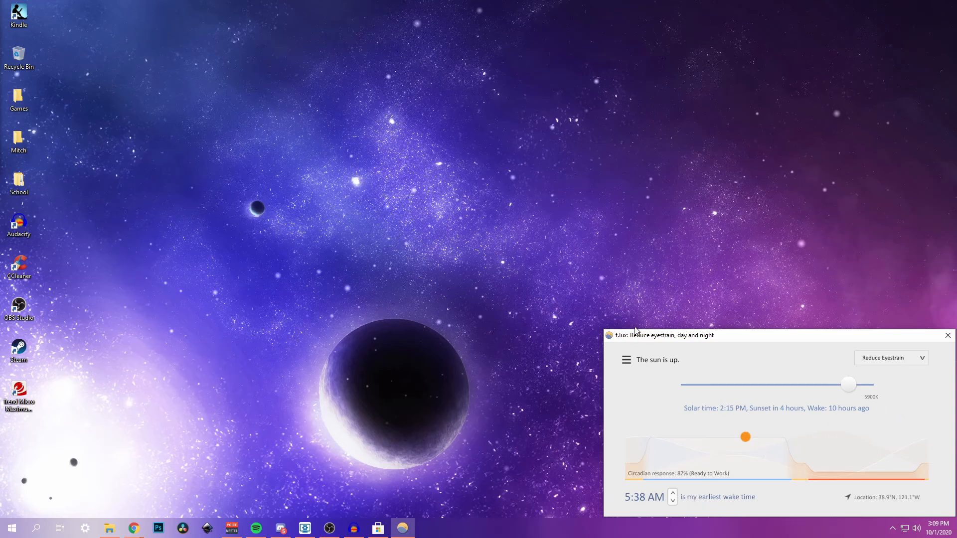
pyautogui.moveTo(732, 333)
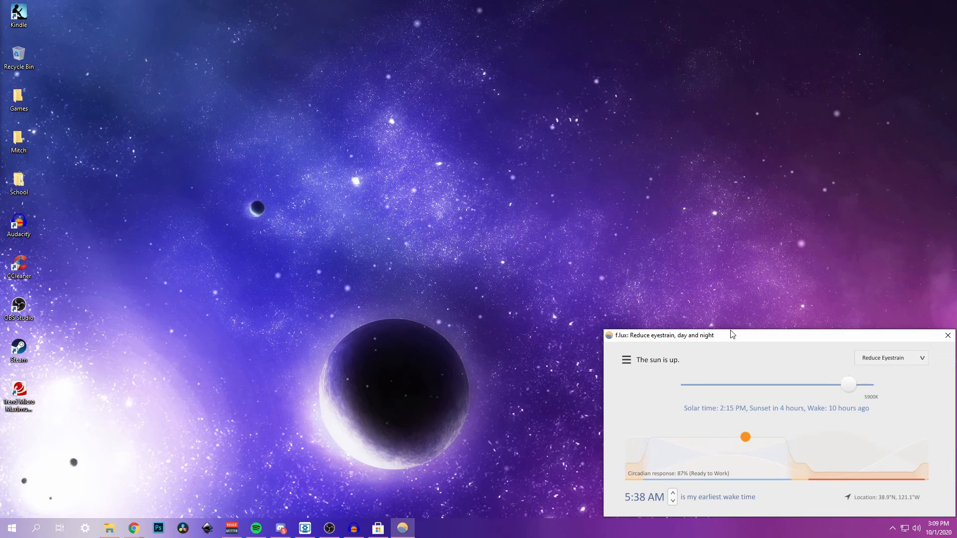
pyautogui.moveTo(659, 333)
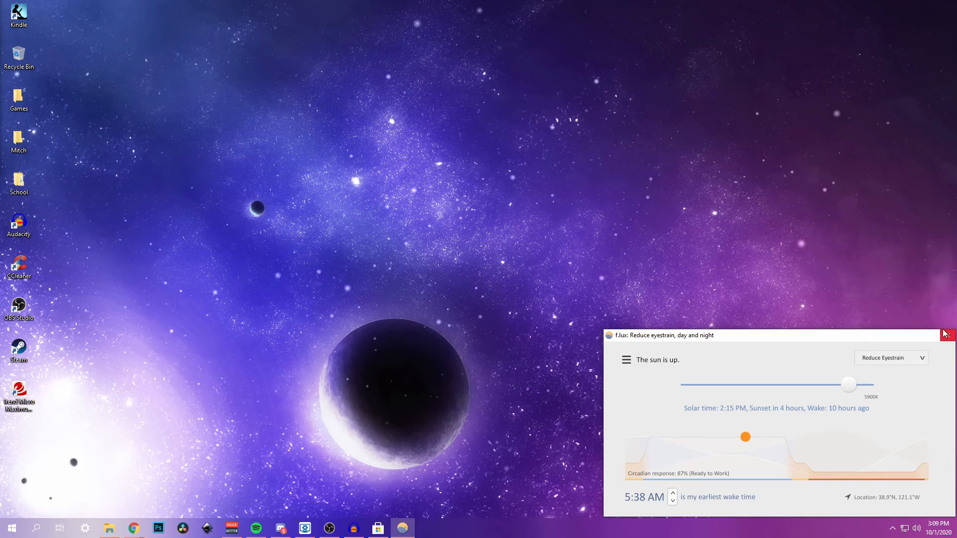
pyautogui.click(945, 335)
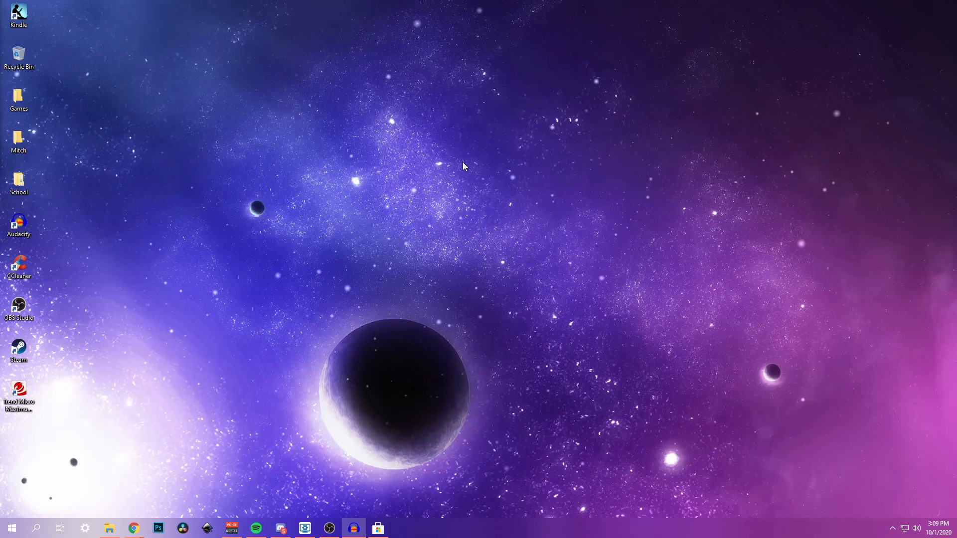
pyautogui.moveTo(102, 211)
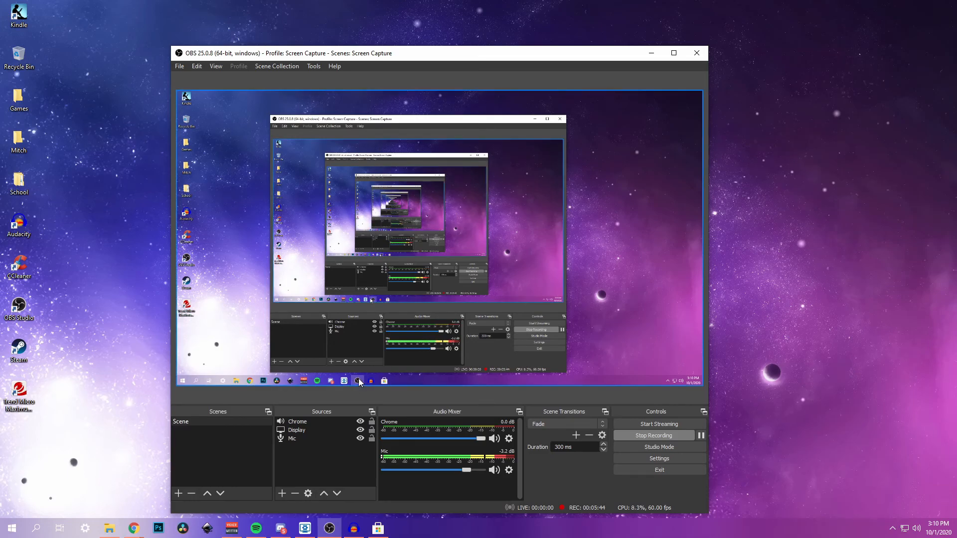
pyautogui.moveTo(539, 61)
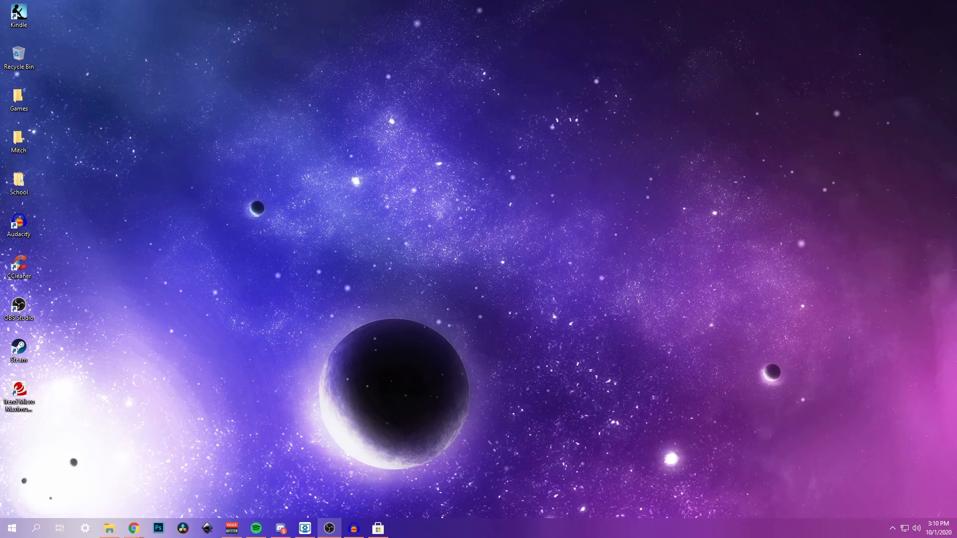
pyautogui.moveTo(192, 257)
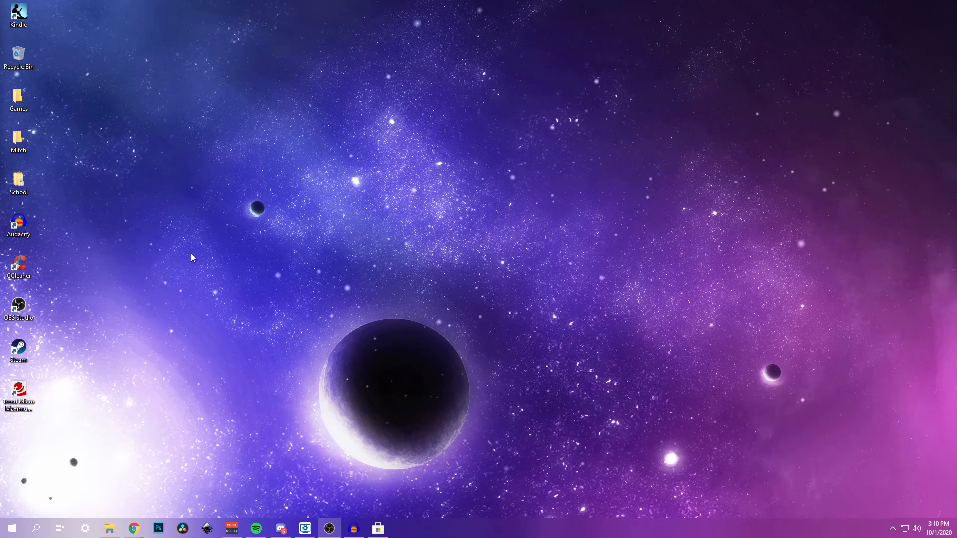
pyautogui.moveTo(198, 293)
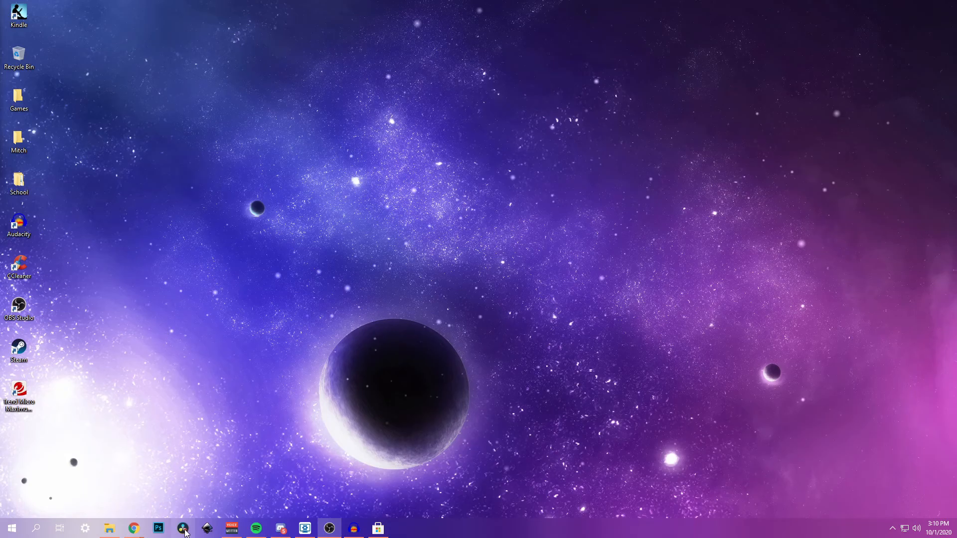
pyautogui.moveTo(160, 417)
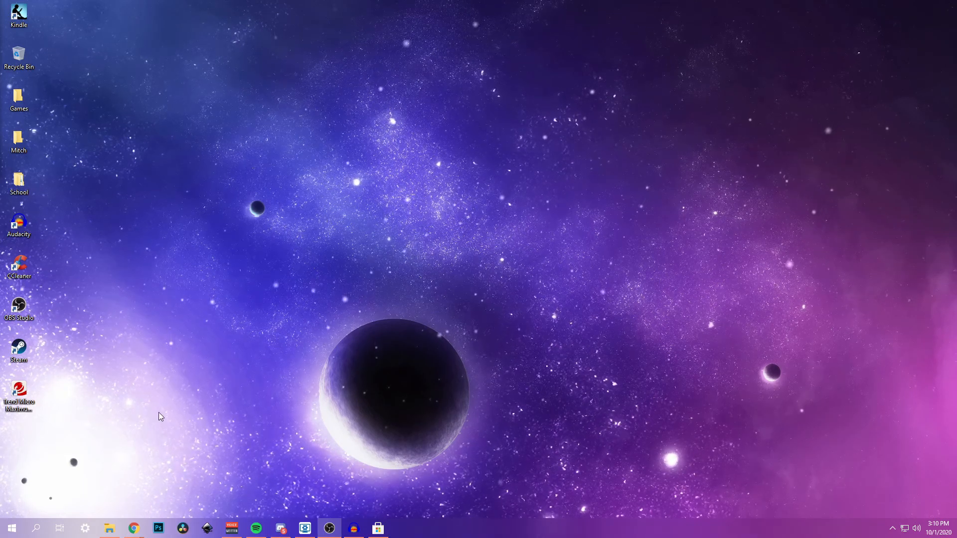
# Step: Launch DaVinci Resolve from the taskbar into the Earbuds project's Media page
pyautogui.click(181, 528)
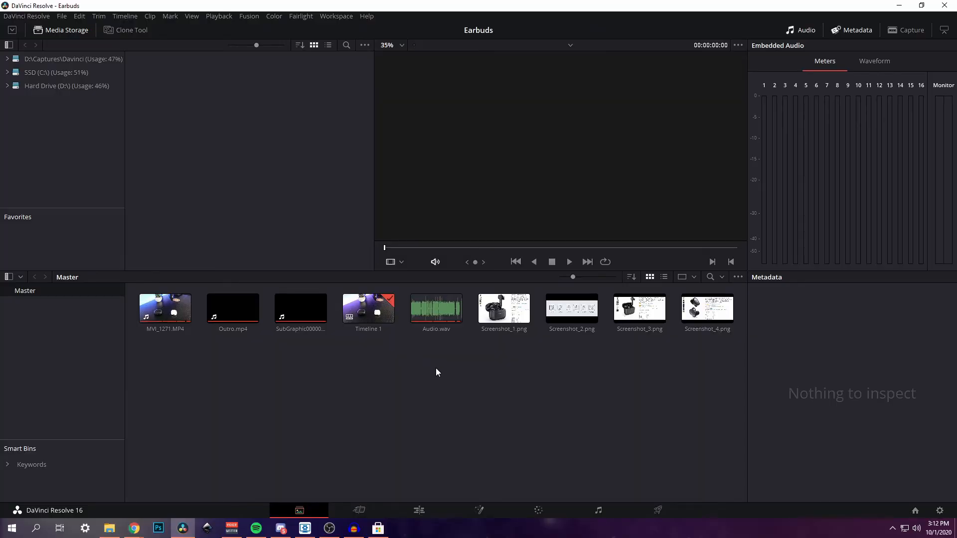
pyautogui.moveTo(262, 383)
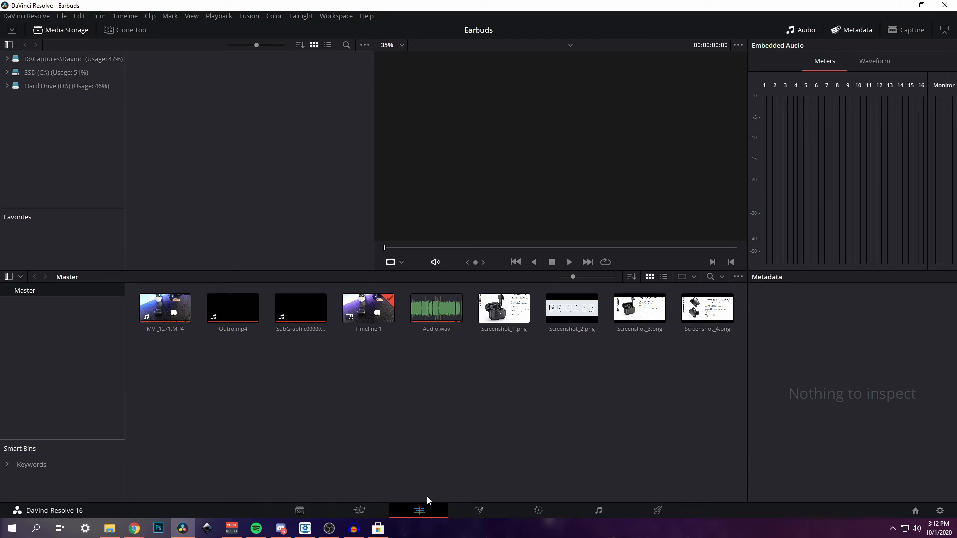
# Step: Mute Audio 1 on the Earbuds timeline, move the playhead into the first clip, and go to Color
pyautogui.click(418, 510)
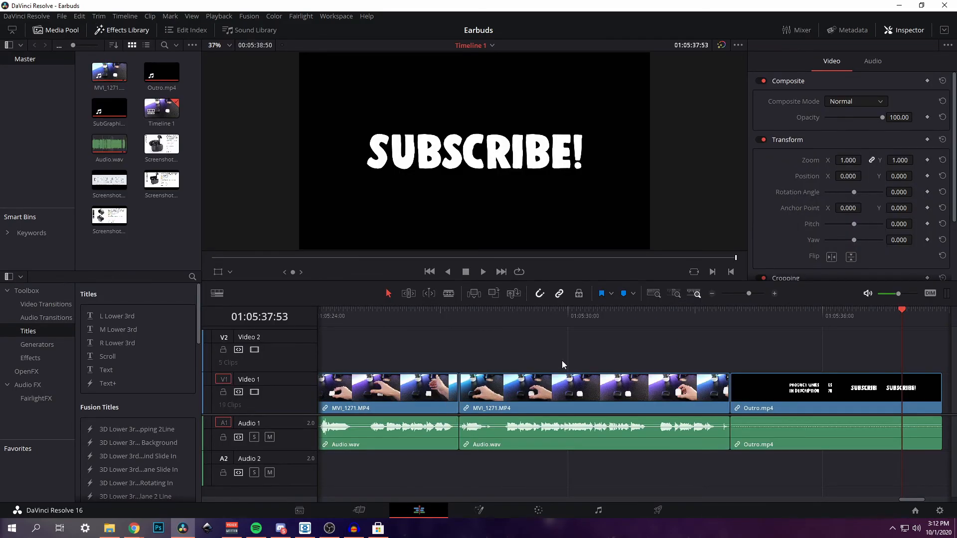
pyautogui.moveTo(904, 311)
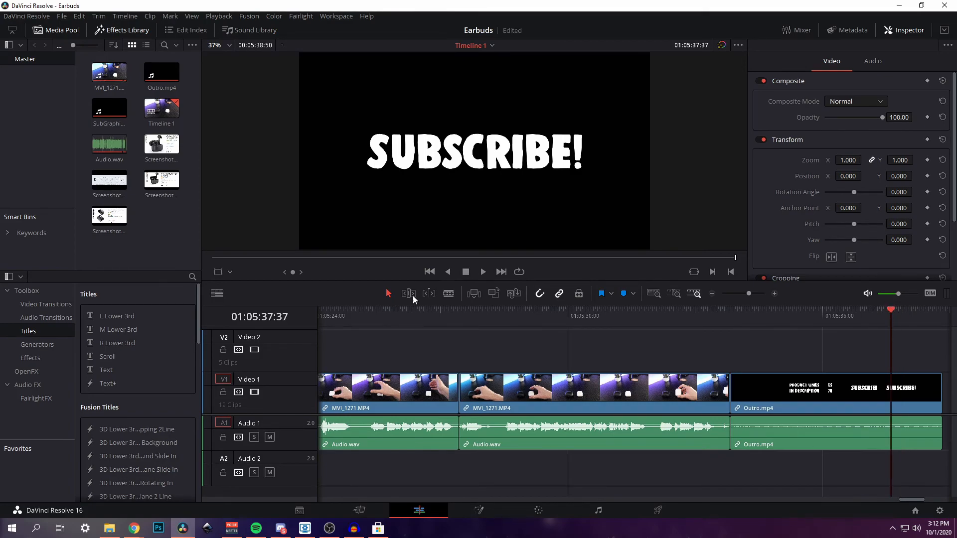
pyautogui.click(269, 436)
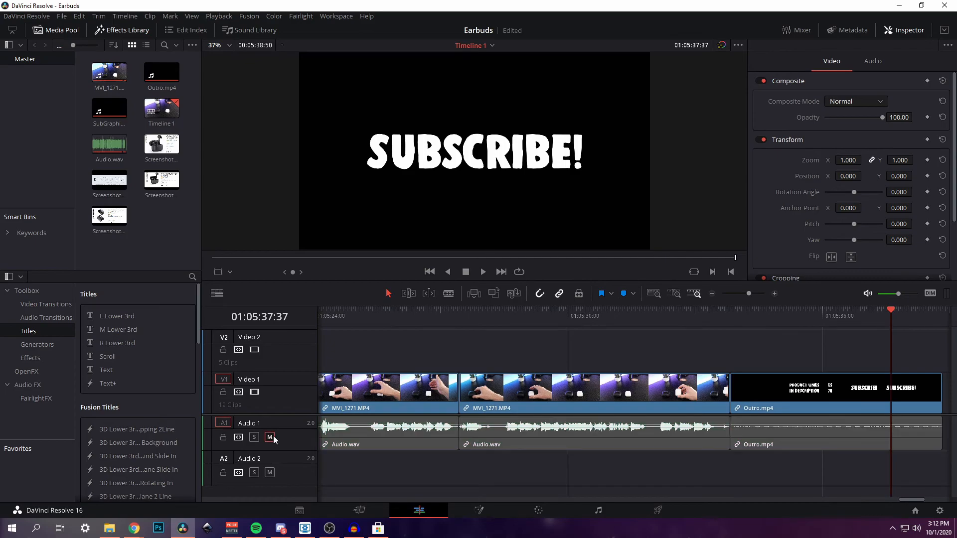
pyautogui.click(620, 311)
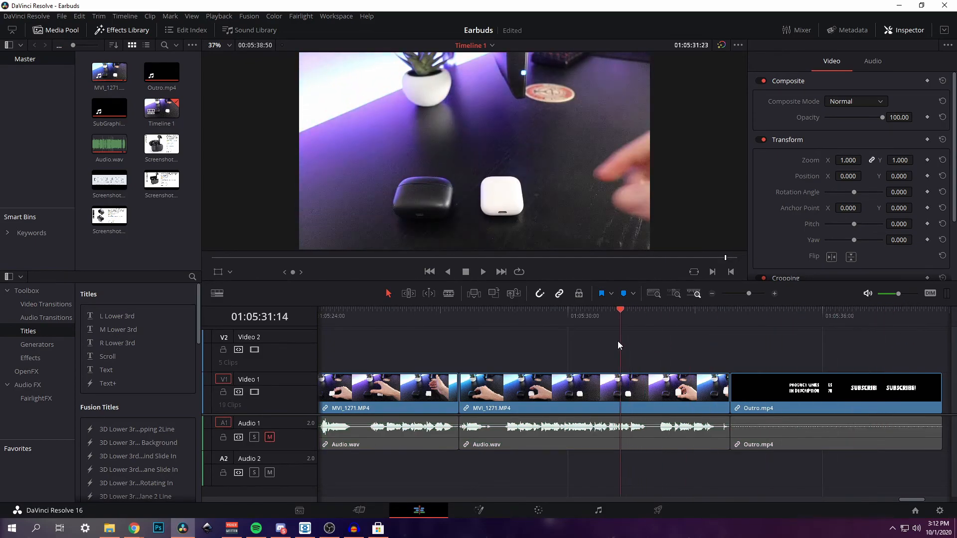
pyautogui.click(397, 310)
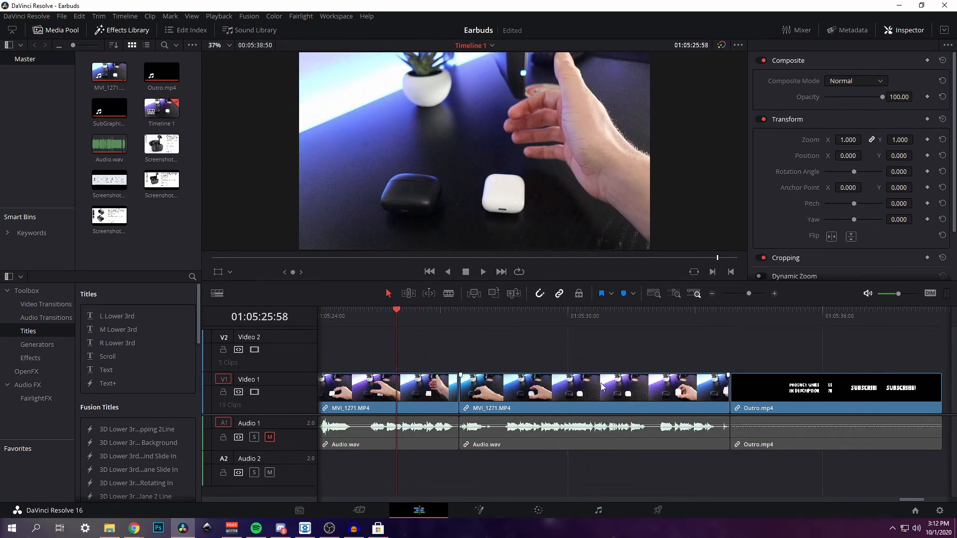
pyautogui.moveTo(148, 316)
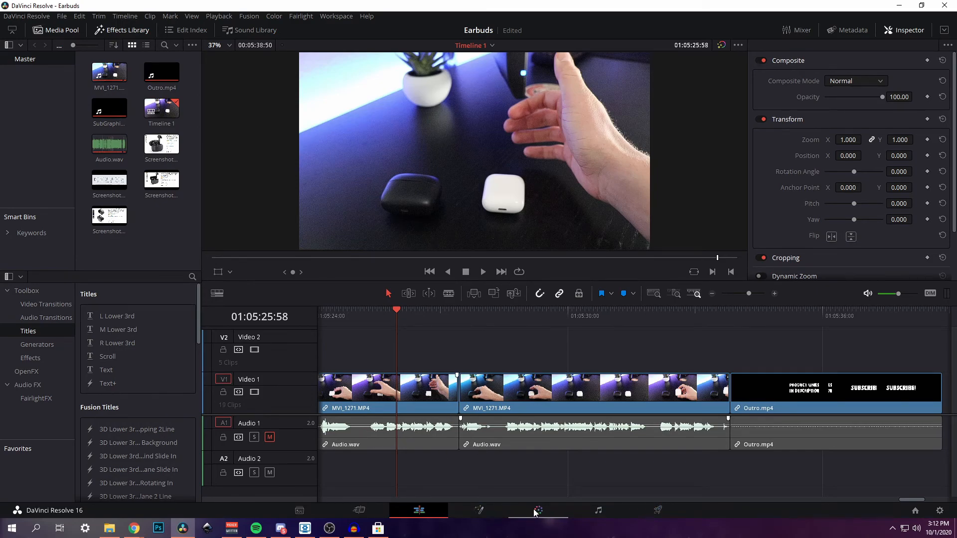
pyautogui.click(538, 511)
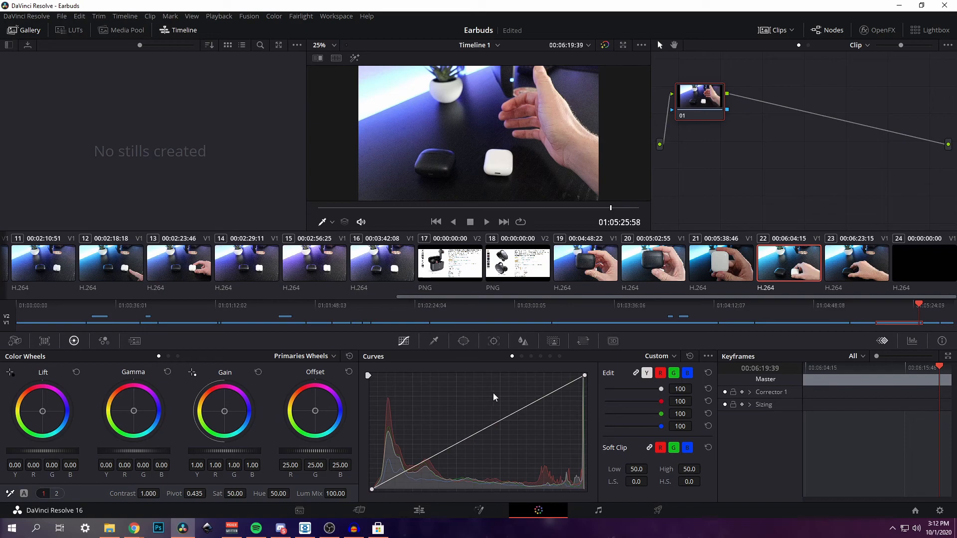
pyautogui.moveTo(503, 132)
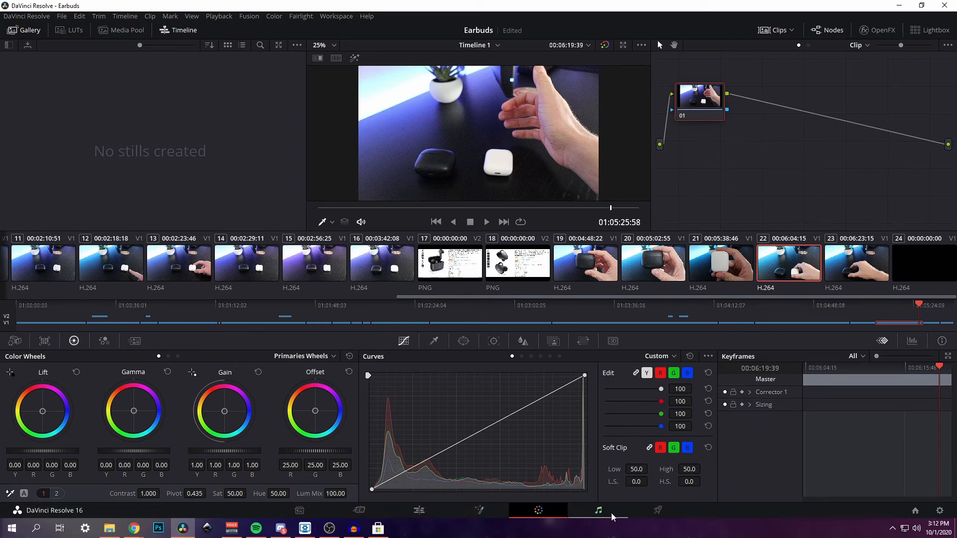
# Step: Move from the Color page to the Fusion page for the MVI_1271 clip
pyautogui.click(478, 510)
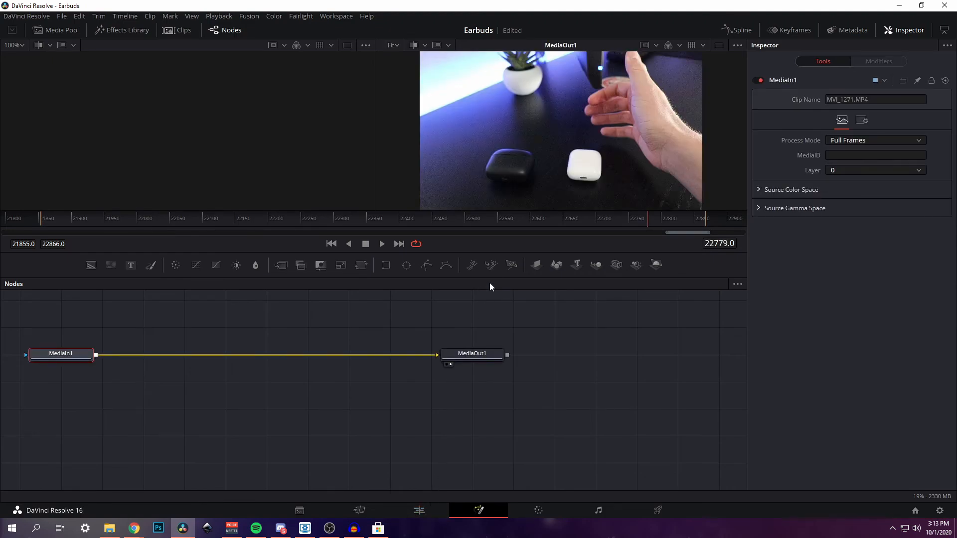
pyautogui.moveTo(444, 359)
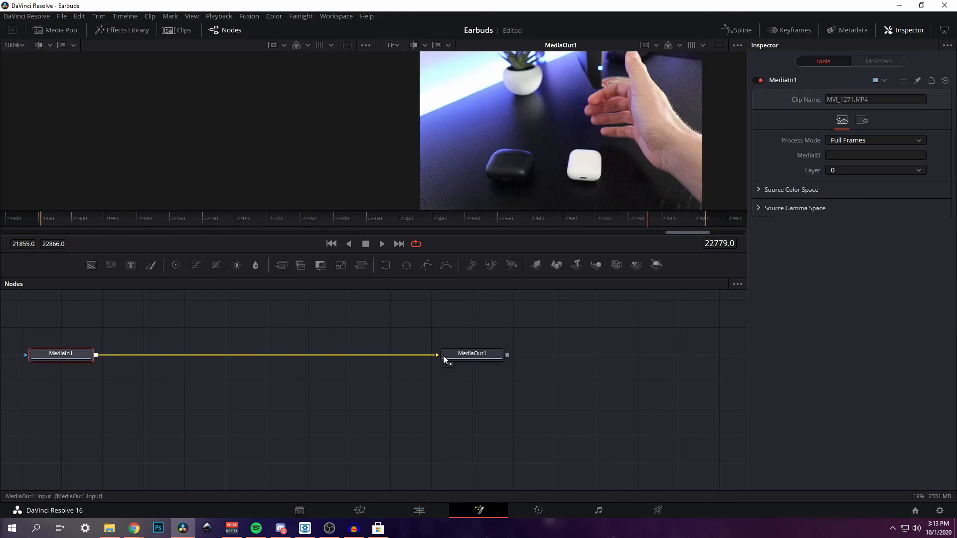
pyautogui.moveTo(580, 373)
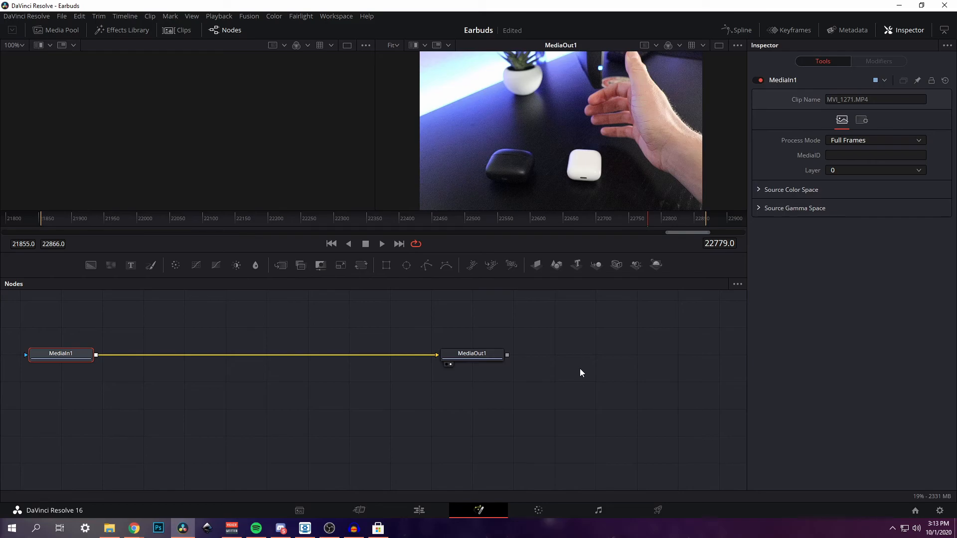
pyautogui.moveTo(529, 322)
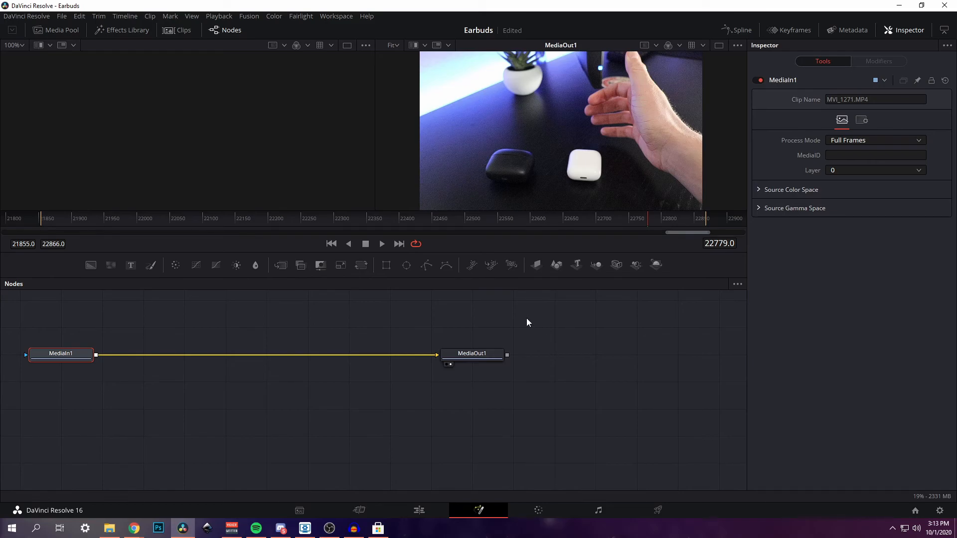
pyautogui.moveTo(491, 401)
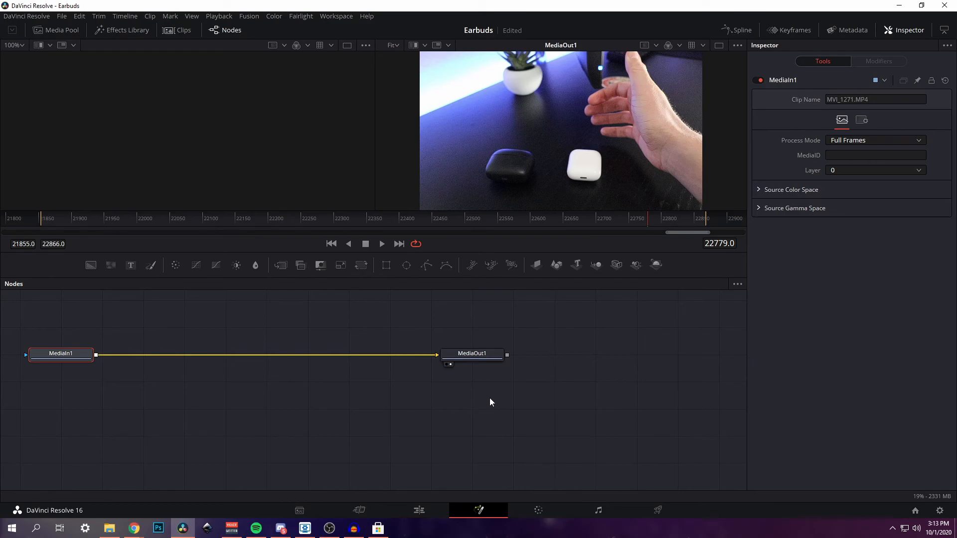
pyautogui.moveTo(511, 371)
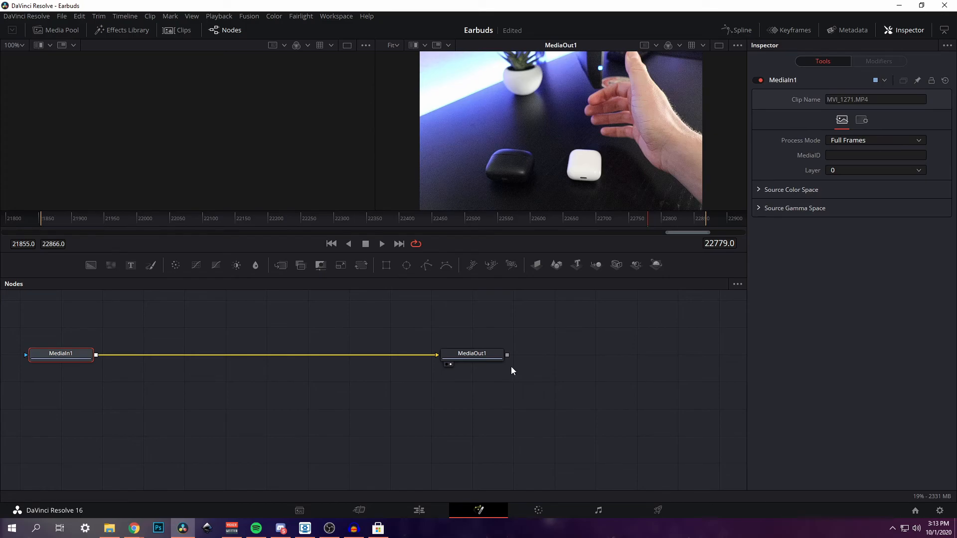
pyautogui.moveTo(516, 346)
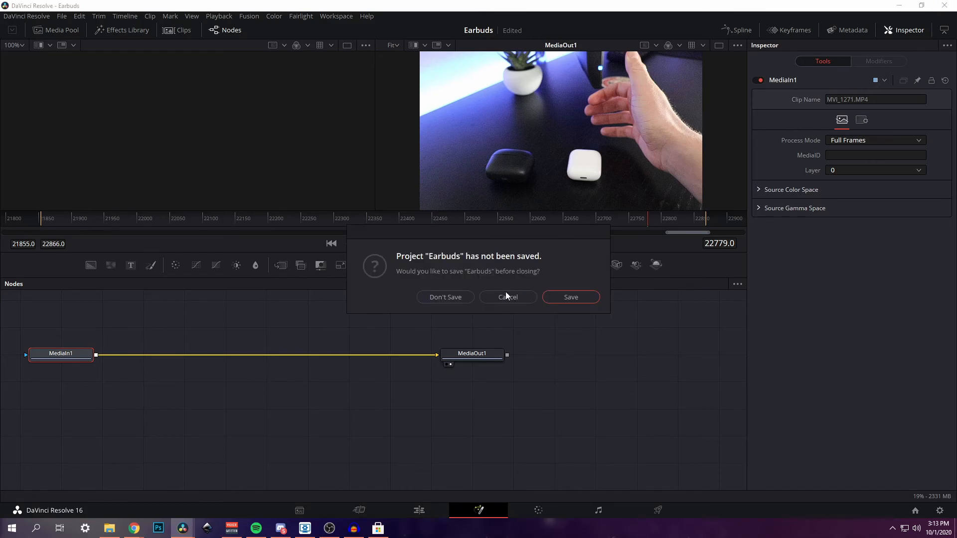
# Step: Quit DaVinci Resolve without saving the Earbuds project
pyautogui.click(444, 296)
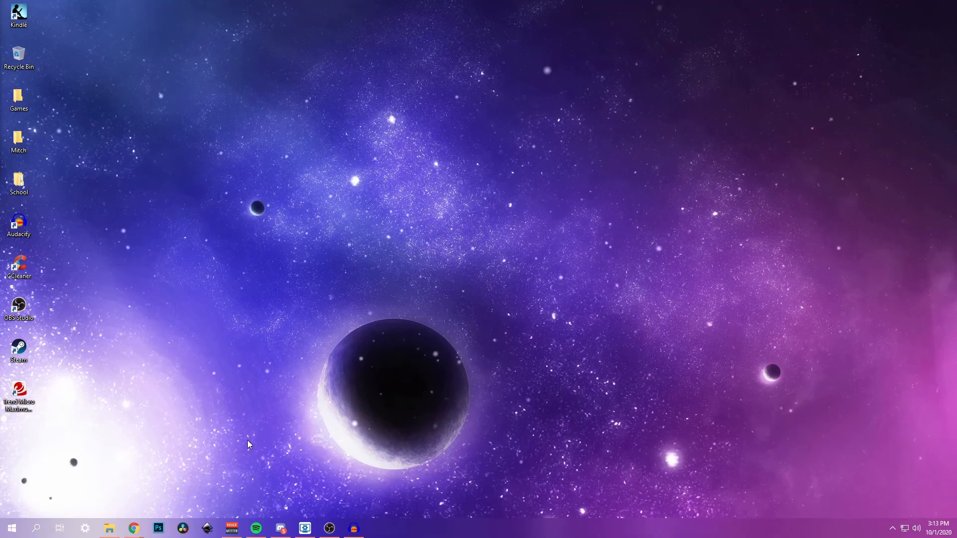
# Step: Bring Chrome up on the GIMP homepage and scroll through its features and back to the 2.10.20 download
pyautogui.click(132, 528)
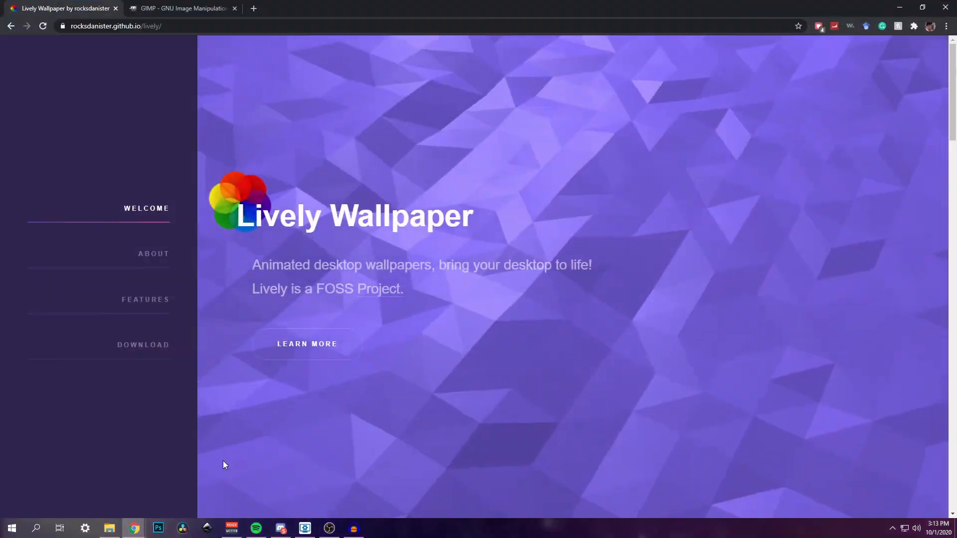
pyautogui.click(180, 8)
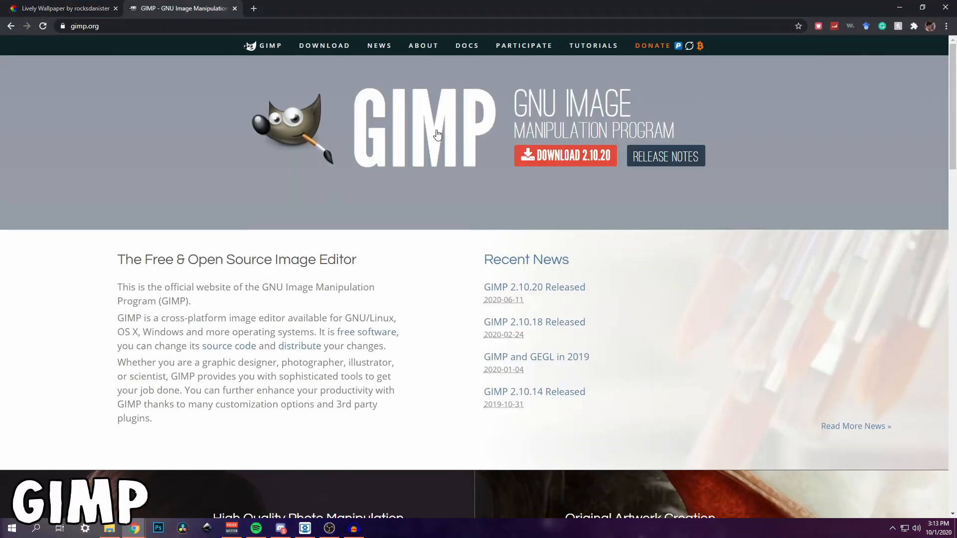
pyautogui.moveTo(354, 104)
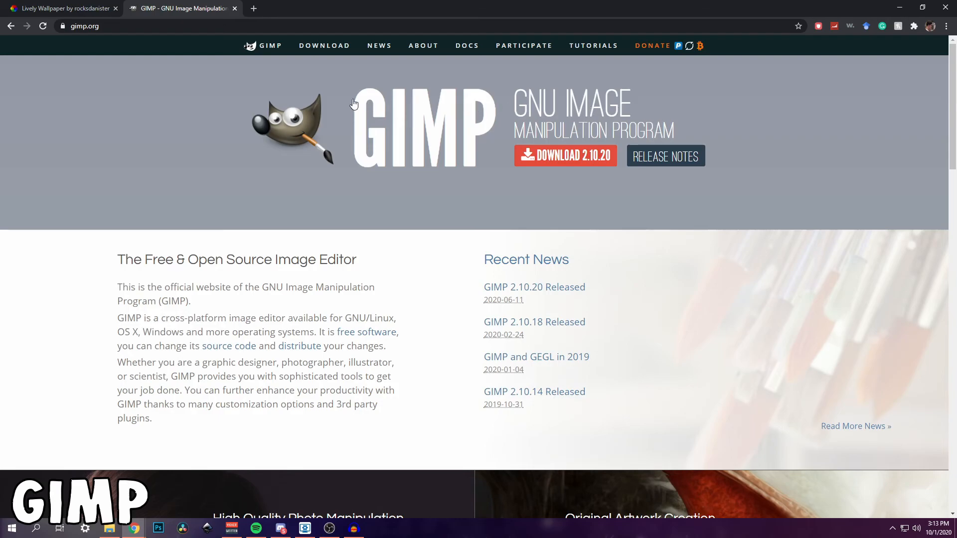
pyautogui.moveTo(336, 102)
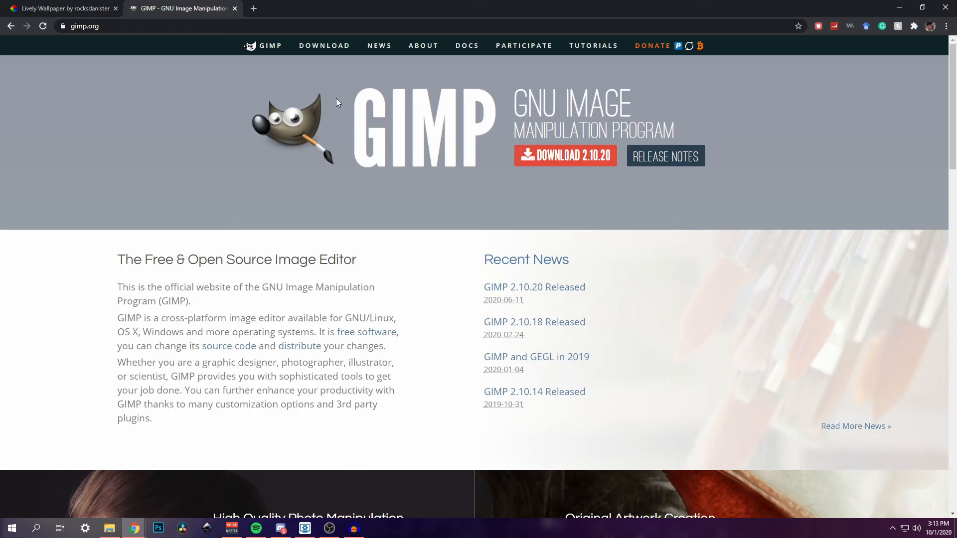
pyautogui.moveTo(352, 103)
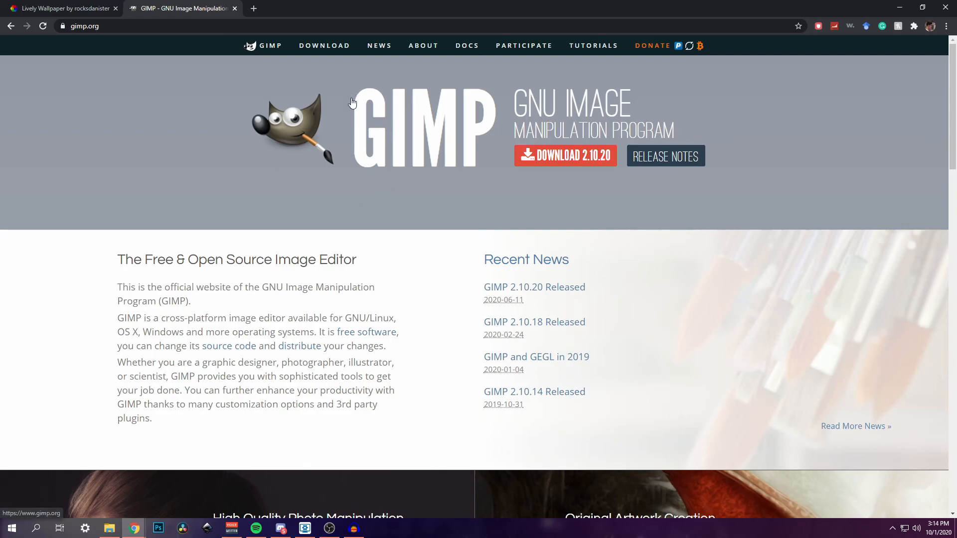
pyautogui.moveTo(240, 109)
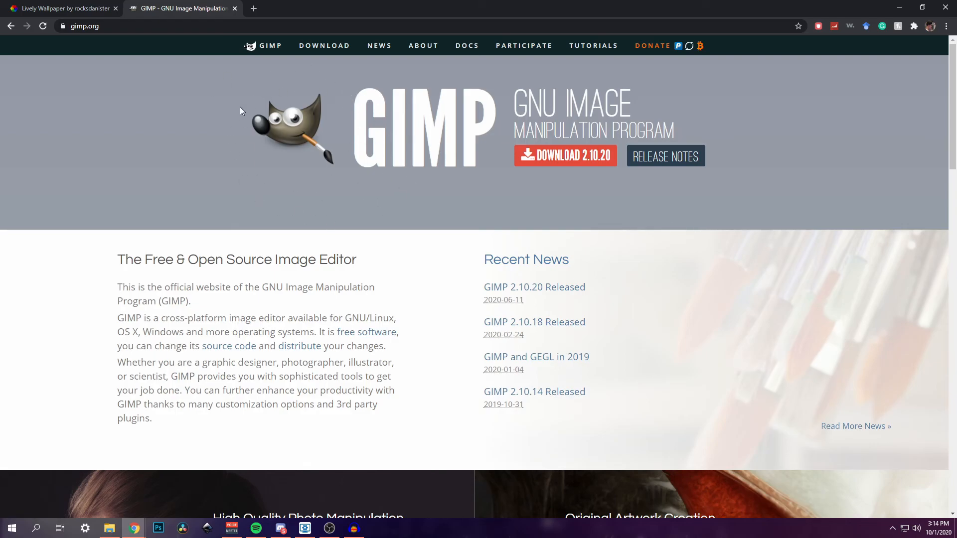
pyautogui.moveTo(565, 156)
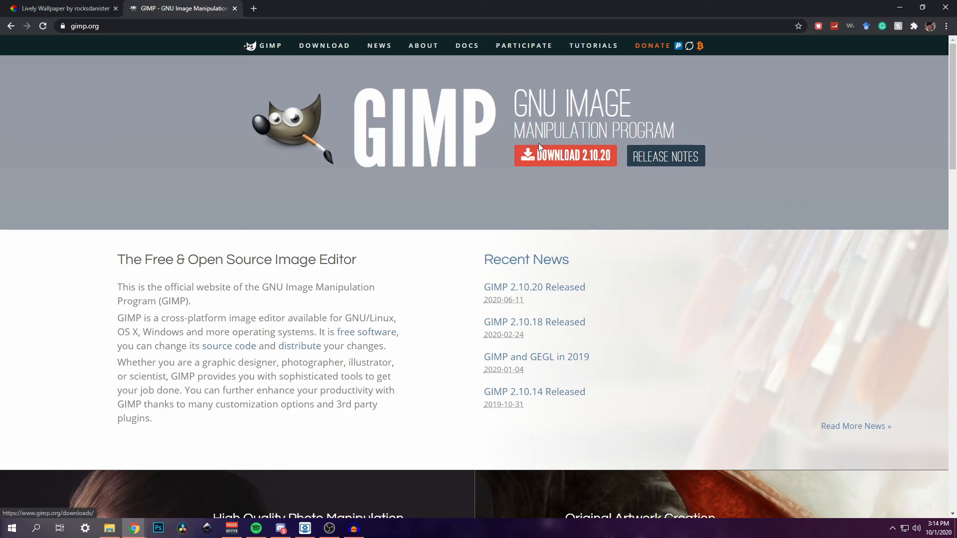
pyautogui.moveTo(334, 170)
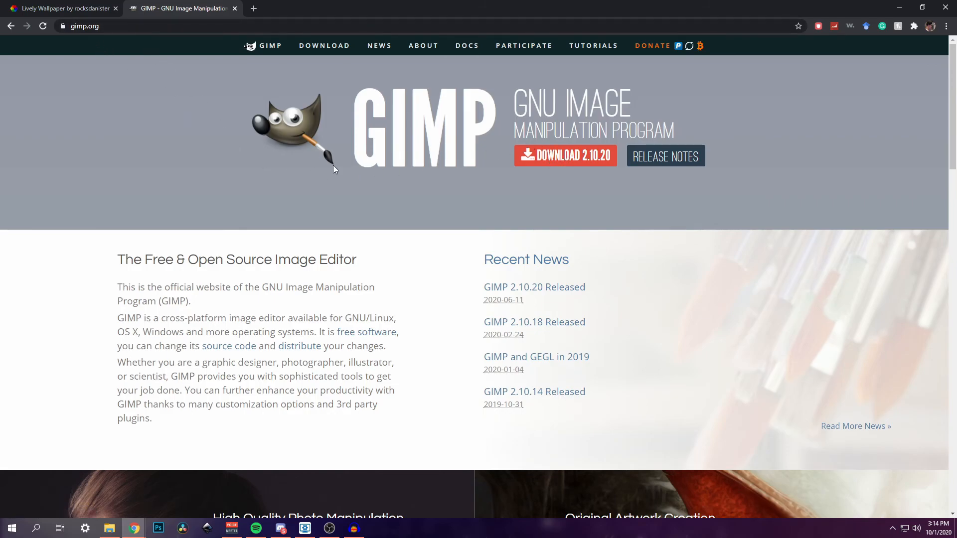
pyautogui.scroll(-3)
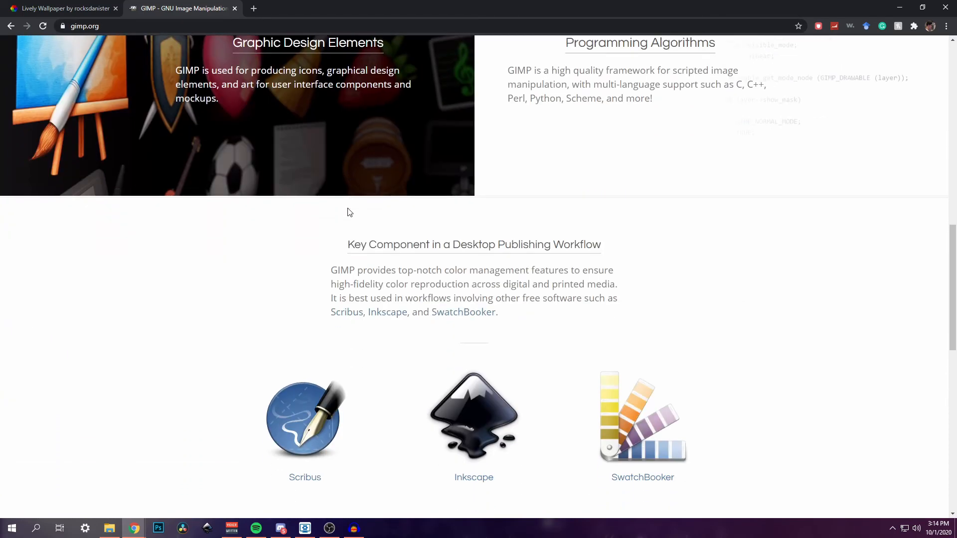
pyautogui.scroll(-3)
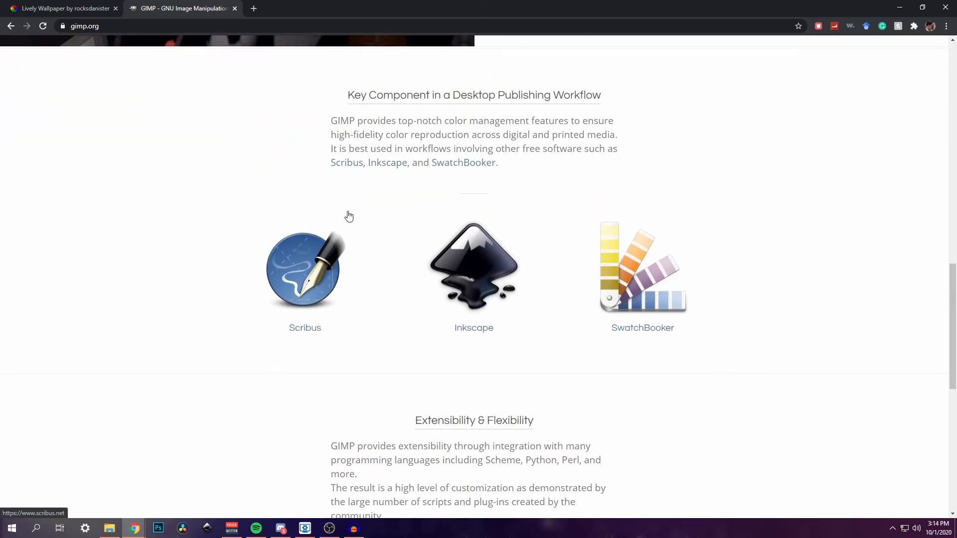
pyautogui.scroll(3)
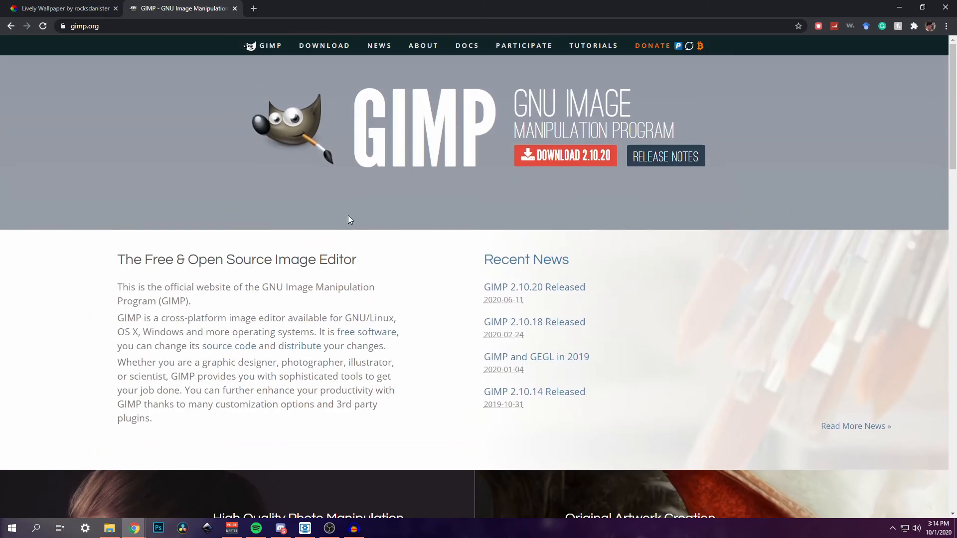
pyautogui.moveTo(346, 211)
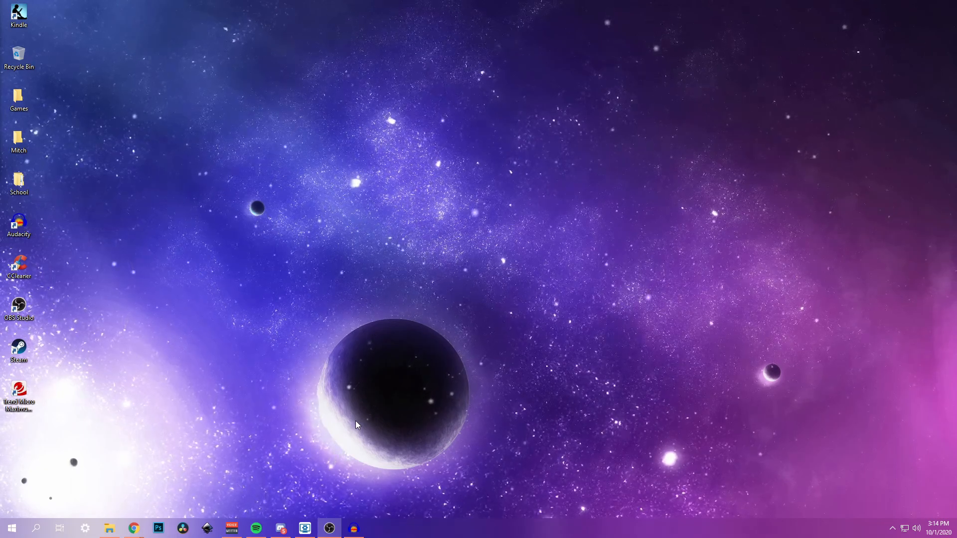
pyautogui.moveTo(394, 322)
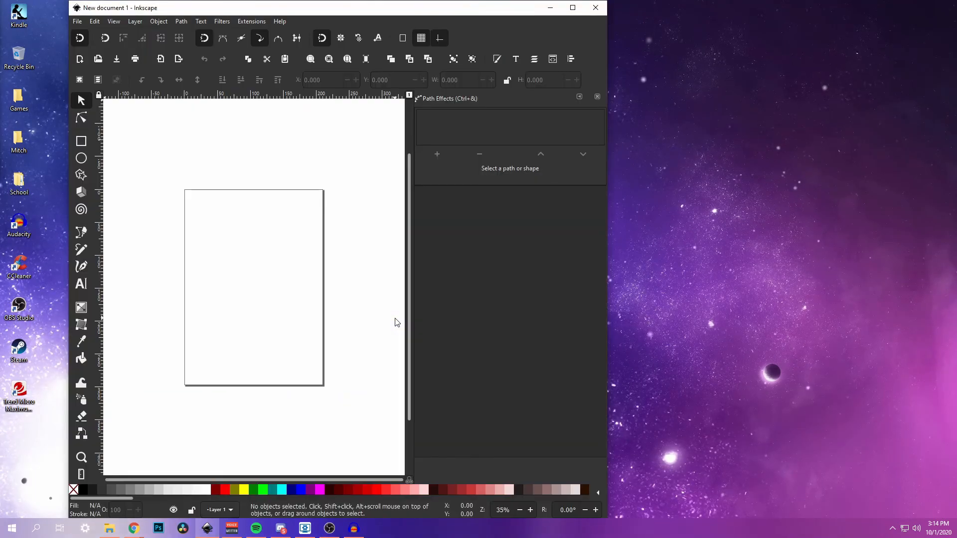
# Step: Maximize the blank Inkscape 'New document 1' window, look it over, then close it
pyautogui.click(571, 7)
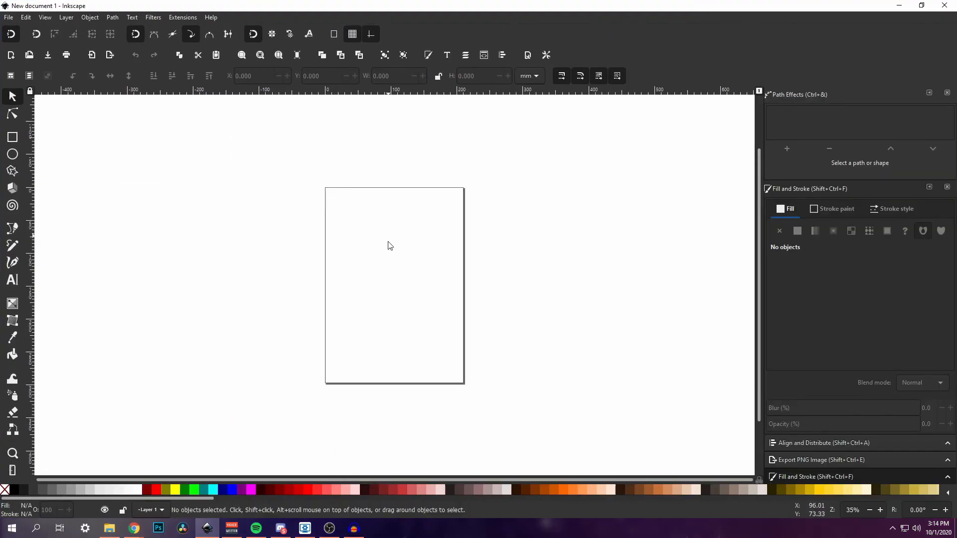
pyautogui.scroll(-3)
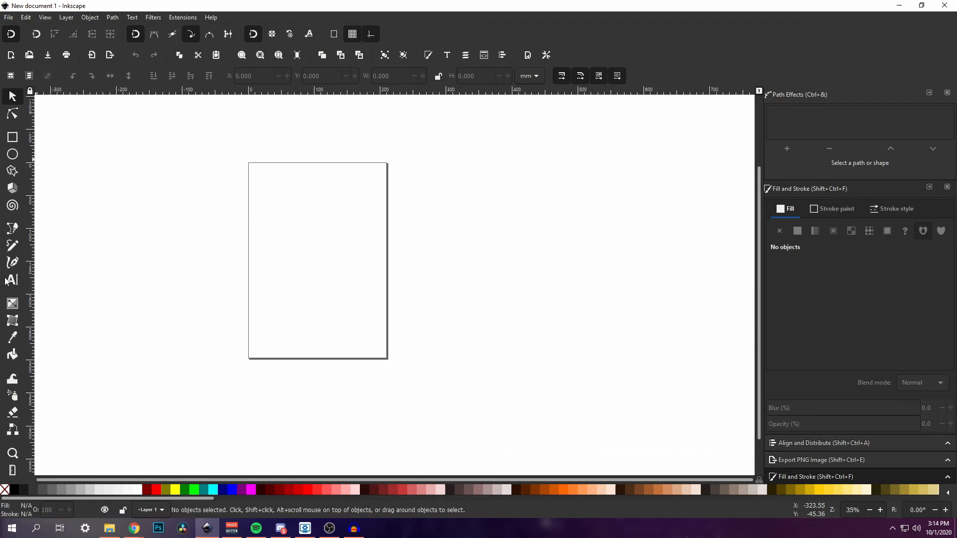
pyautogui.moveTo(427, 55)
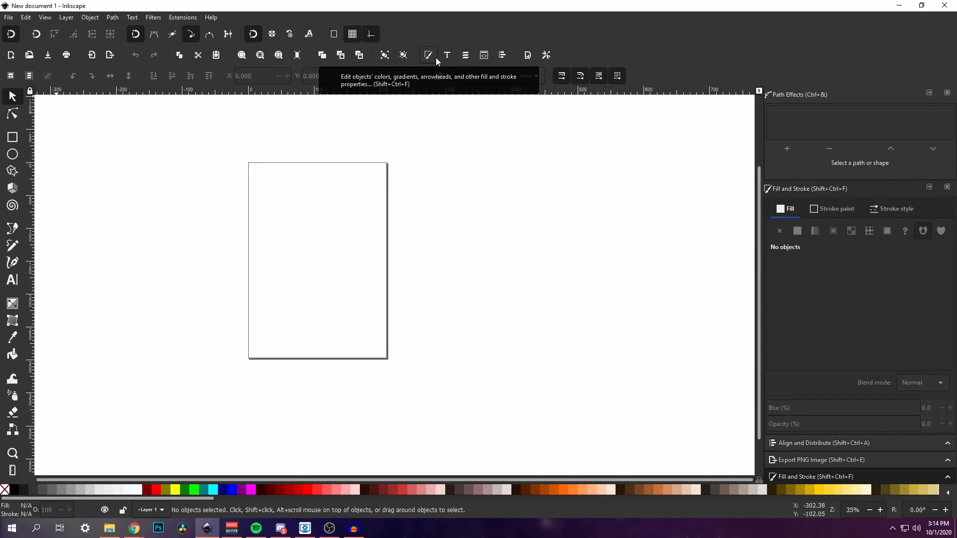
pyautogui.moveTo(297, 55)
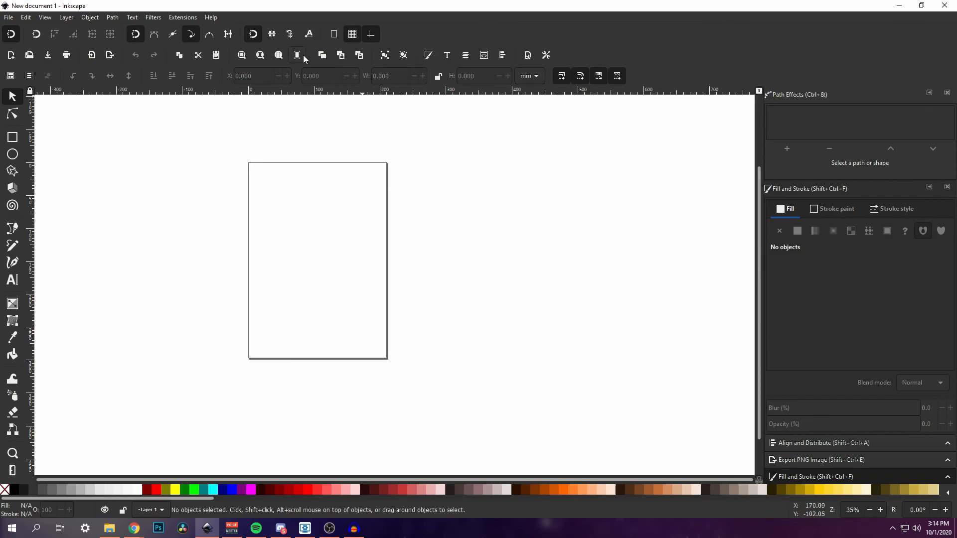
pyautogui.moveTo(71, 45)
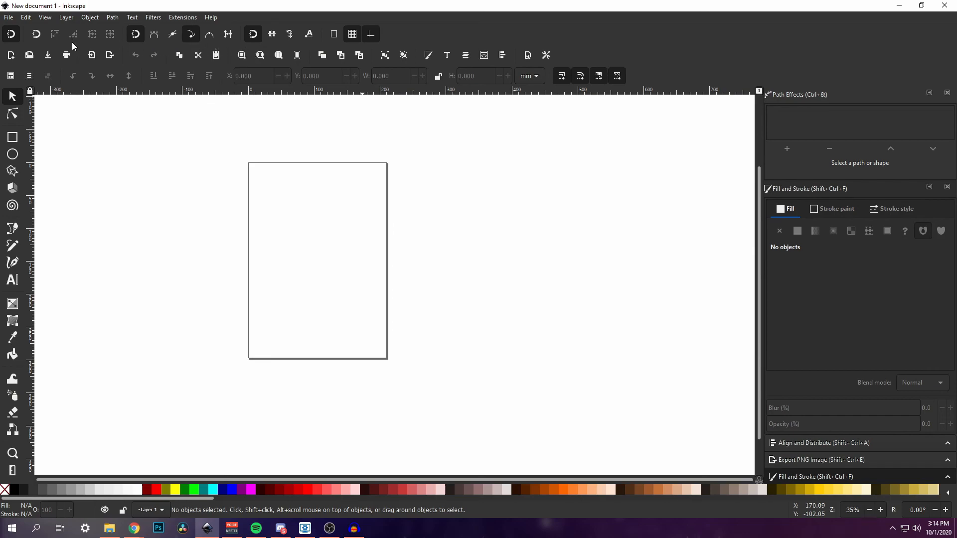
pyautogui.moveTo(66, 54)
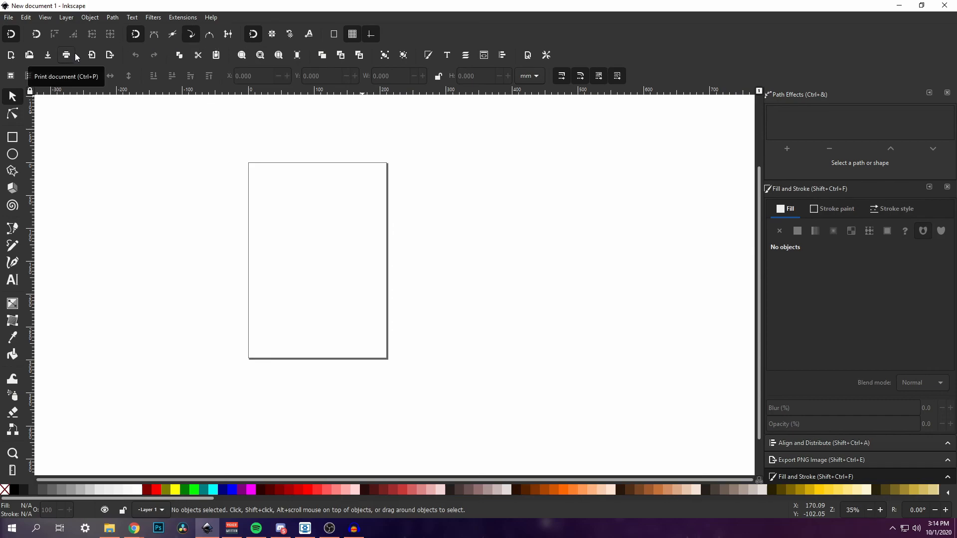
pyautogui.moveTo(222, 23)
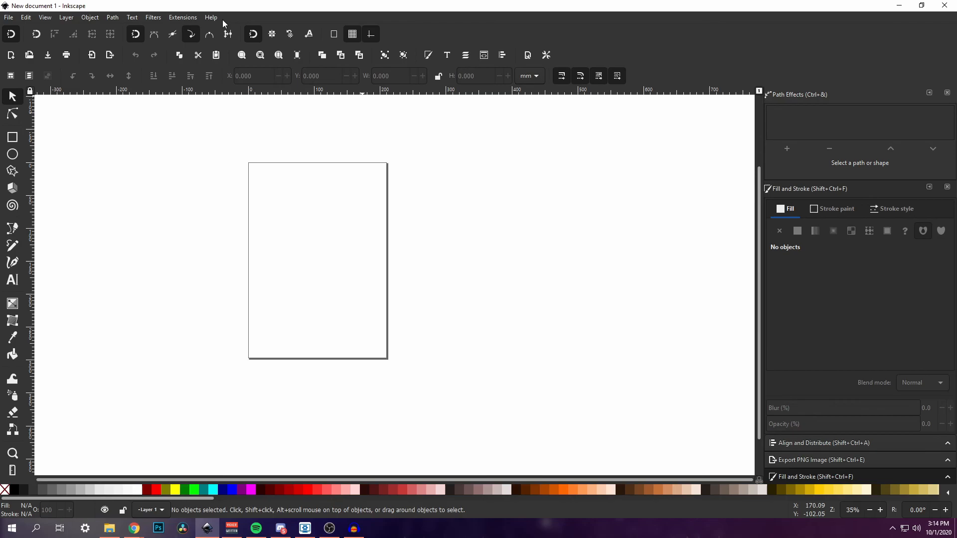
pyautogui.click(919, 6)
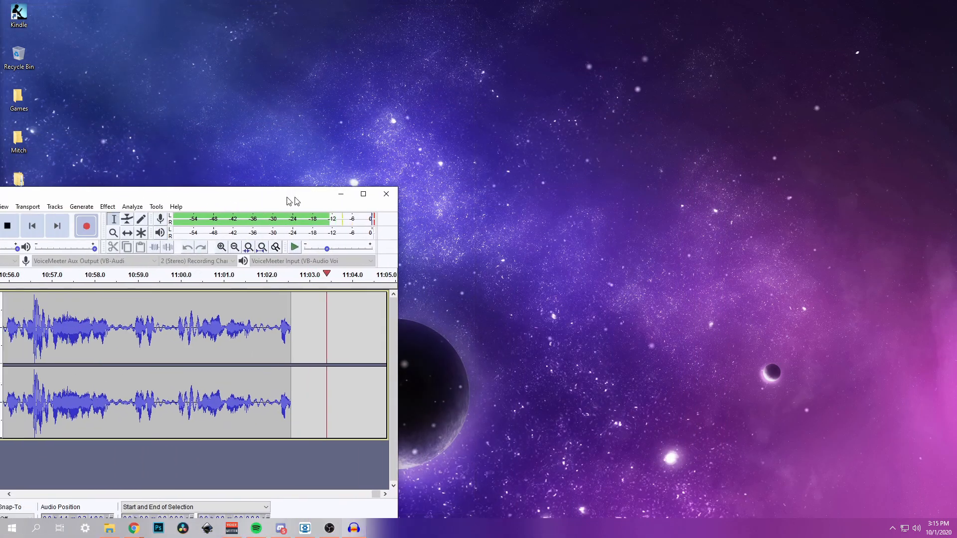
# Step: Minimize Audacity with its recorded stereo track, leaving the space-wallpaper desktop
pyautogui.click(385, 193)
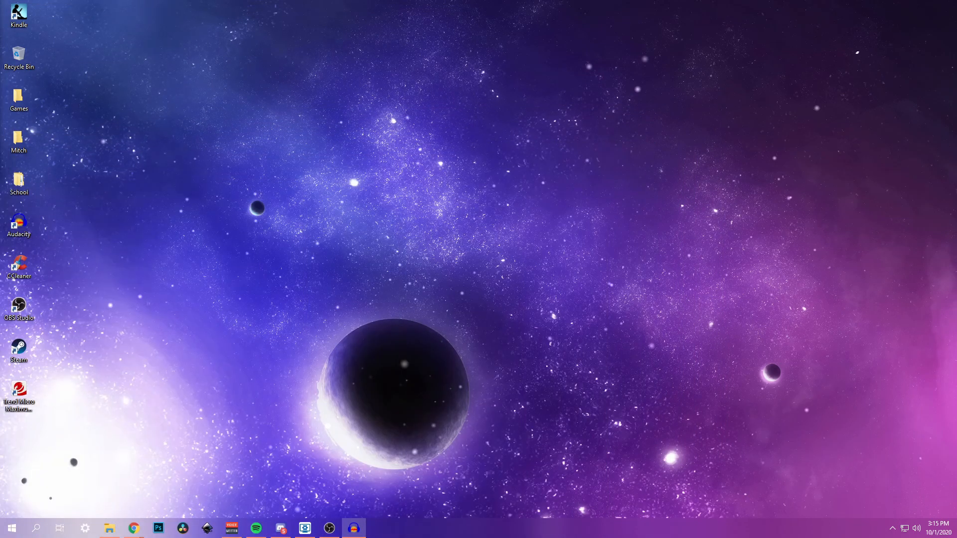
pyautogui.moveTo(785, 409)
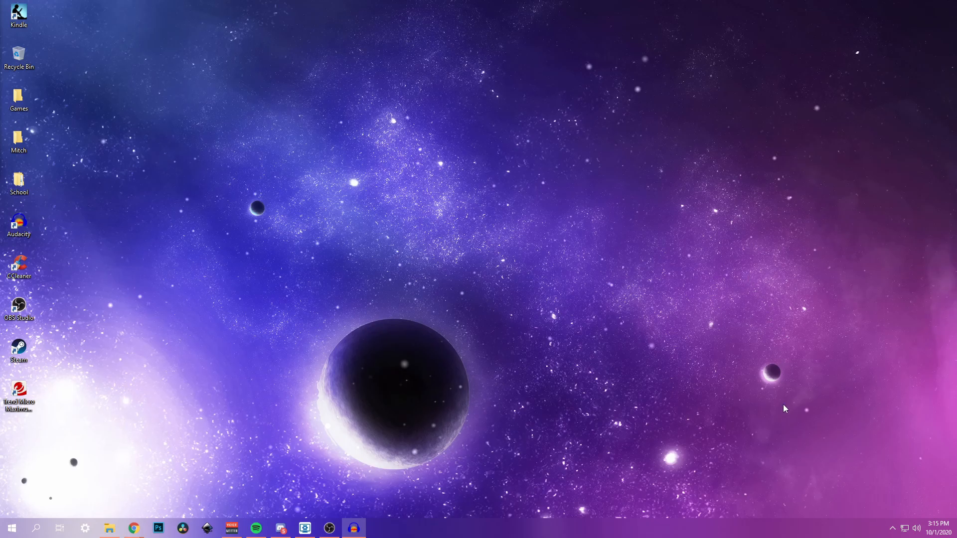
# Step: Show the hidden tray apps and bring up Lightshot's About version information
pyautogui.click(891, 528)
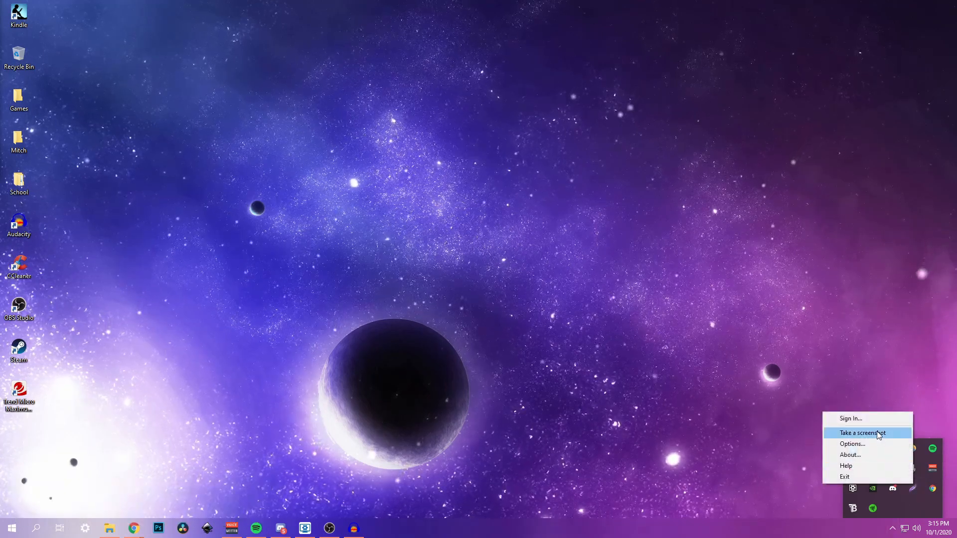
pyautogui.click(850, 454)
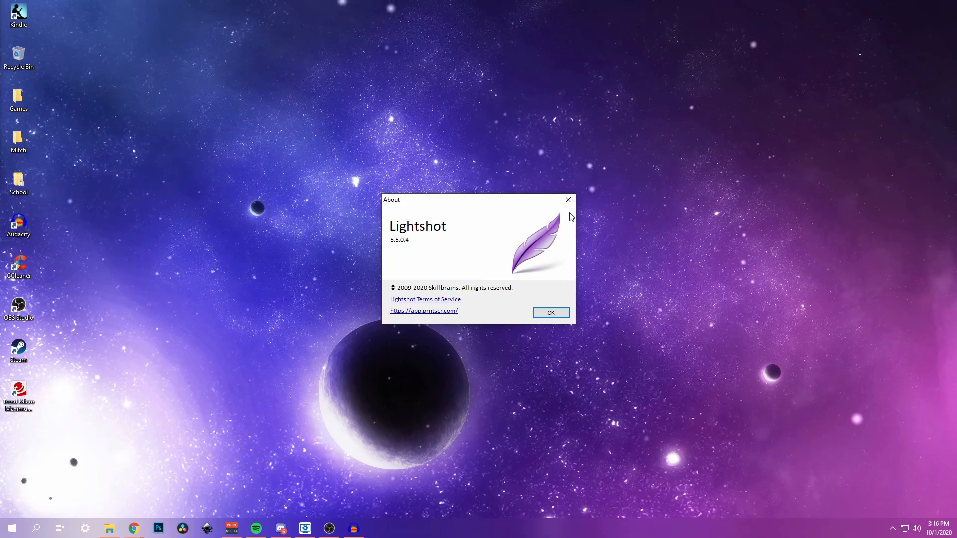
pyautogui.moveTo(619, 203)
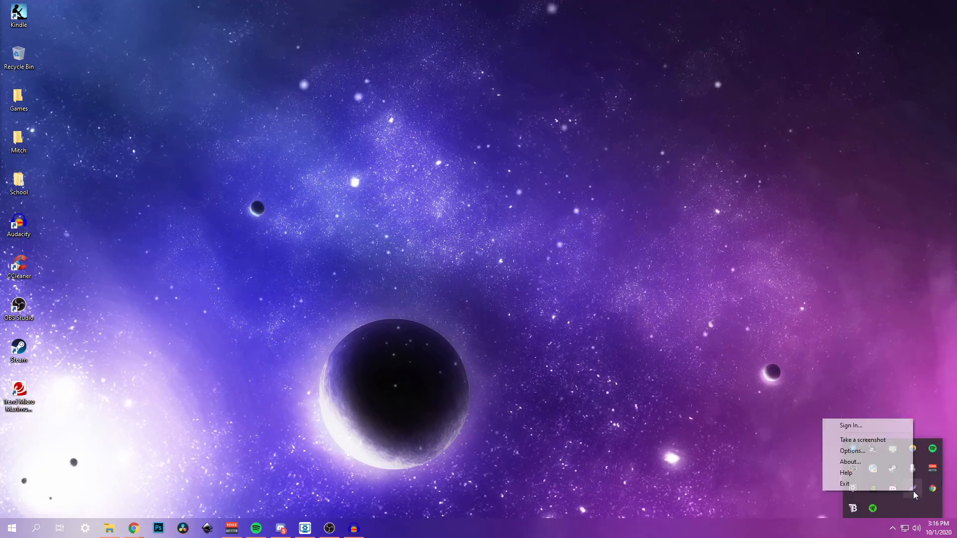
# Step: Bring up Lightshot's Options dialog and view its Proxy settings
pyautogui.click(793, 399)
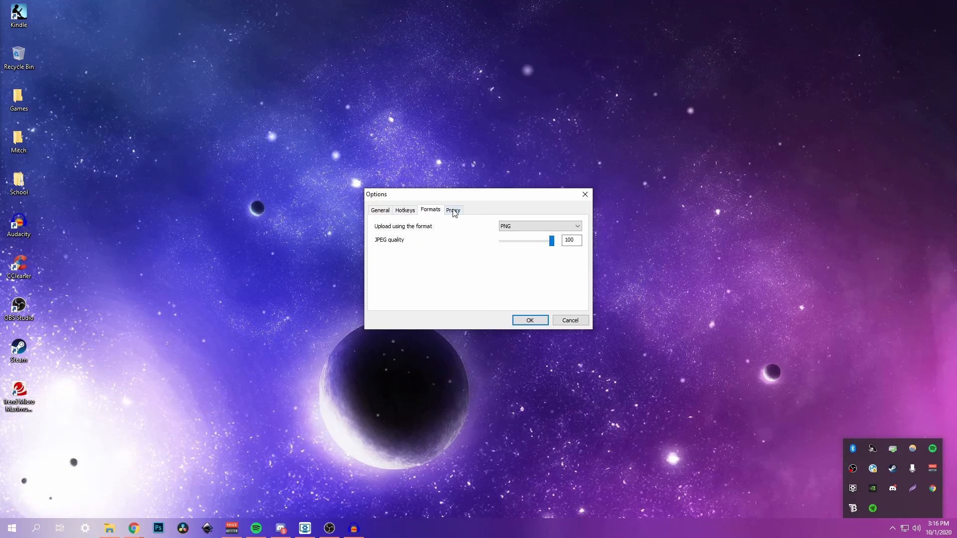
pyautogui.click(404, 210)
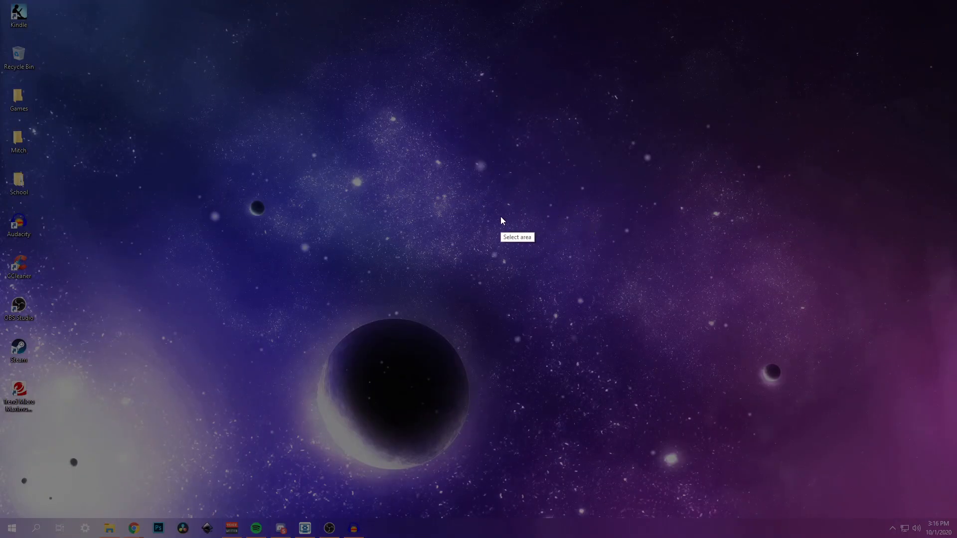
pyautogui.moveTo(539, 183)
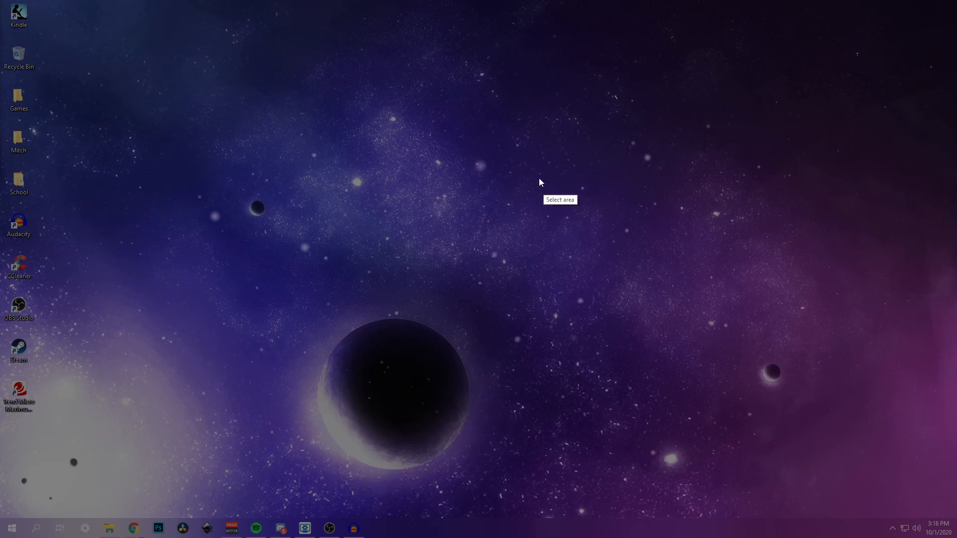
pyautogui.moveTo(256, 83)
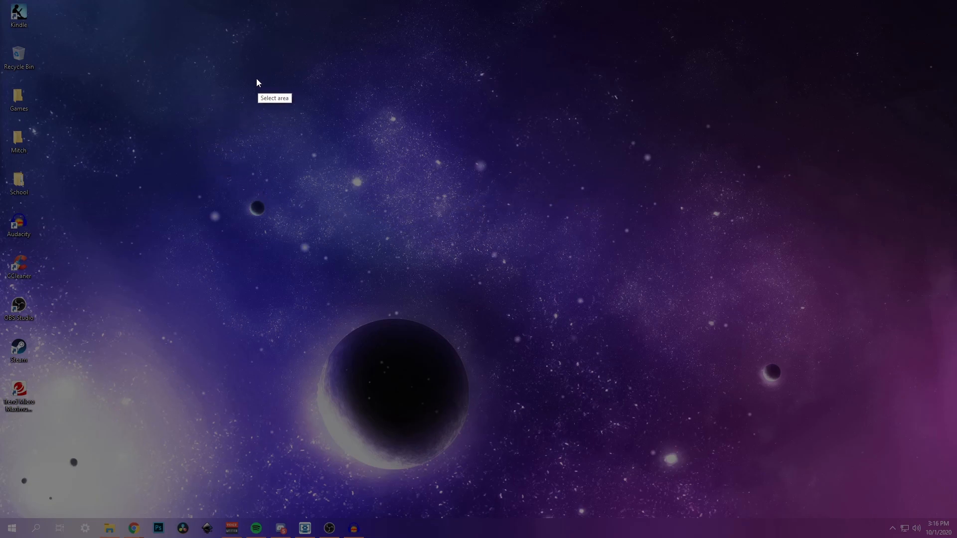
pyautogui.moveTo(278, 143)
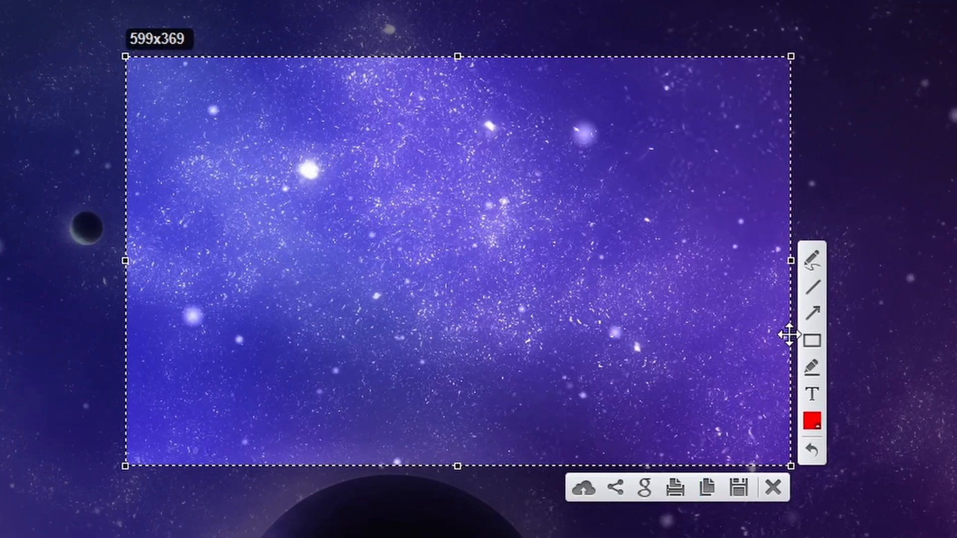
pyautogui.click(773, 489)
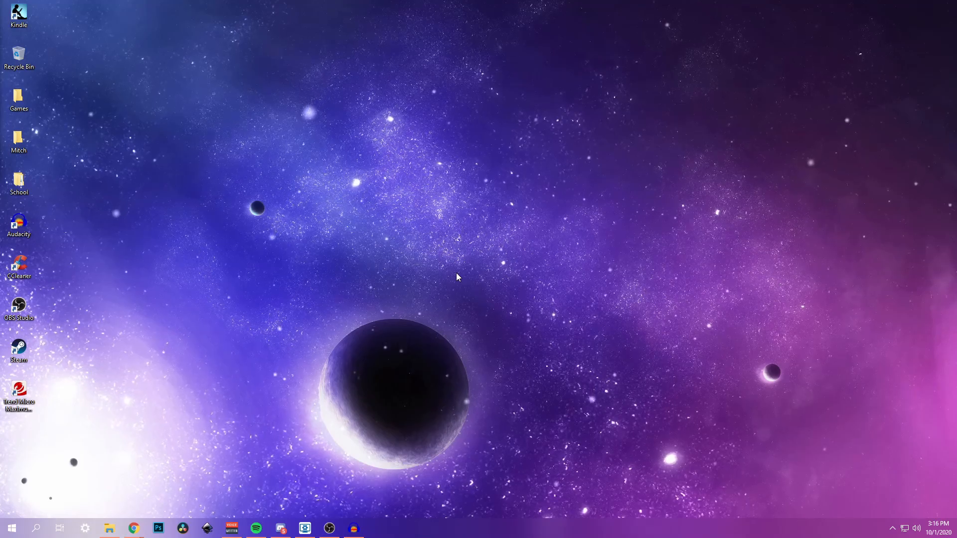
pyautogui.moveTo(523, 276)
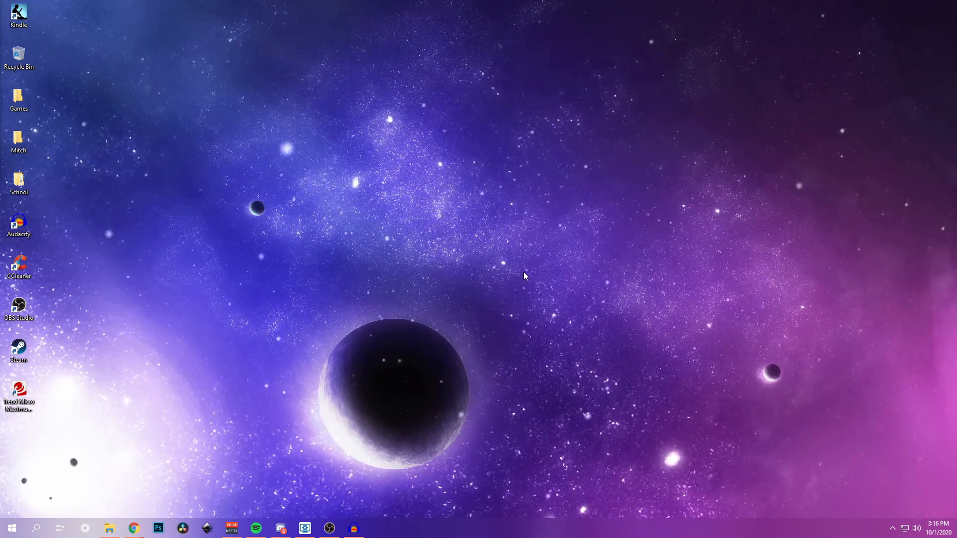
pyautogui.moveTo(407, 284)
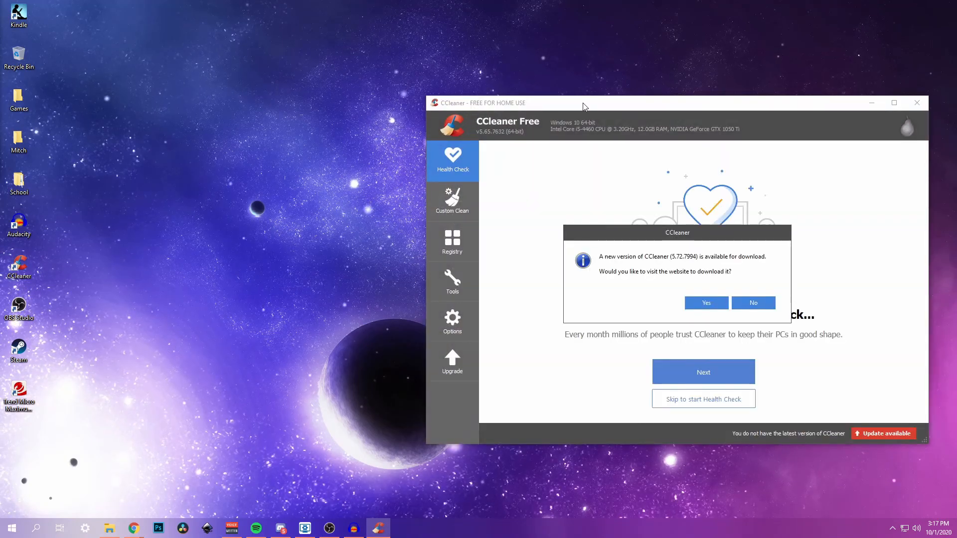
pyautogui.moveTo(753, 303)
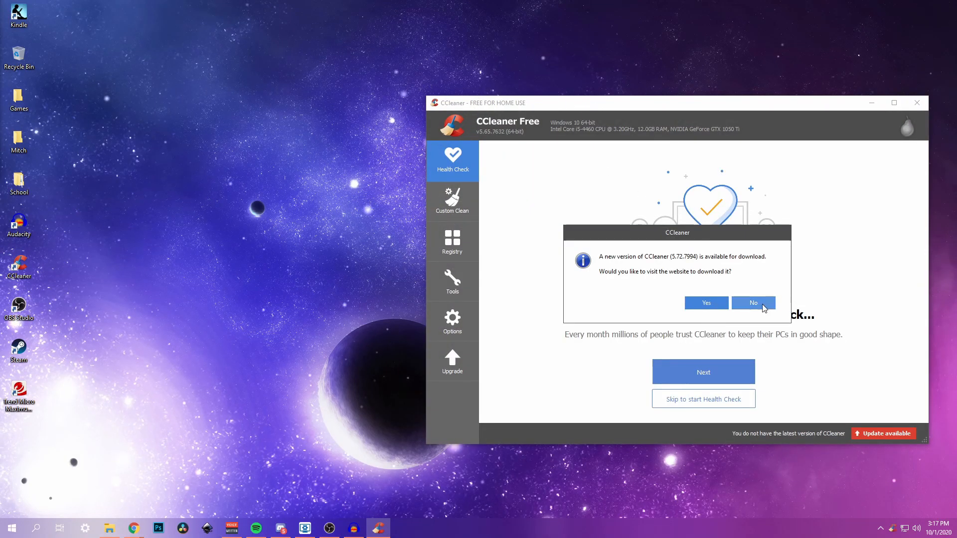
pyautogui.click(754, 303)
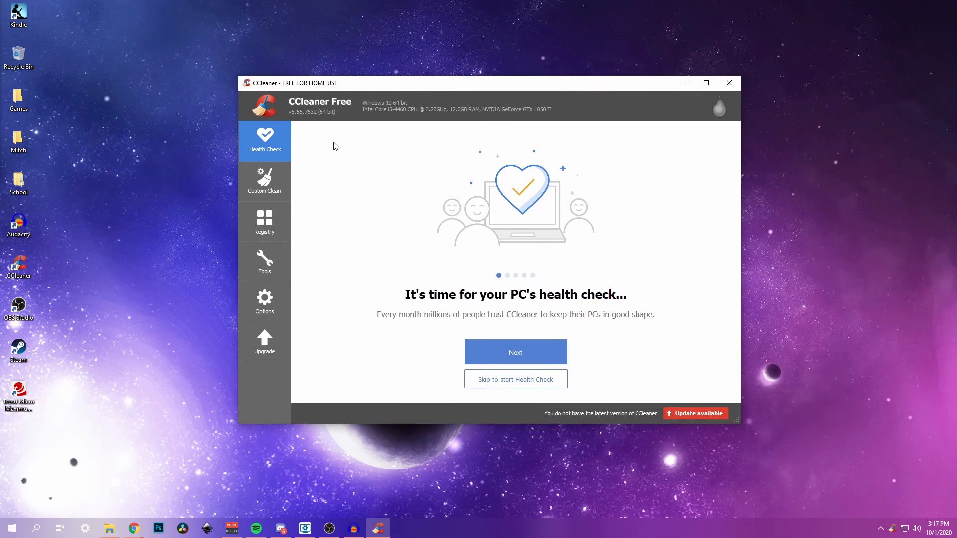
pyautogui.click(264, 301)
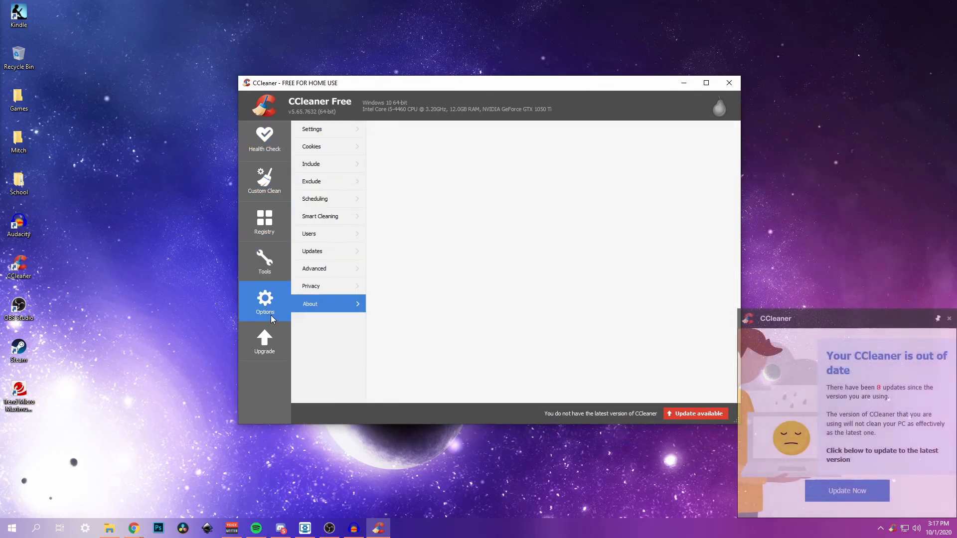
pyautogui.click(310, 303)
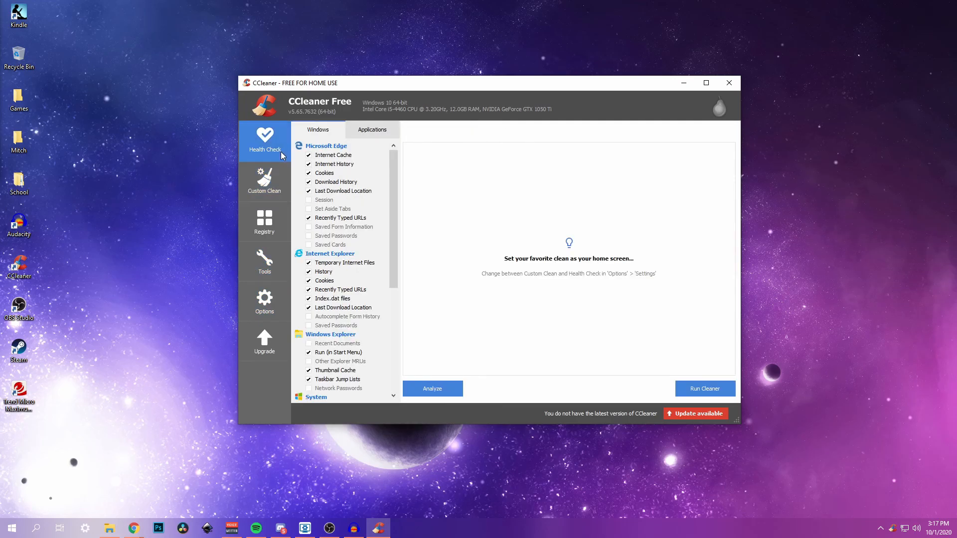
pyautogui.click(264, 181)
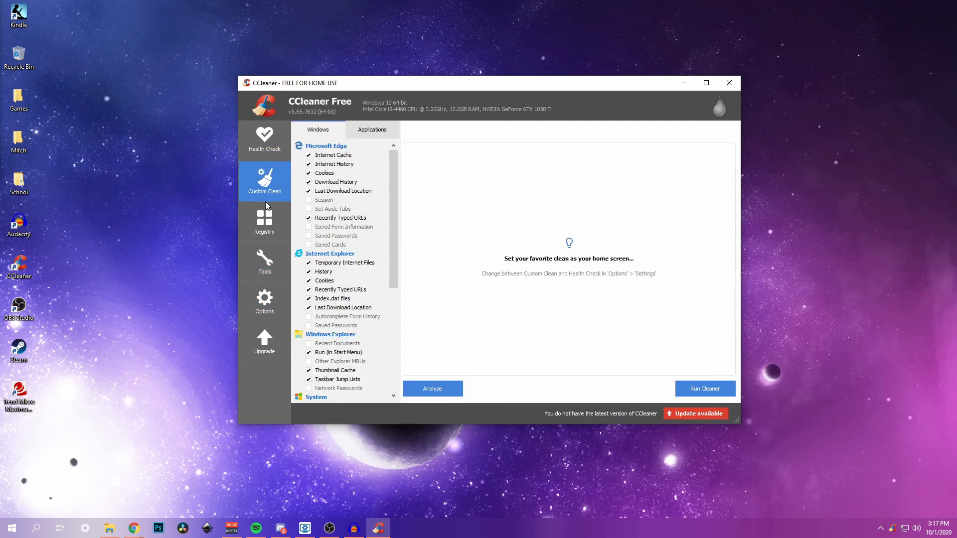
pyautogui.click(263, 261)
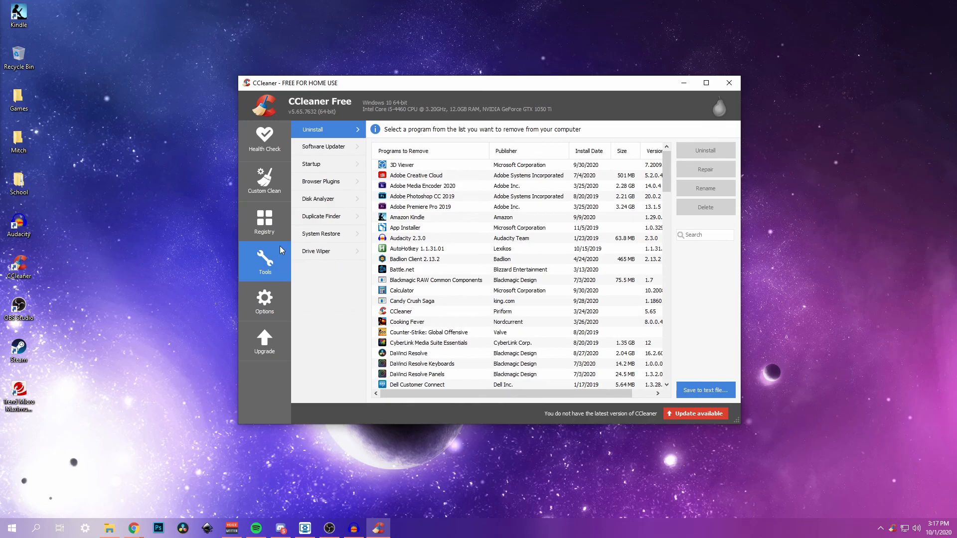
pyautogui.moveTo(413, 66)
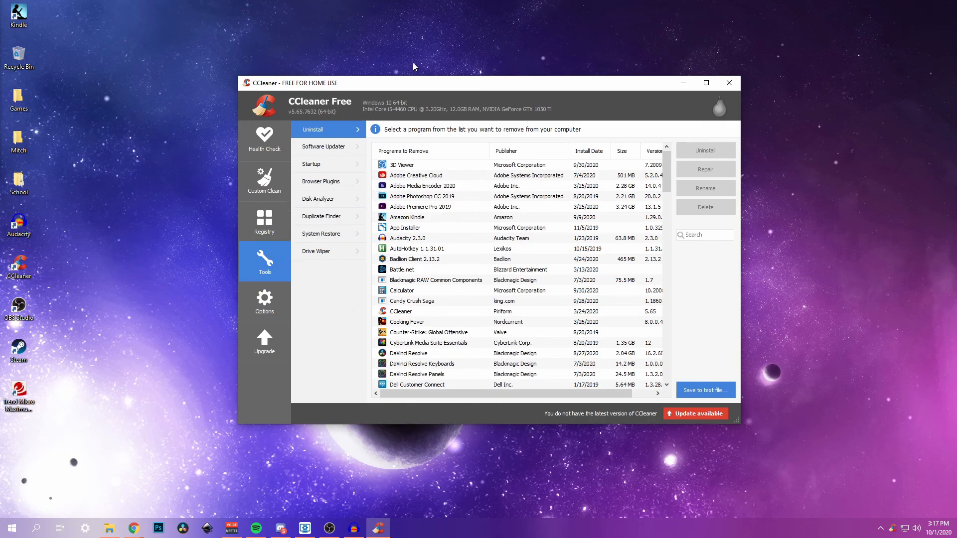
pyautogui.click(727, 82)
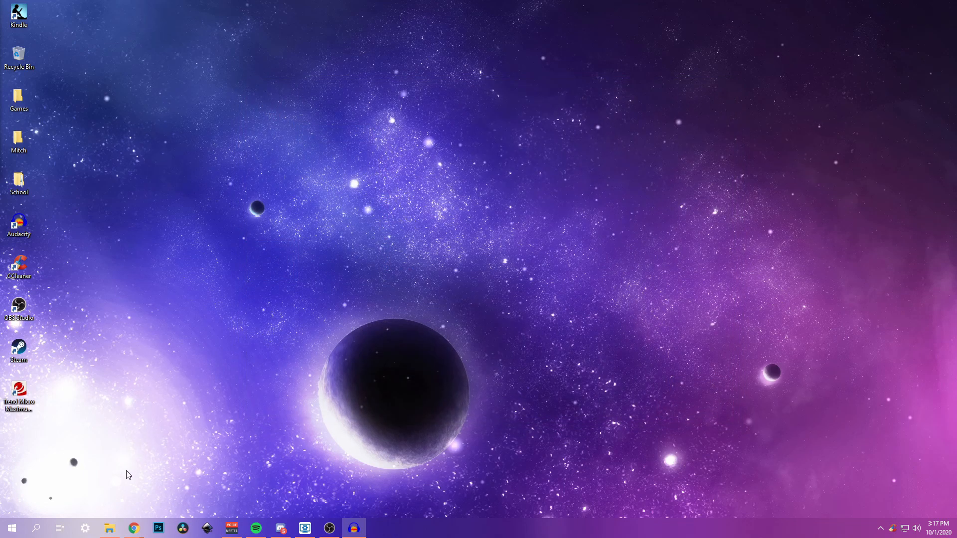
# Step: Restore Chrome, add a blank tab beside the Lively Wallpaper page, then minimize it to the desktop
pyautogui.click(133, 528)
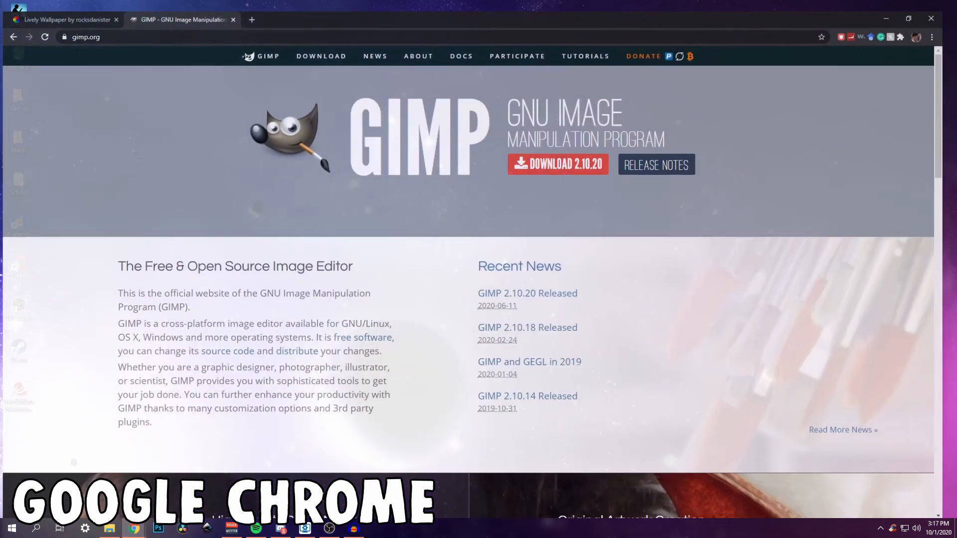
pyautogui.click(64, 18)
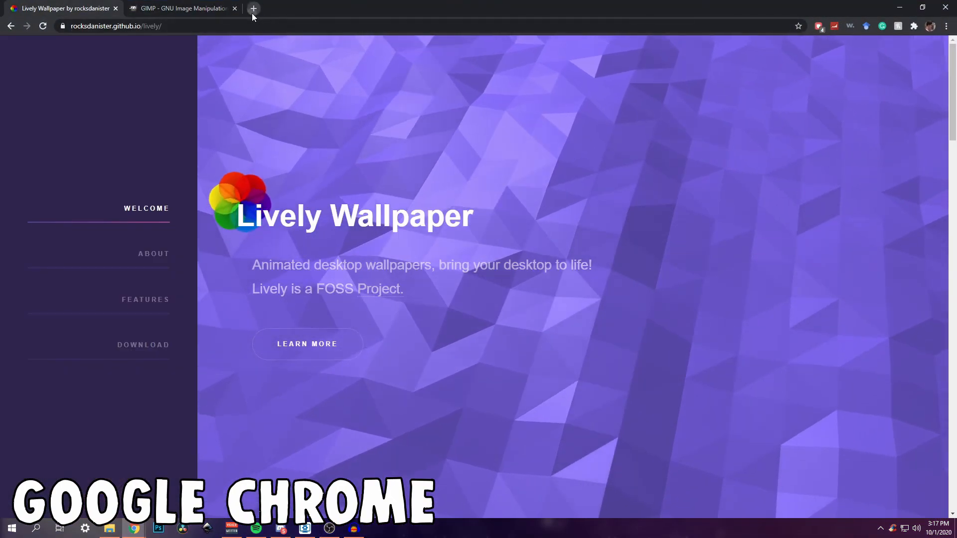
pyautogui.click(252, 8)
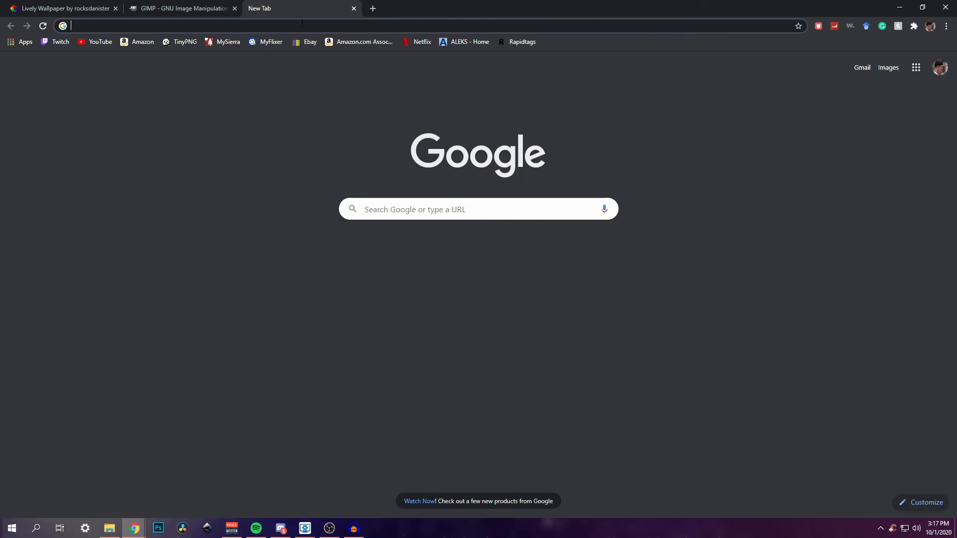
pyautogui.click(61, 8)
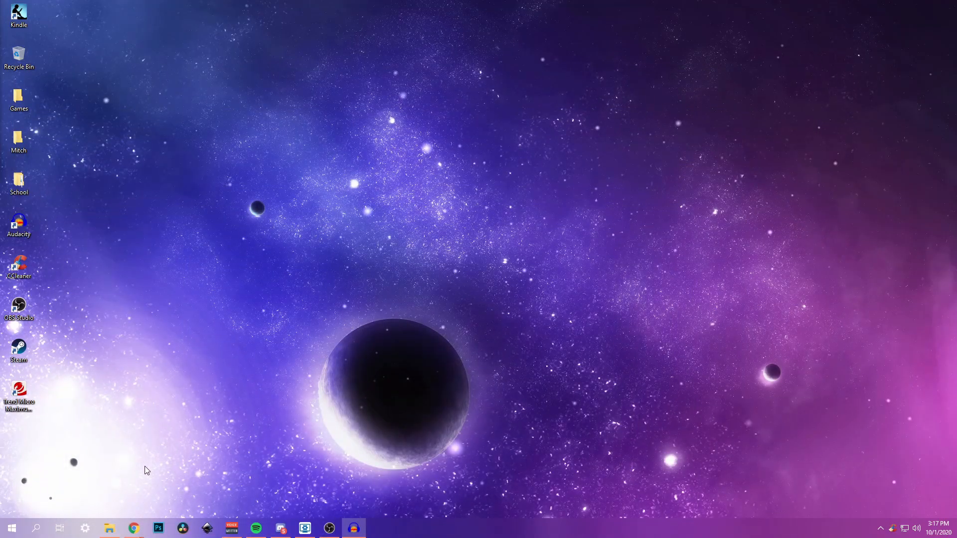
pyautogui.moveTo(280, 529)
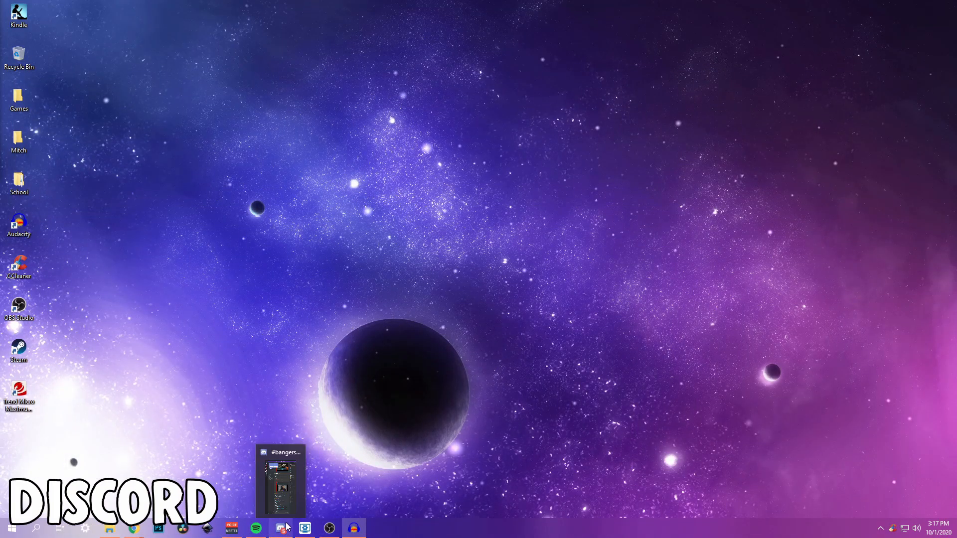
pyautogui.moveTo(420, 304)
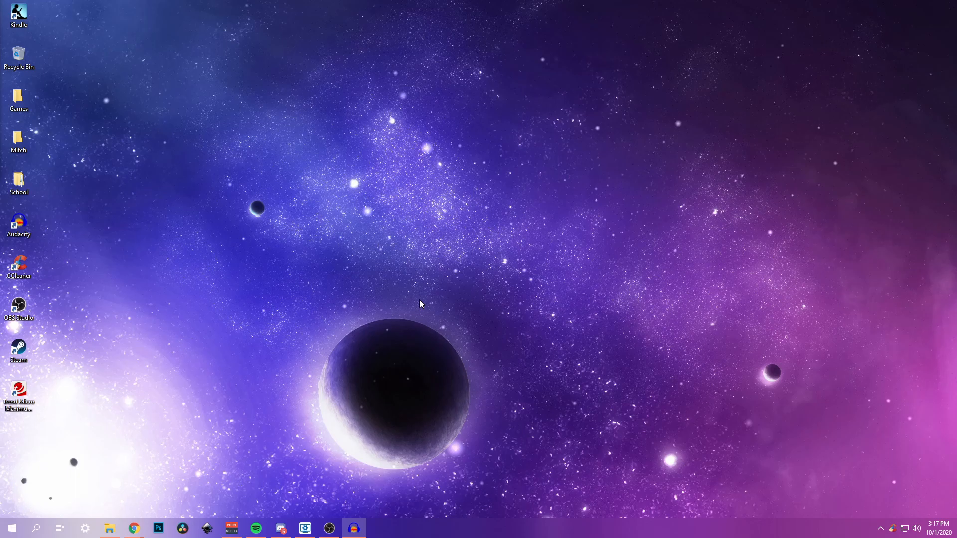
pyautogui.moveTo(441, 248)
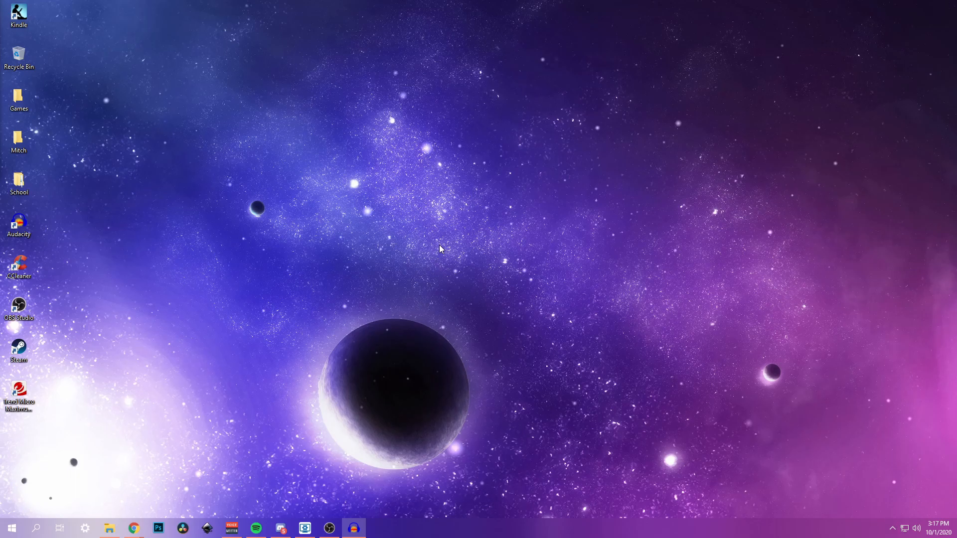
pyautogui.moveTo(279, 528)
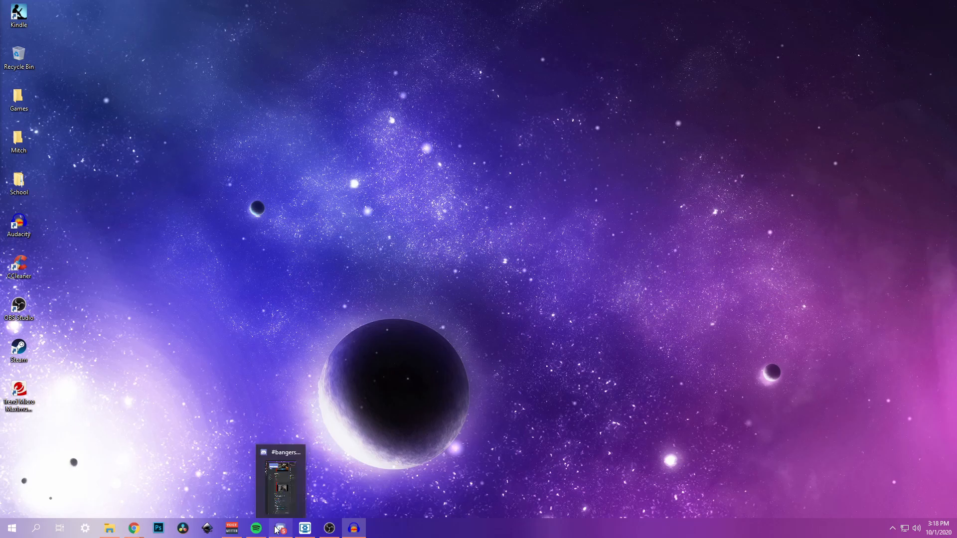
pyautogui.moveTo(287, 210)
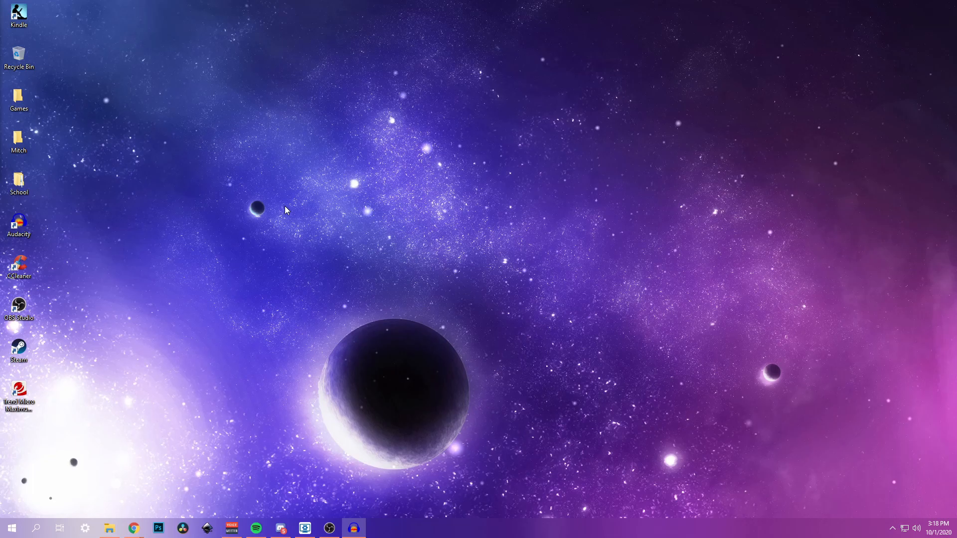
pyautogui.moveTo(305, 236)
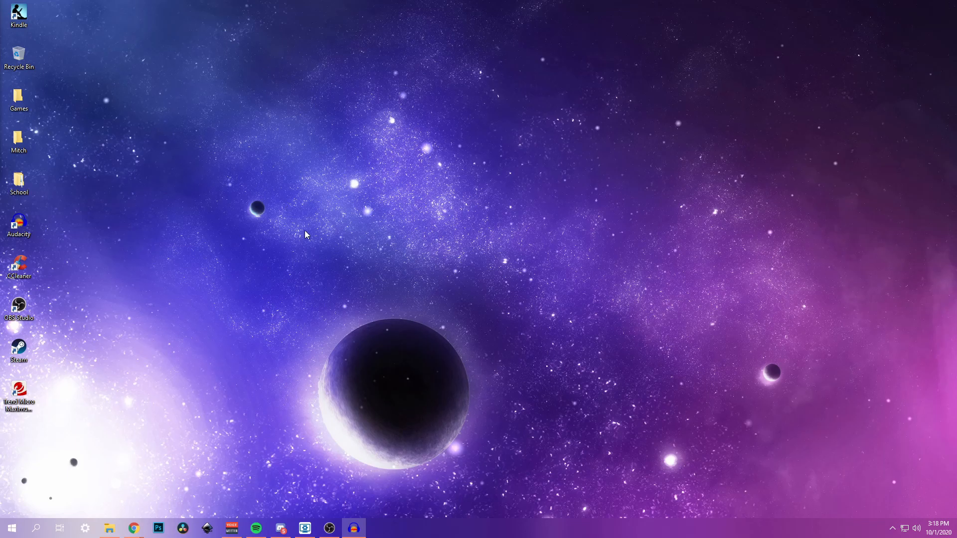
pyautogui.moveTo(459, 299)
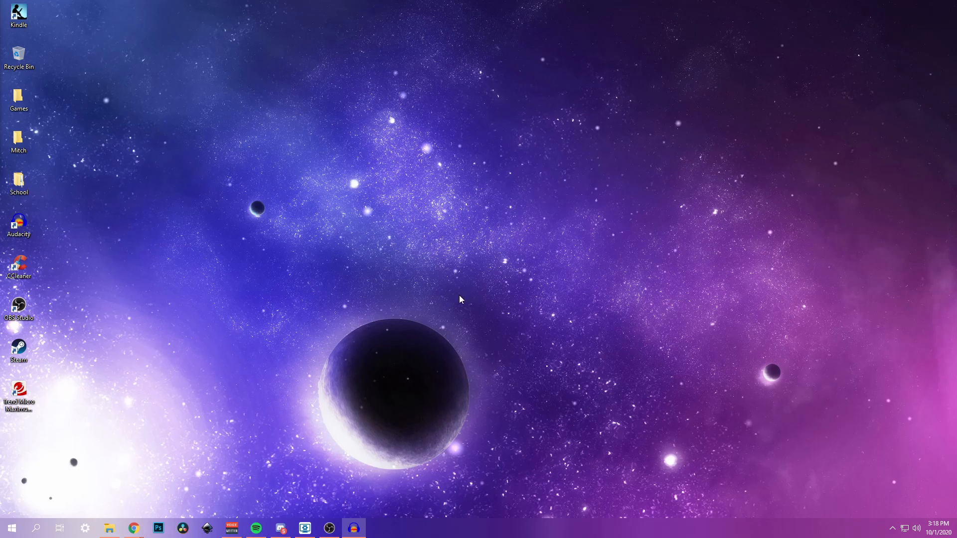